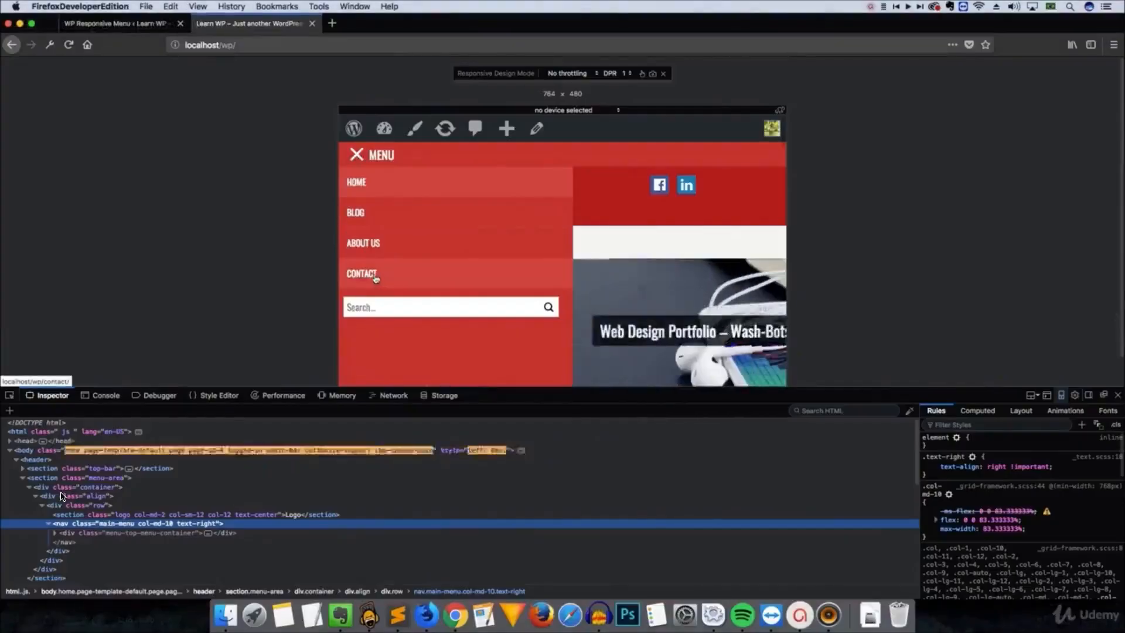
- Navigate to the Contact page via the collapsed mobile MENU in Responsive Design Mode
left_click(362, 274)
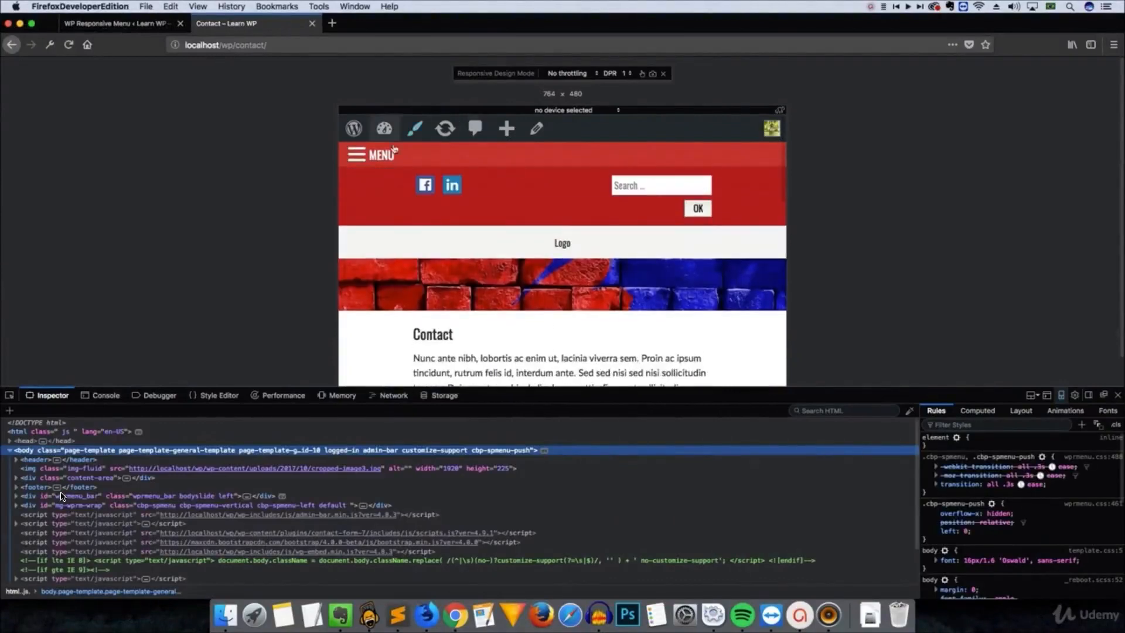
left_click(356, 153)
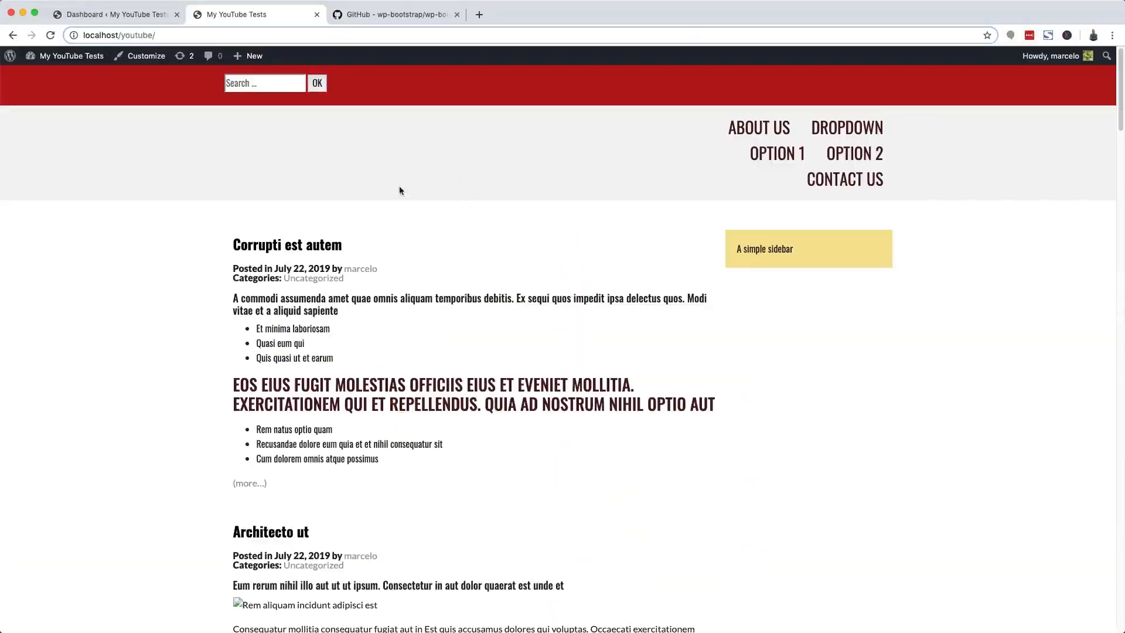
mouse_move(969, 149)
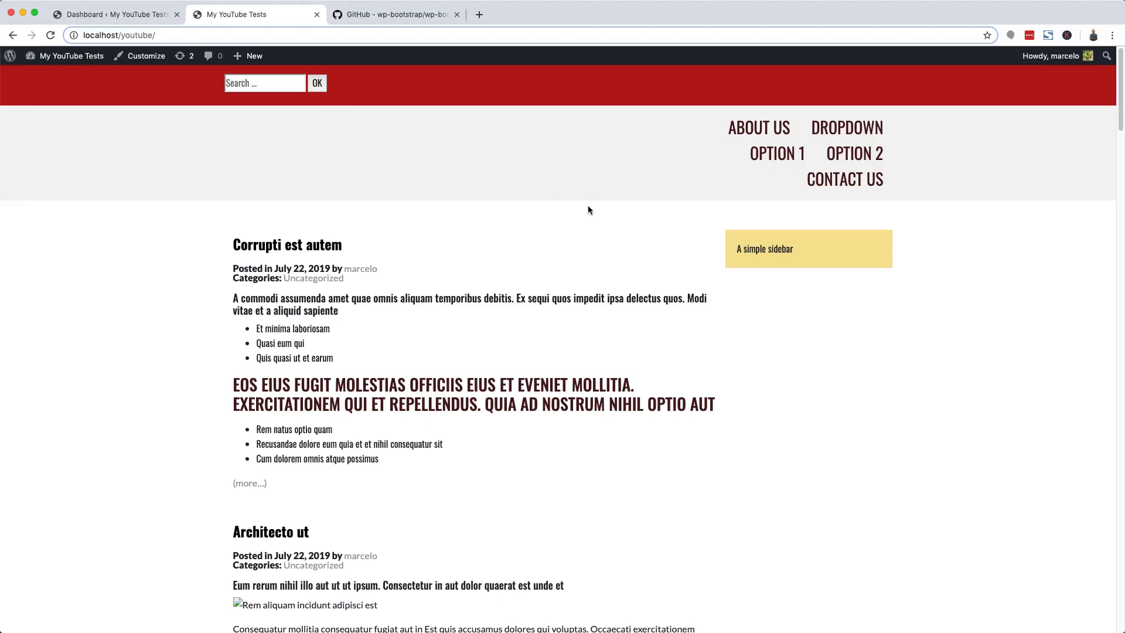
mouse_move(581, 172)
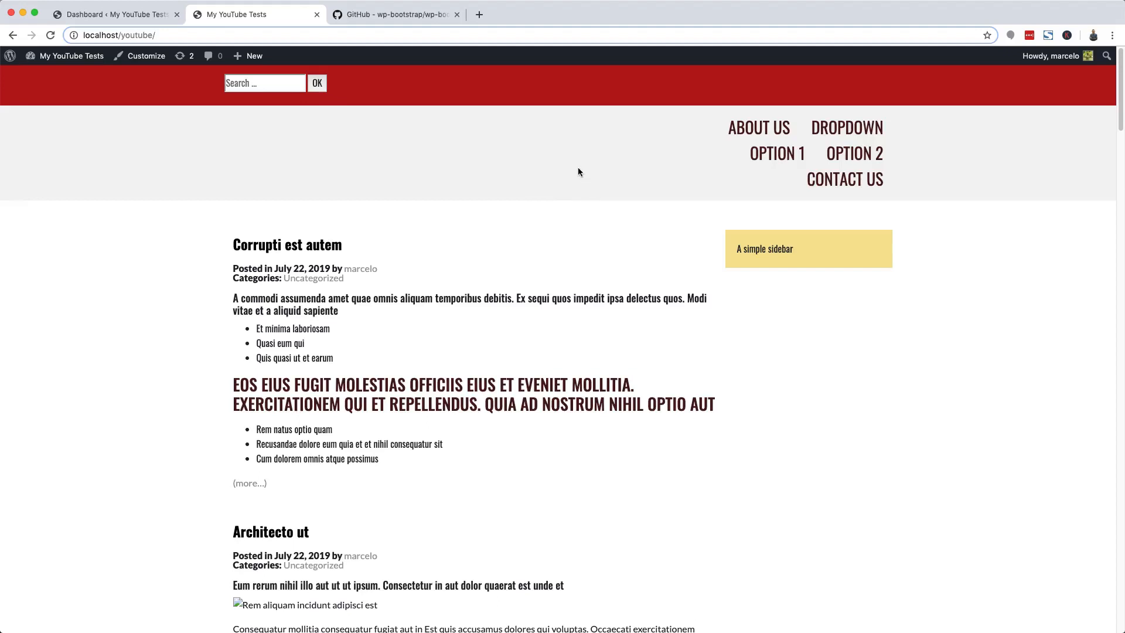
mouse_move(385, 149)
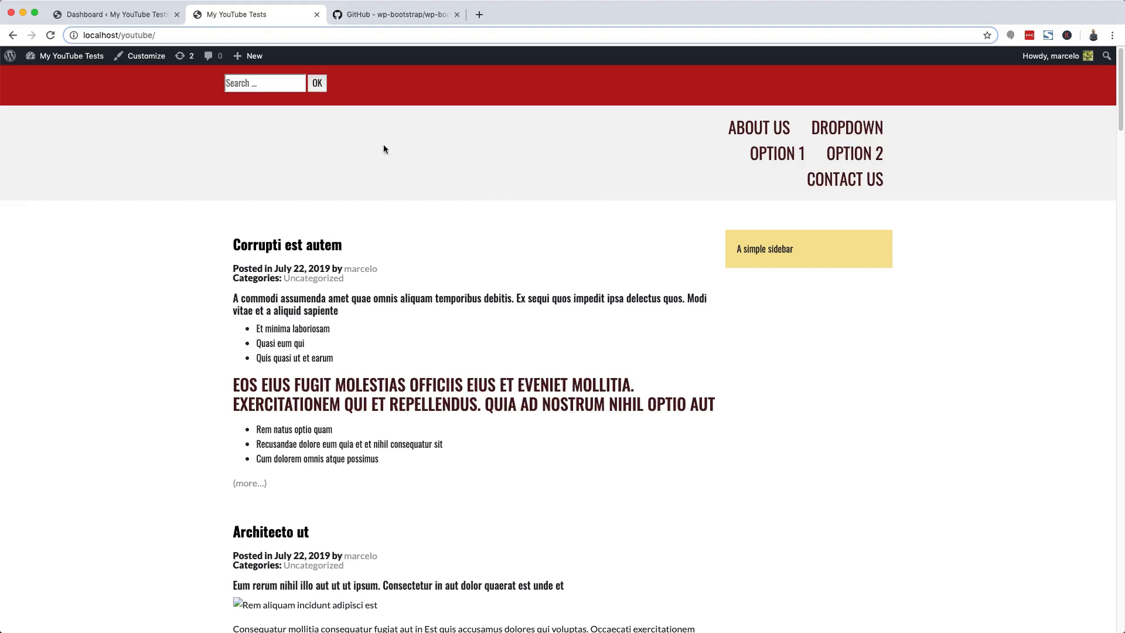
mouse_move(628, 165)
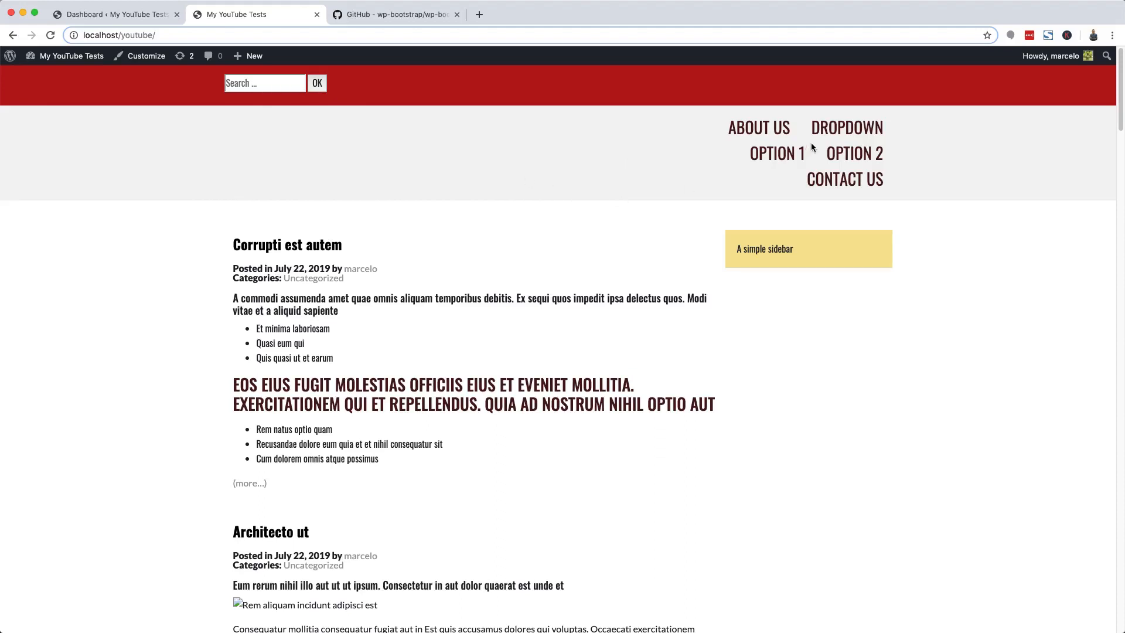
mouse_move(289, 41)
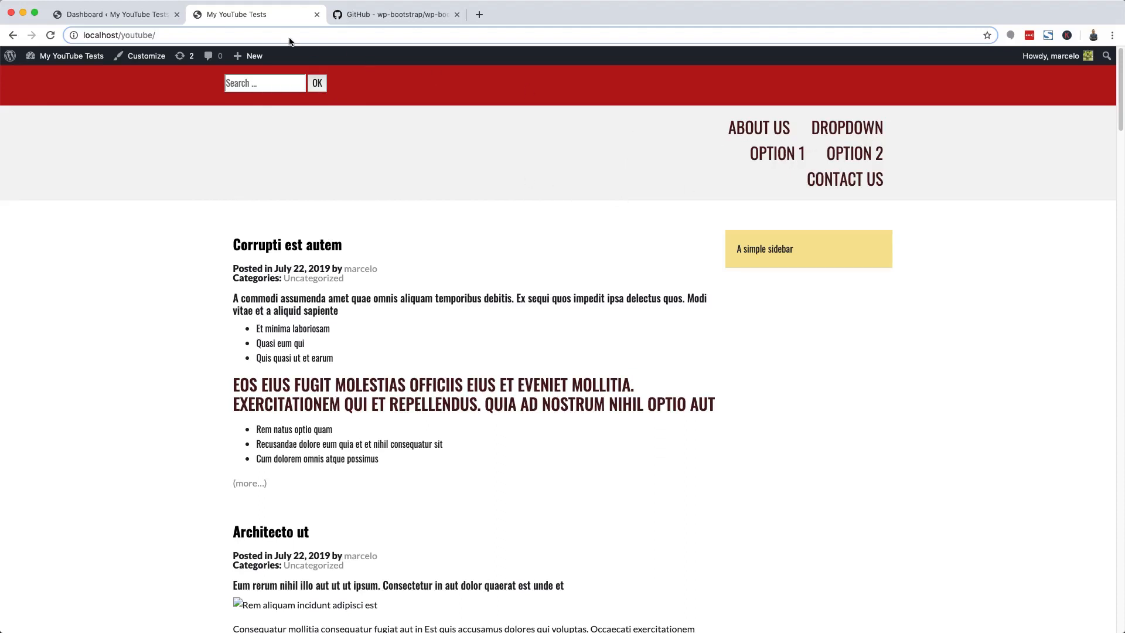
left_click(111, 14)
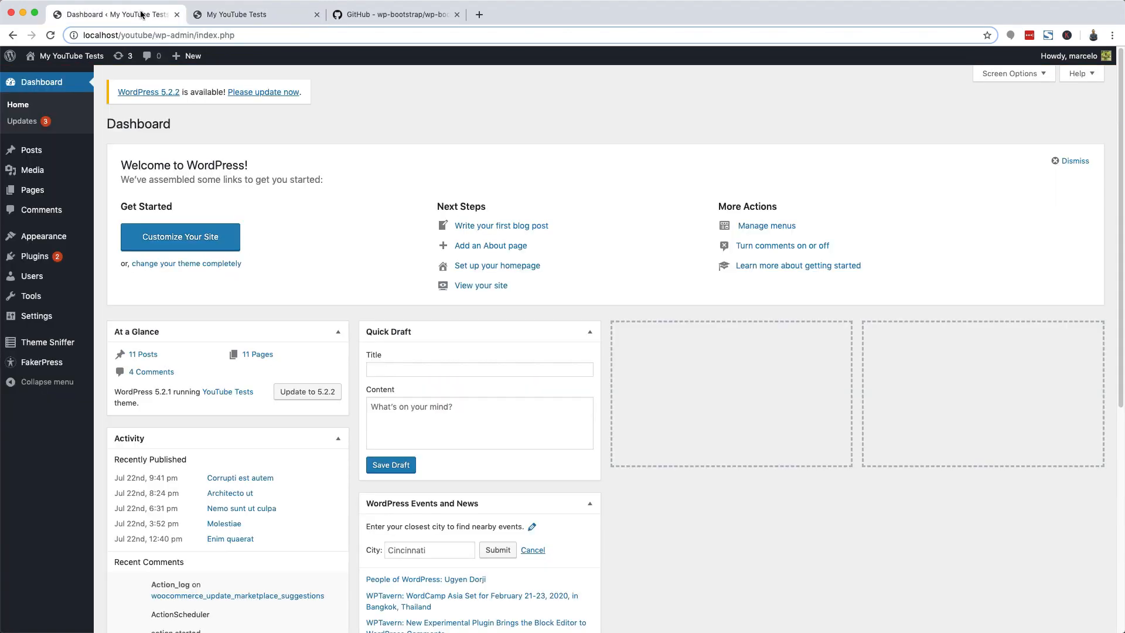
mouse_move(43, 235)
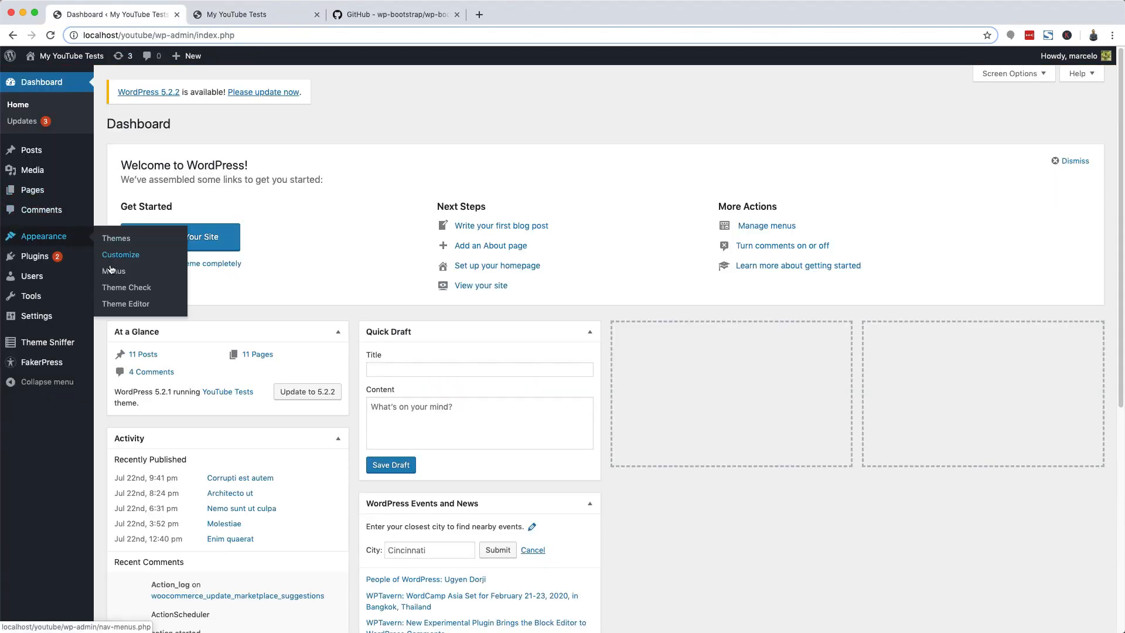
left_click(113, 271)
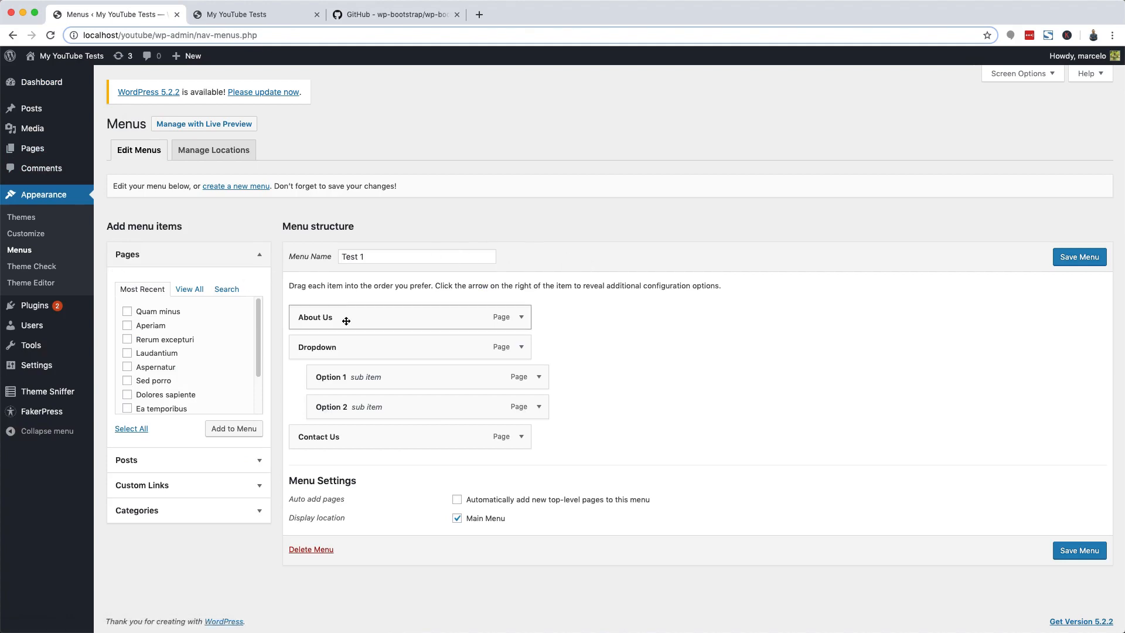
mouse_move(319, 318)
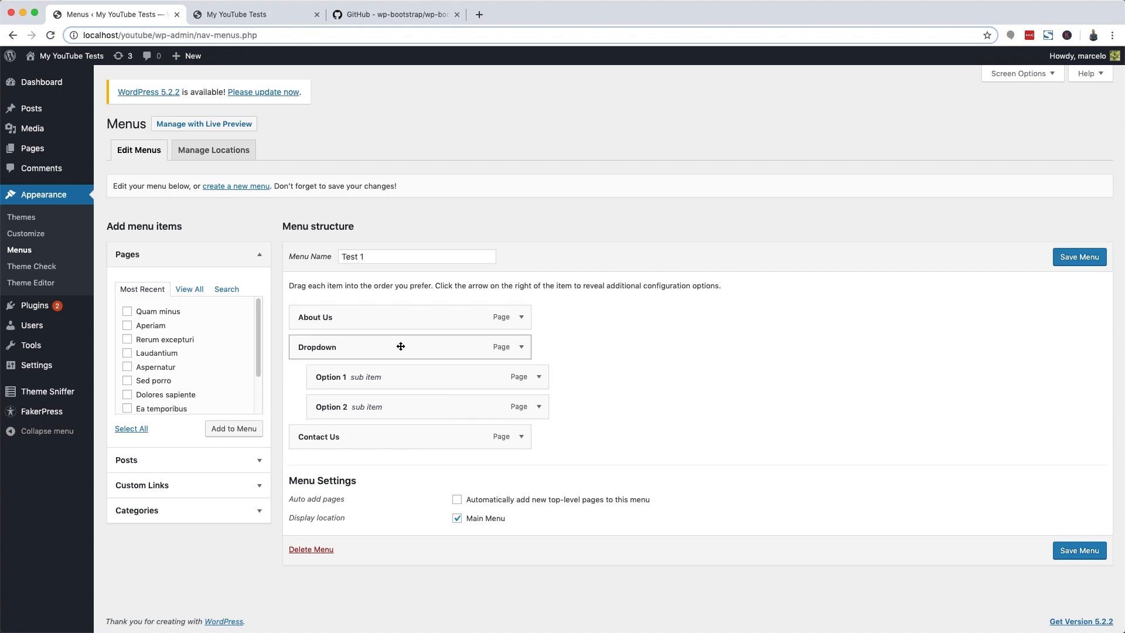
mouse_move(430, 279)
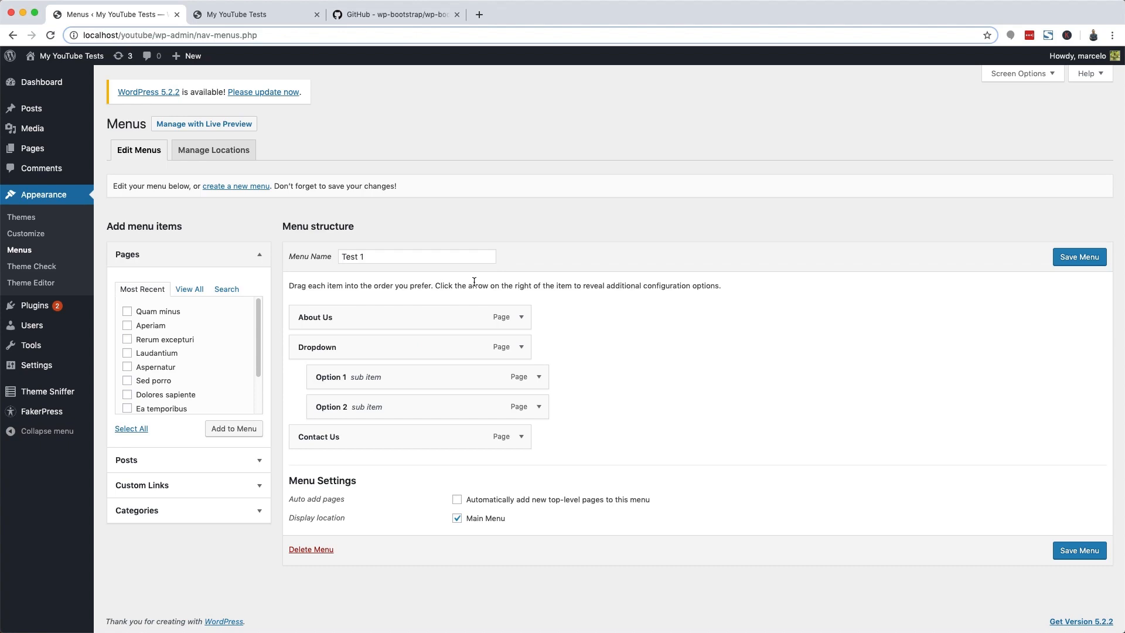
left_click(255, 14)
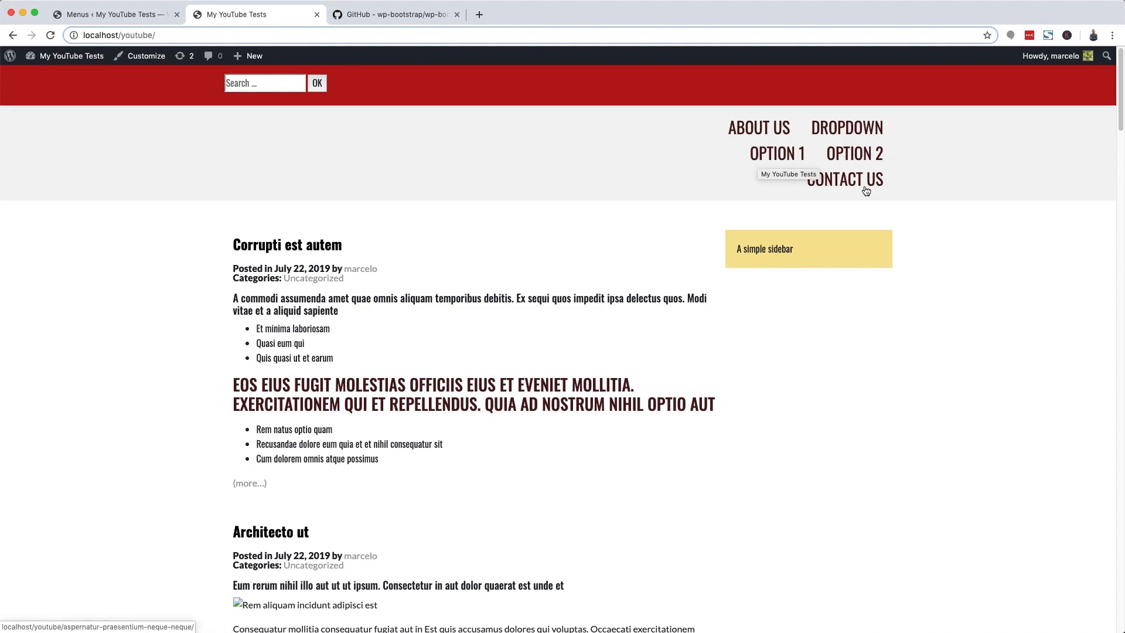
mouse_move(705, 218)
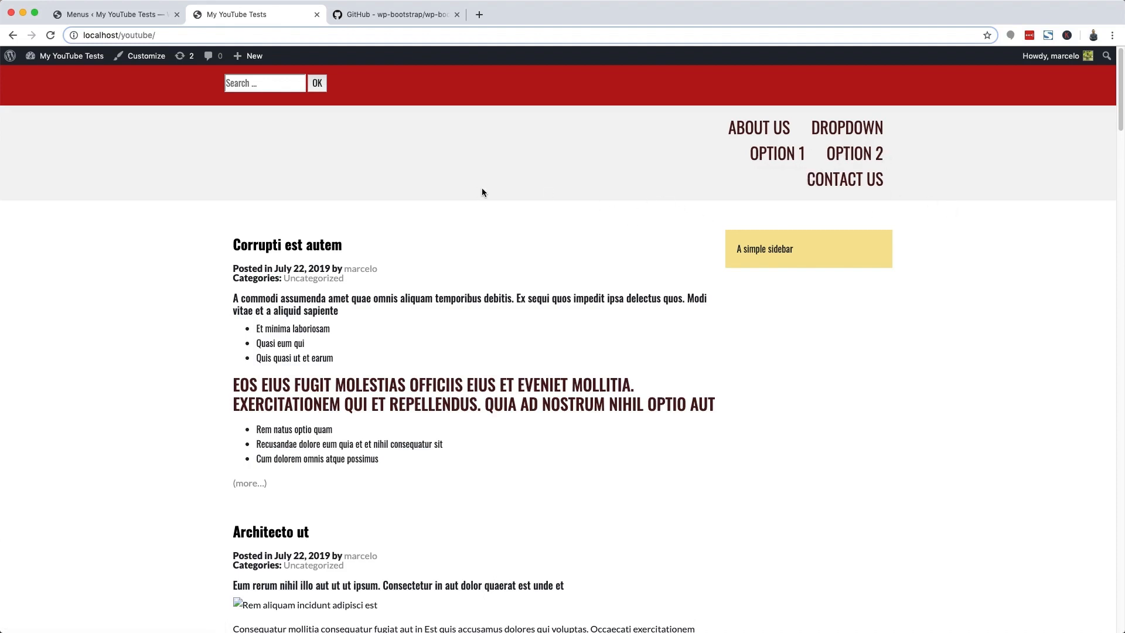
mouse_move(438, 195)
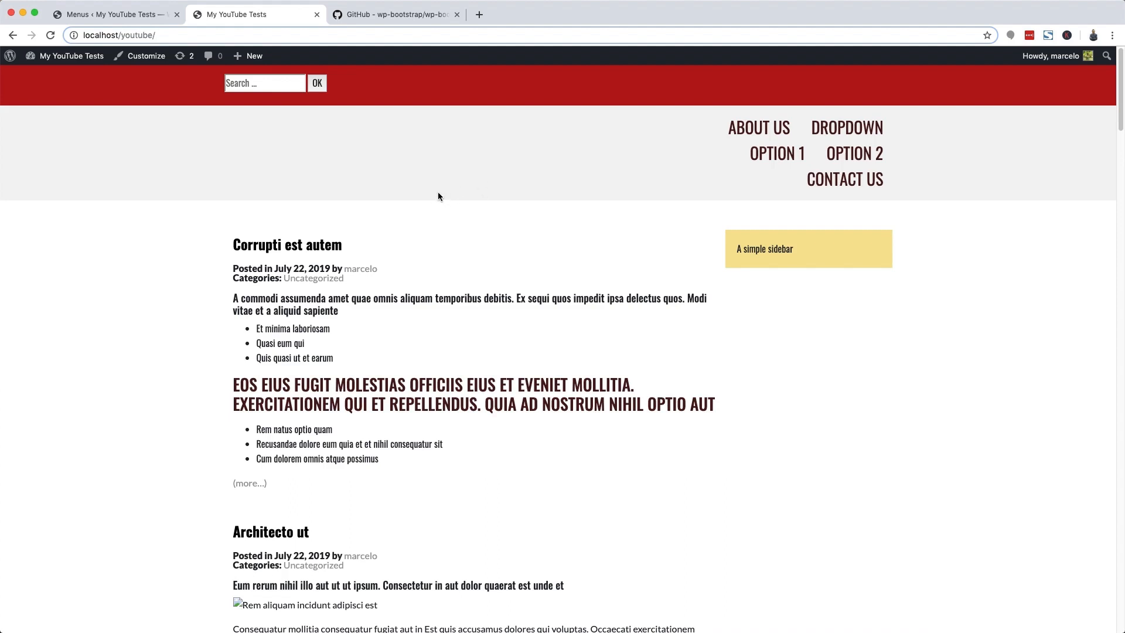
mouse_move(484, 218)
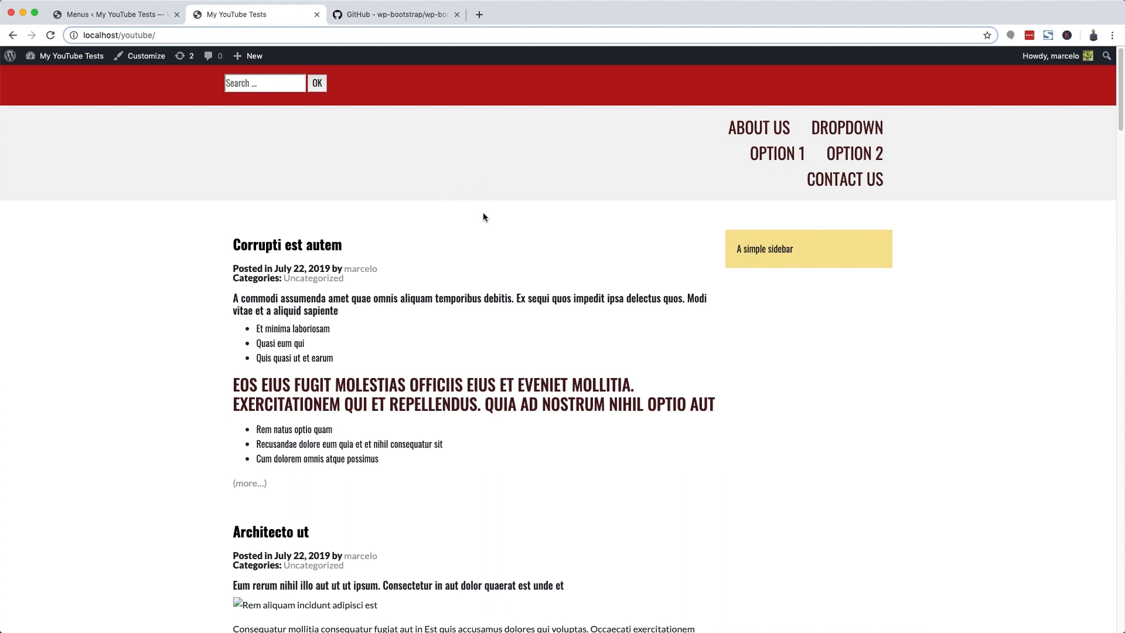
mouse_move(482, 376)
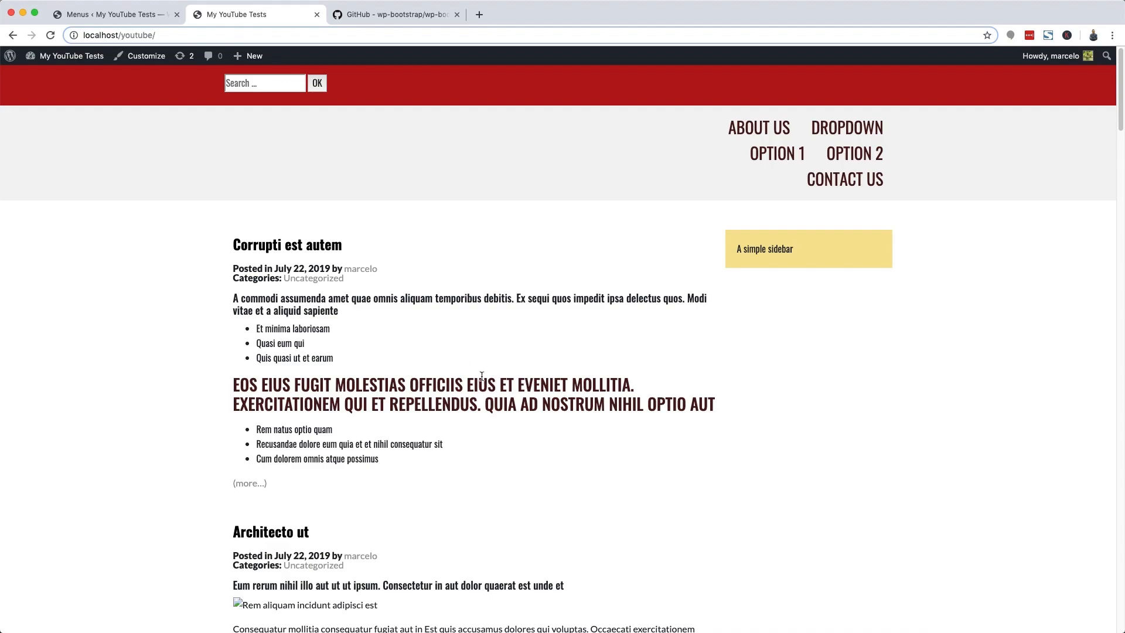
left_click(406, 616)
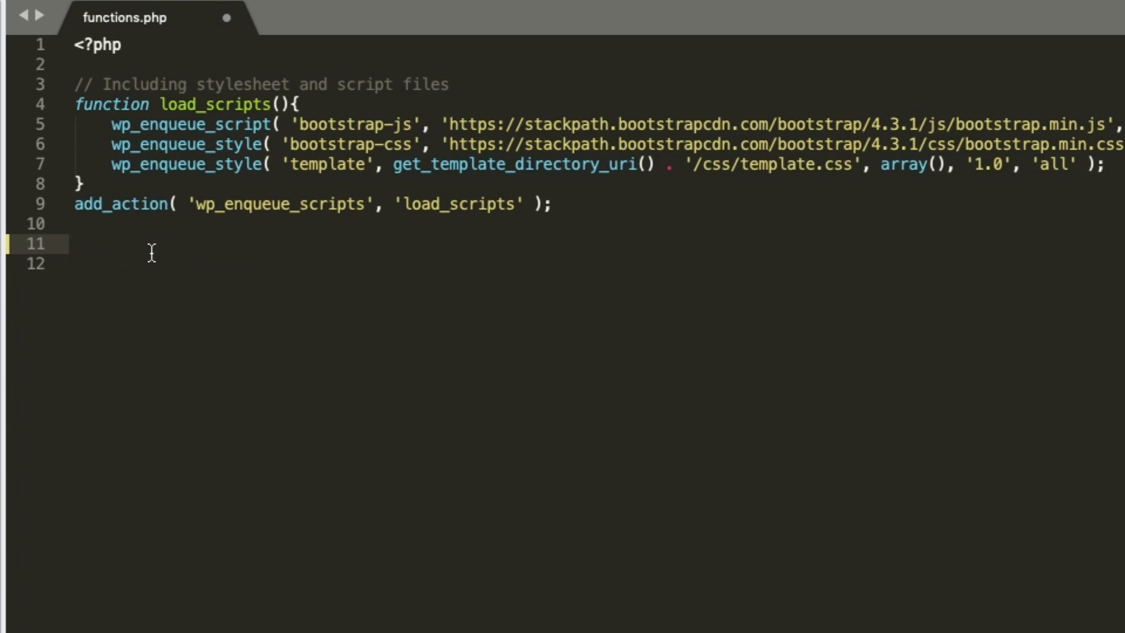
- Add register_nav_menus( array( 'main_menu' => 'Main Menu' ) ) on line 11 of functions.php
left_click(74, 245)
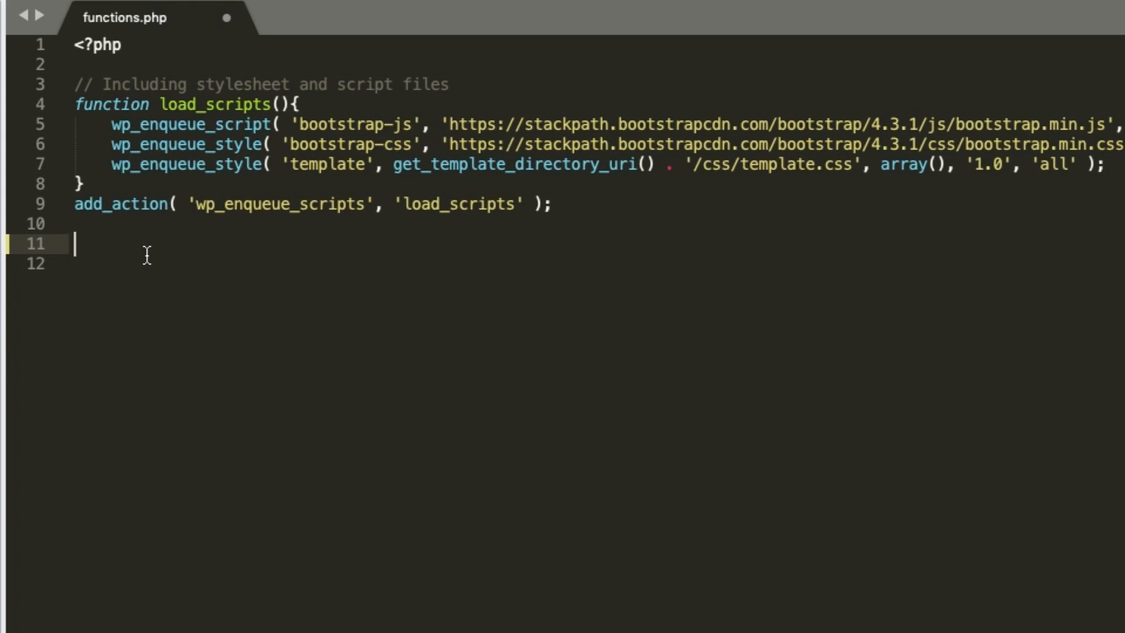
type("register_nav")
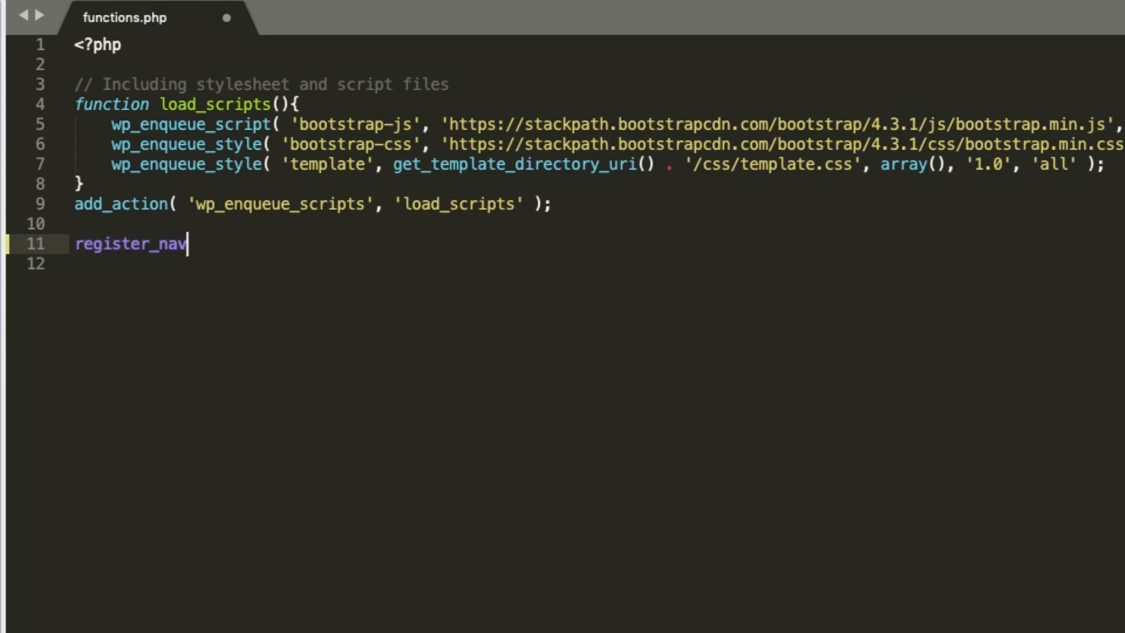
type("_menus()")
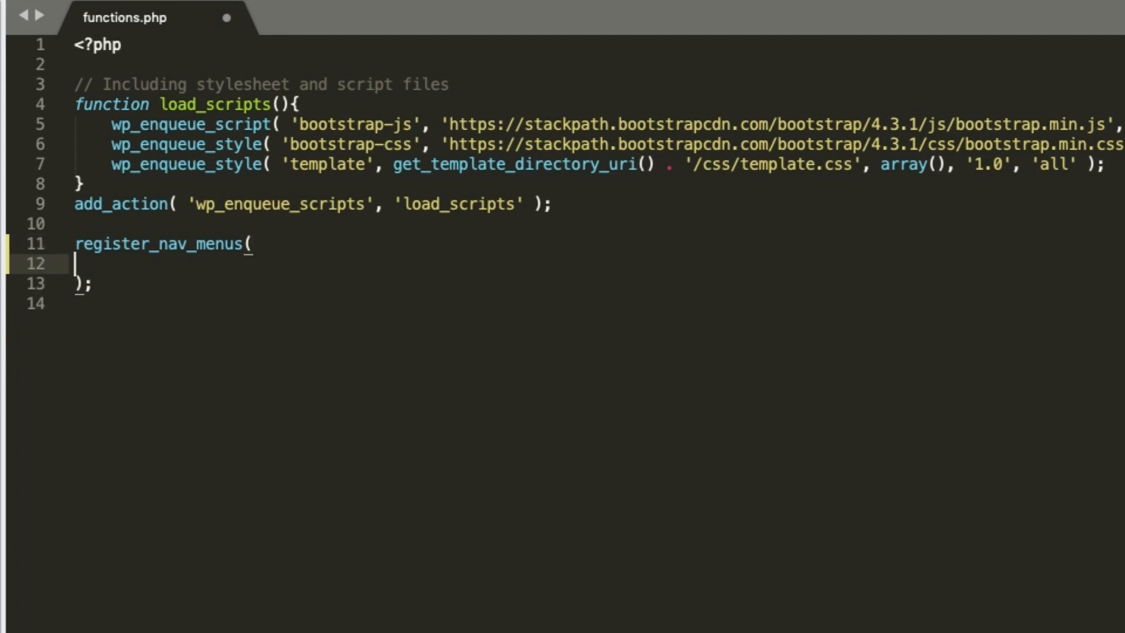
type("array(")
type("'")
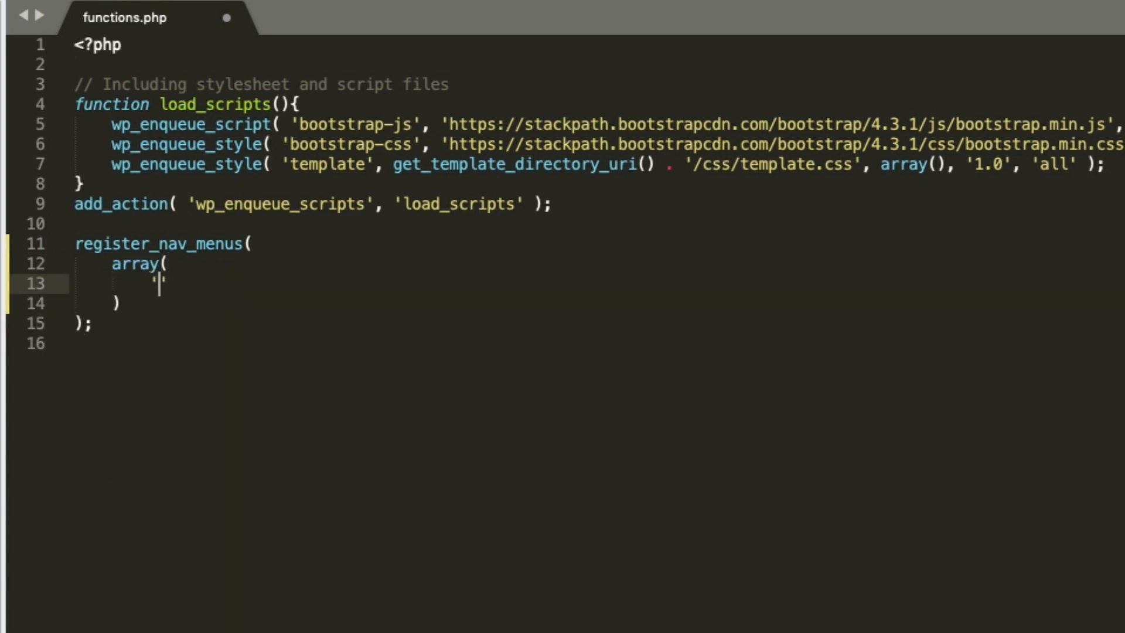
type("' => '',")
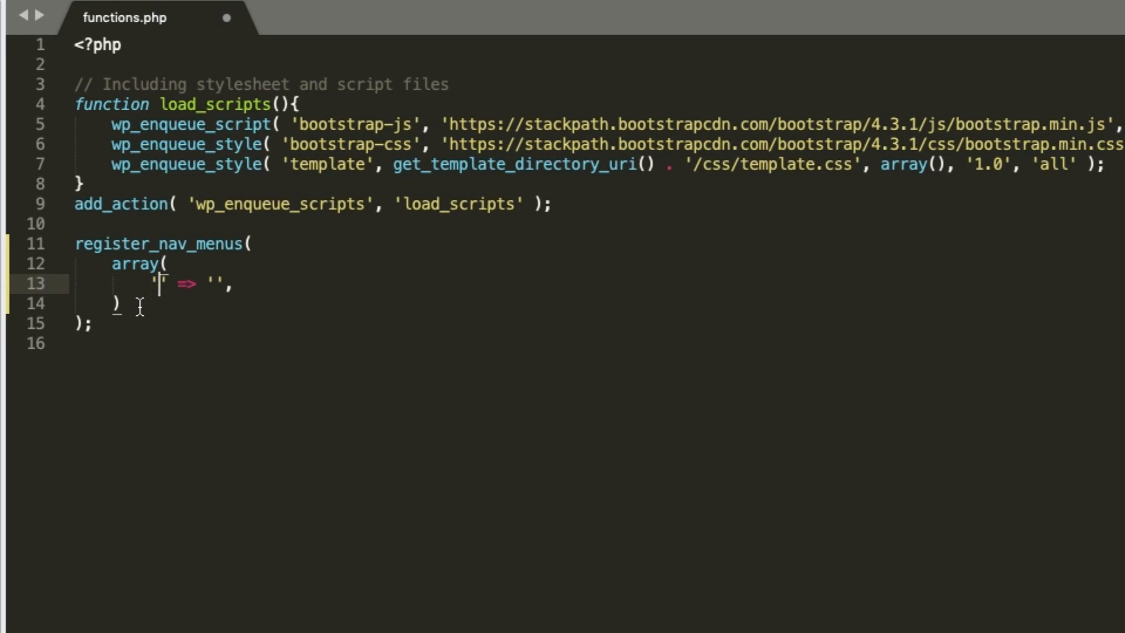
mouse_move(201, 294)
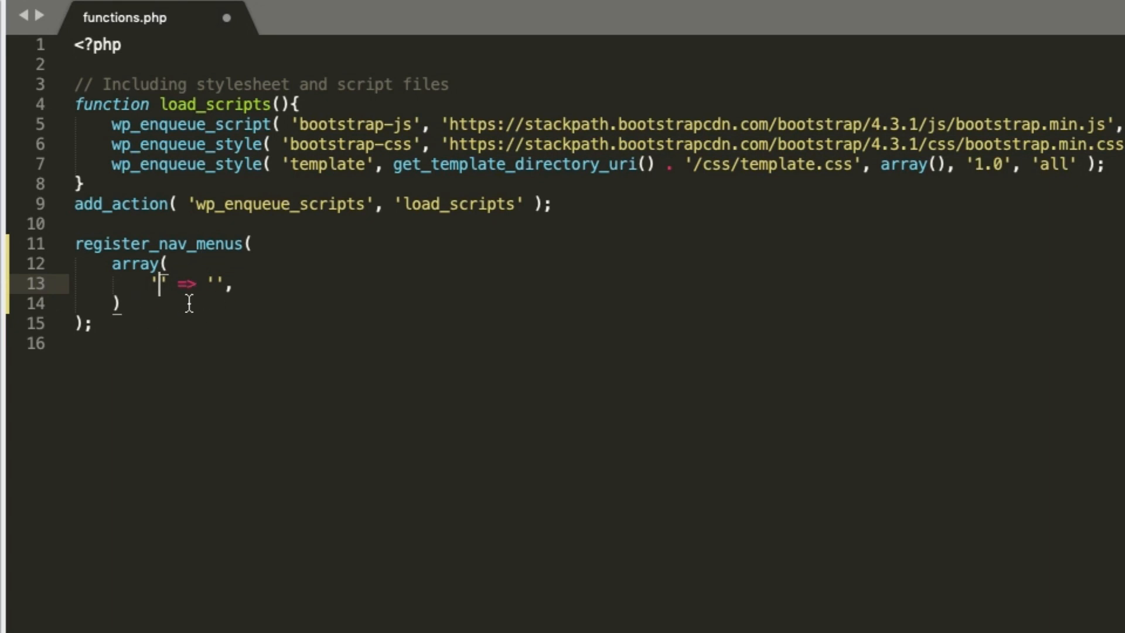
type("main")
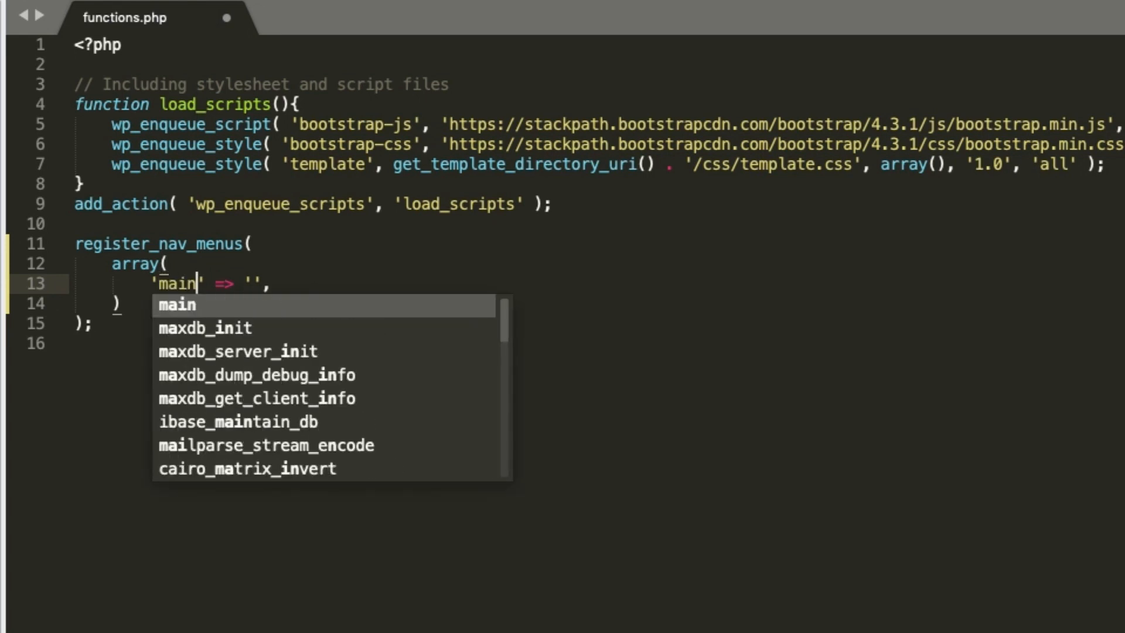
type("_menu")
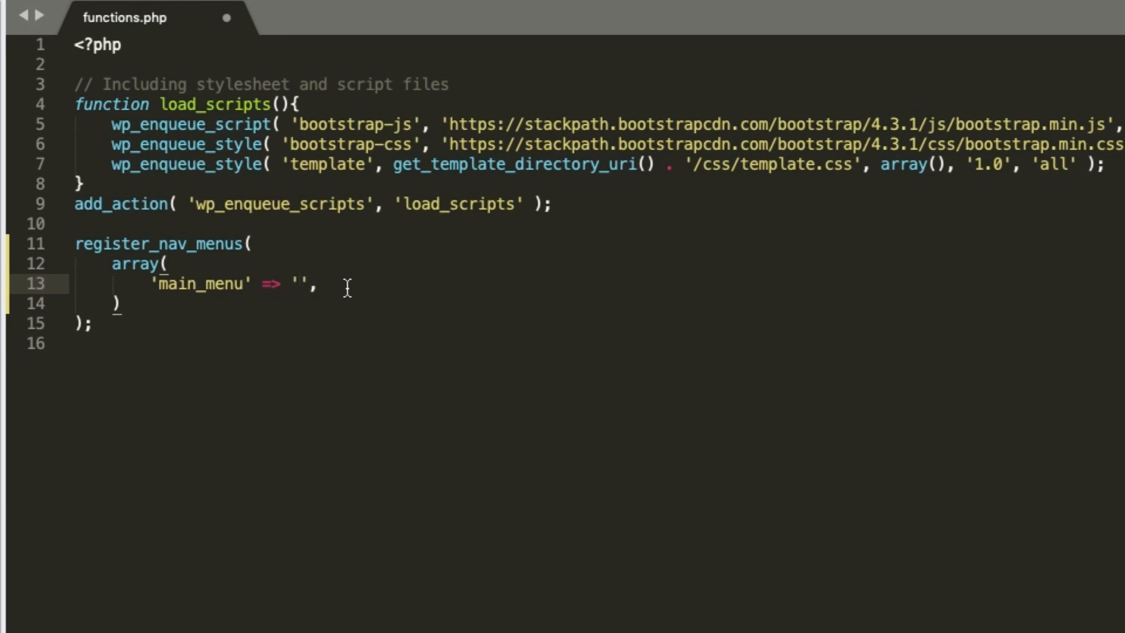
type("Main Men")
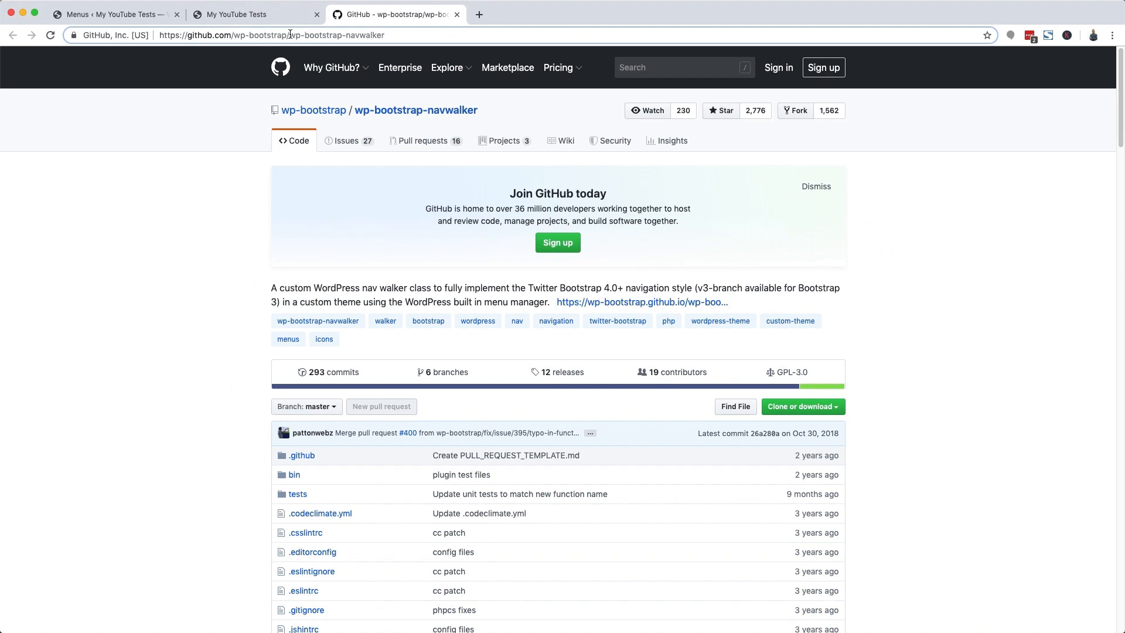
mouse_move(739, 325)
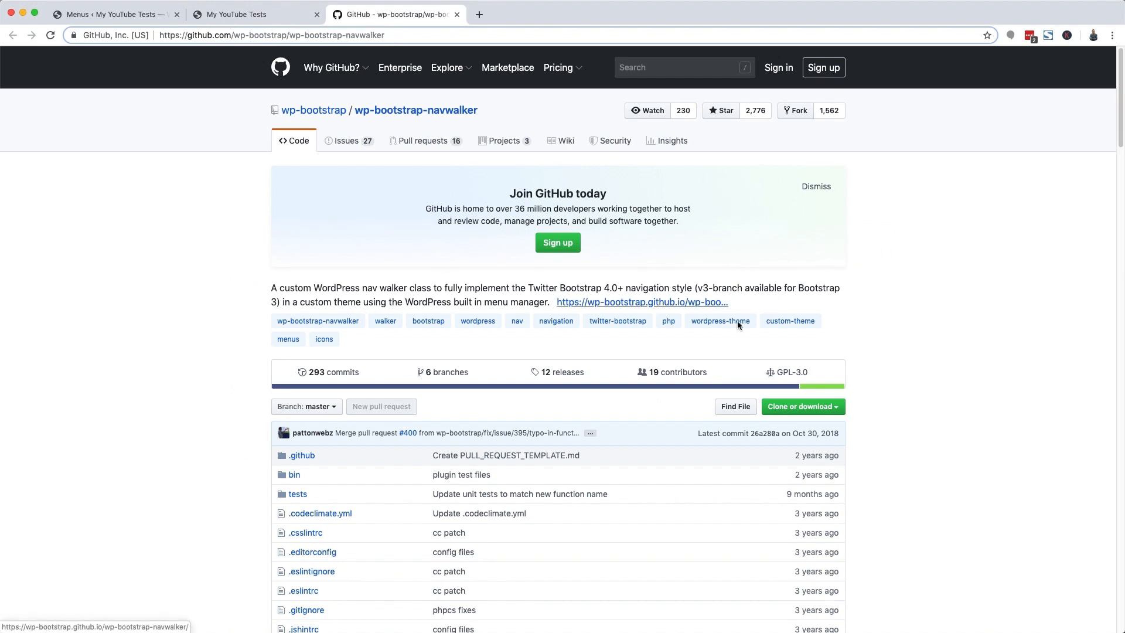
- Switch to the wp-bootstrap-navwalker repository page on GitHub
left_click(802, 407)
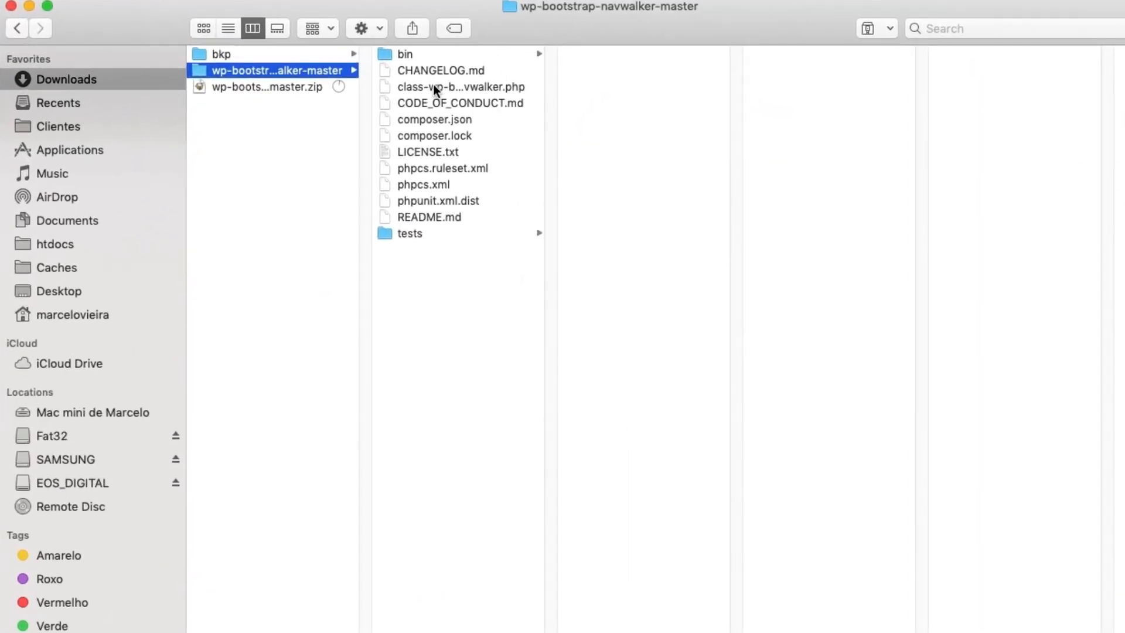
- Preview class-wp-bootstrap-navwalker.php, then create an inc folder in htdocs/youtube/wp-content/themes/test
left_click(460, 86)
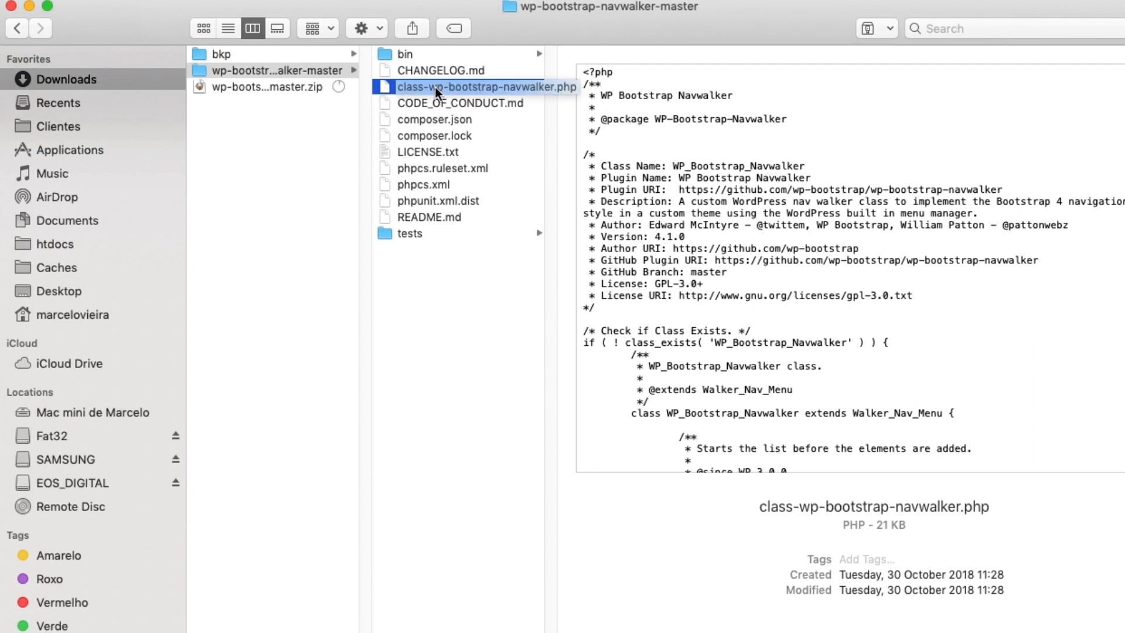
mouse_move(521, 95)
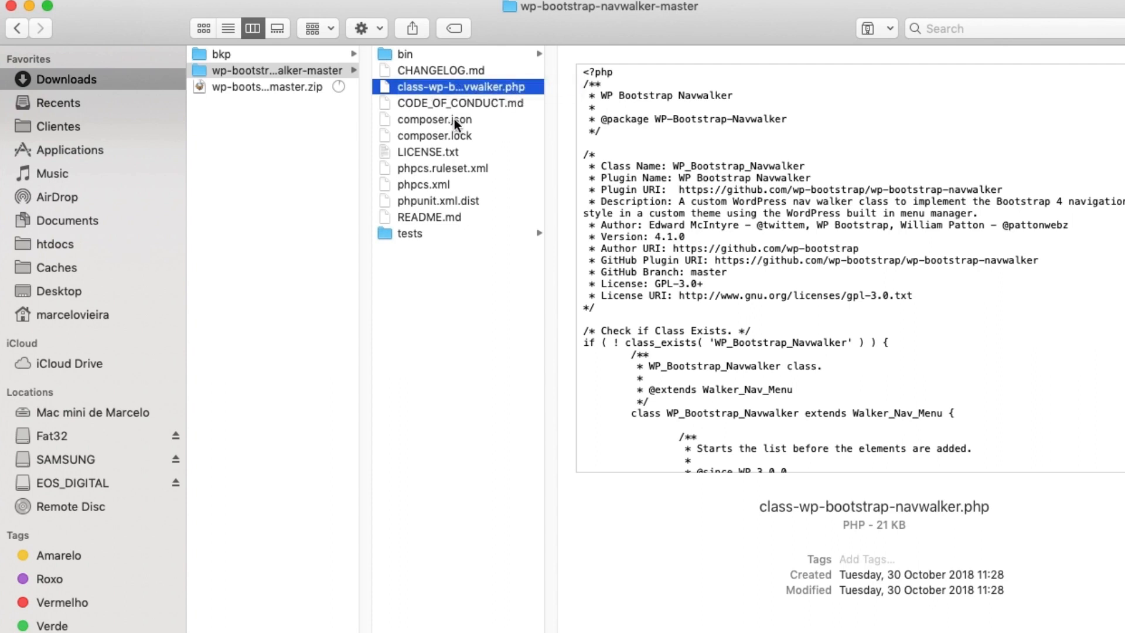
left_click(54, 244)
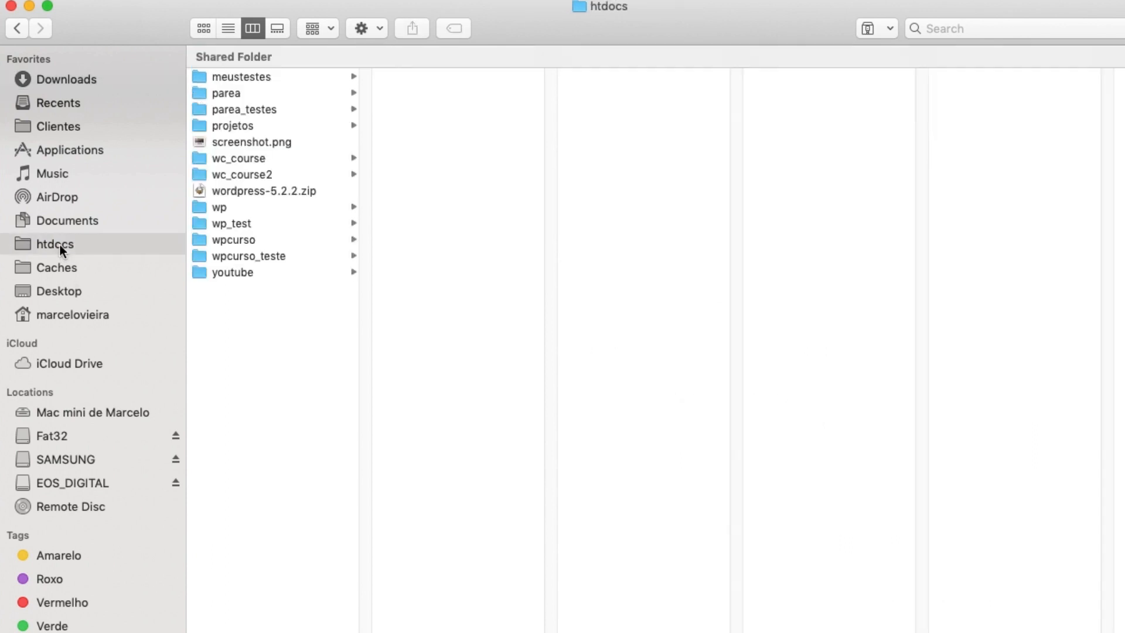
left_click(427, 222)
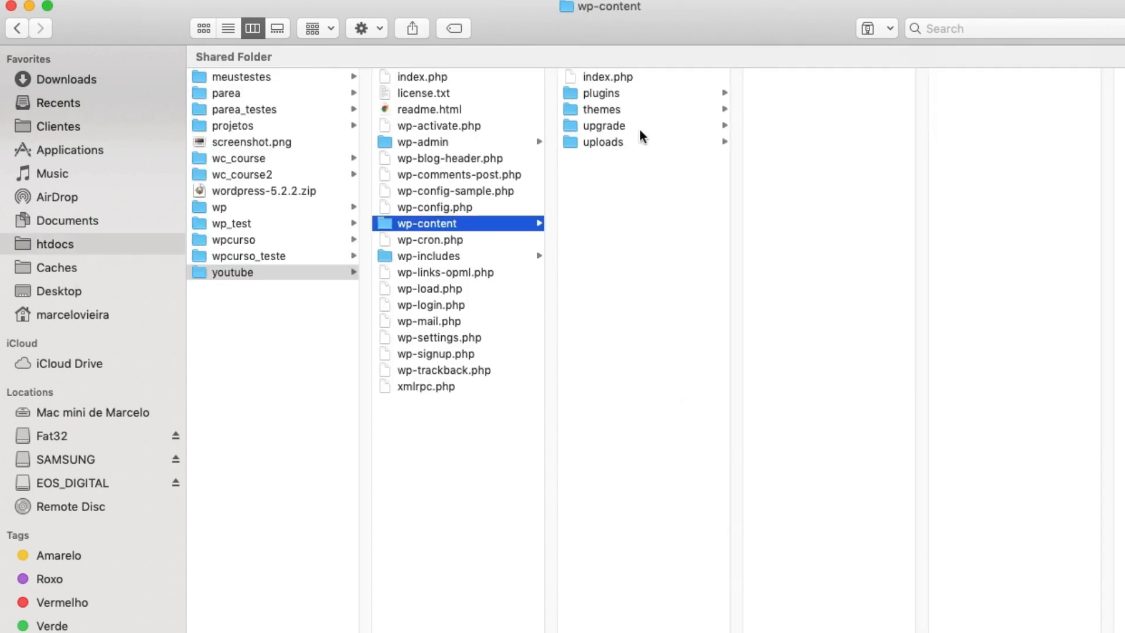
left_click(777, 92)
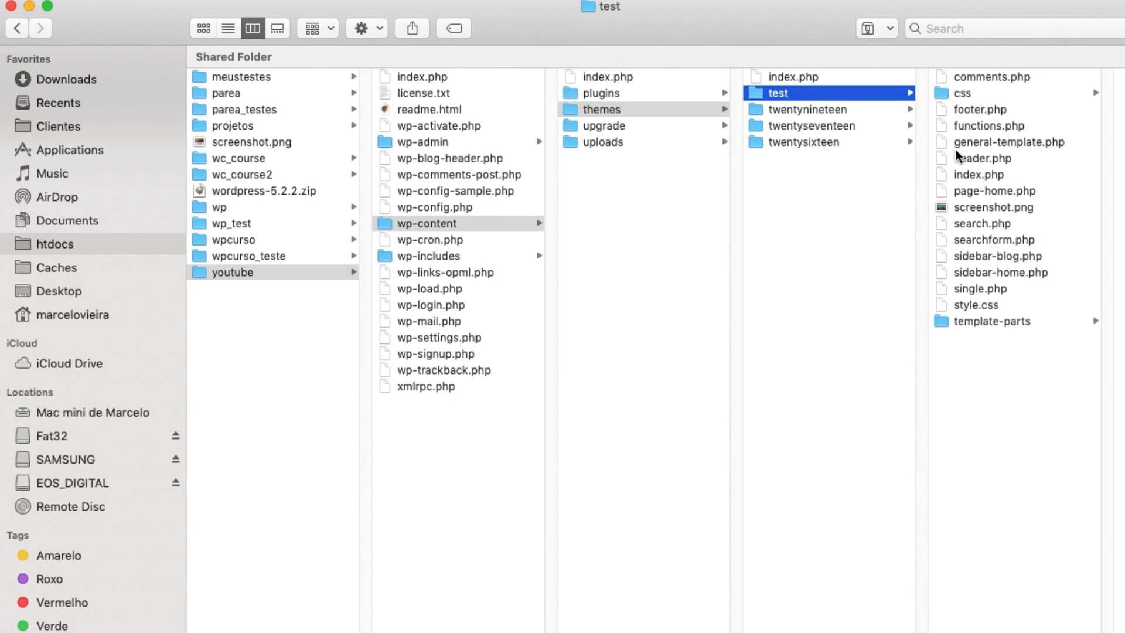
mouse_move(1015, 367)
type("inc")
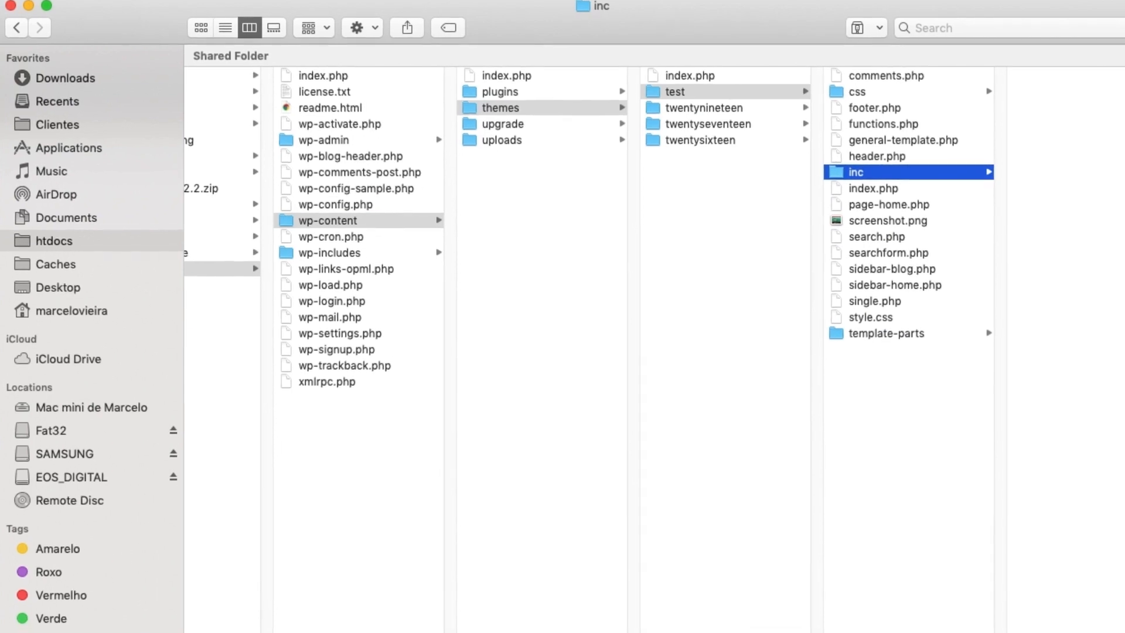
left_click(855, 171)
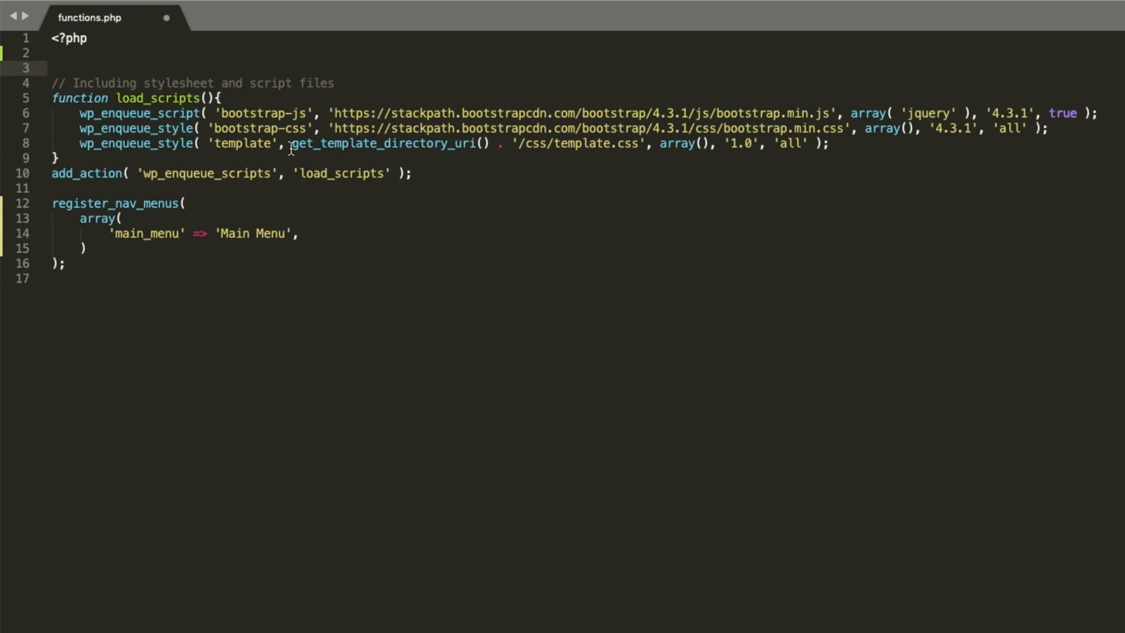
mouse_move(434, 108)
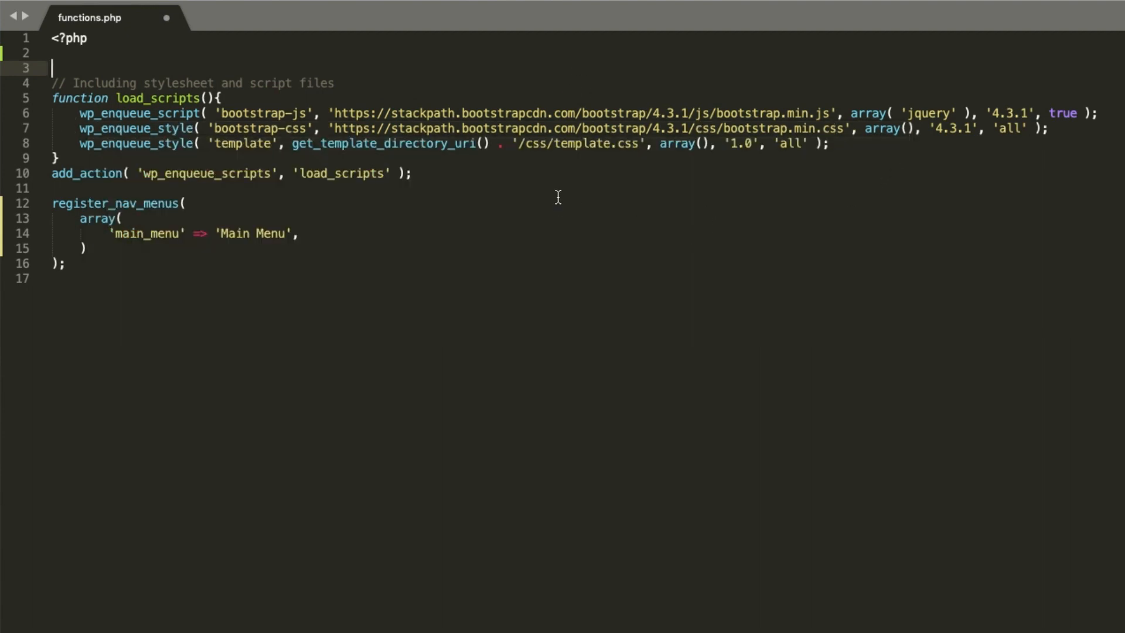
- Start line 3 of functions.php with require_once get_template_directory() . '';
left_click(430, 174)
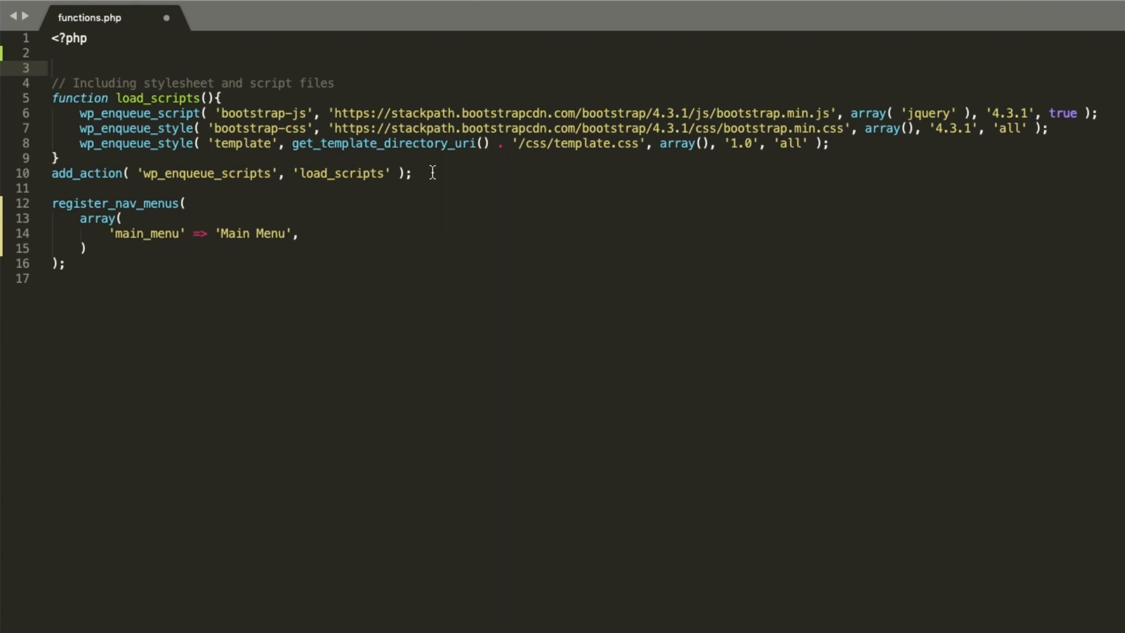
mouse_move(1061, 129)
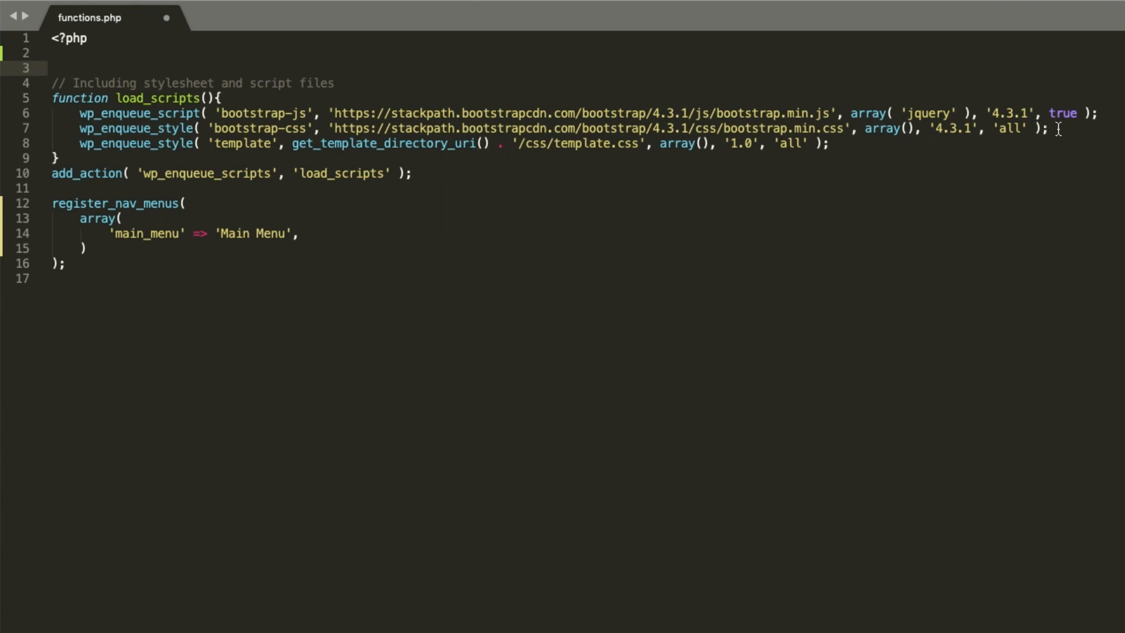
left_click_drag(319, 129, 1044, 129)
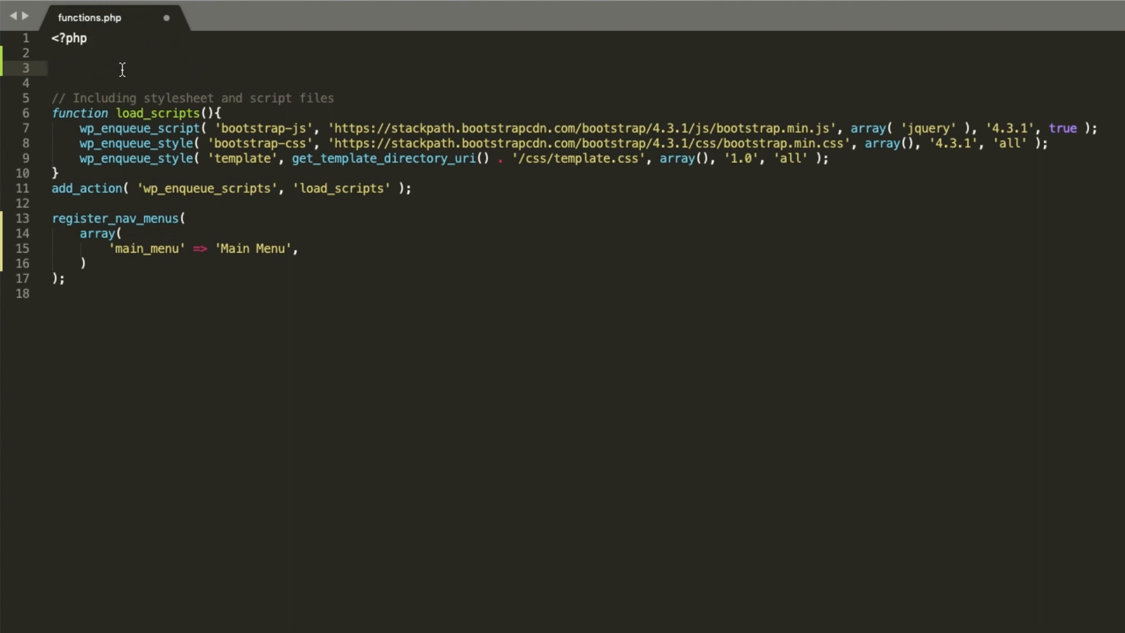
type("re")
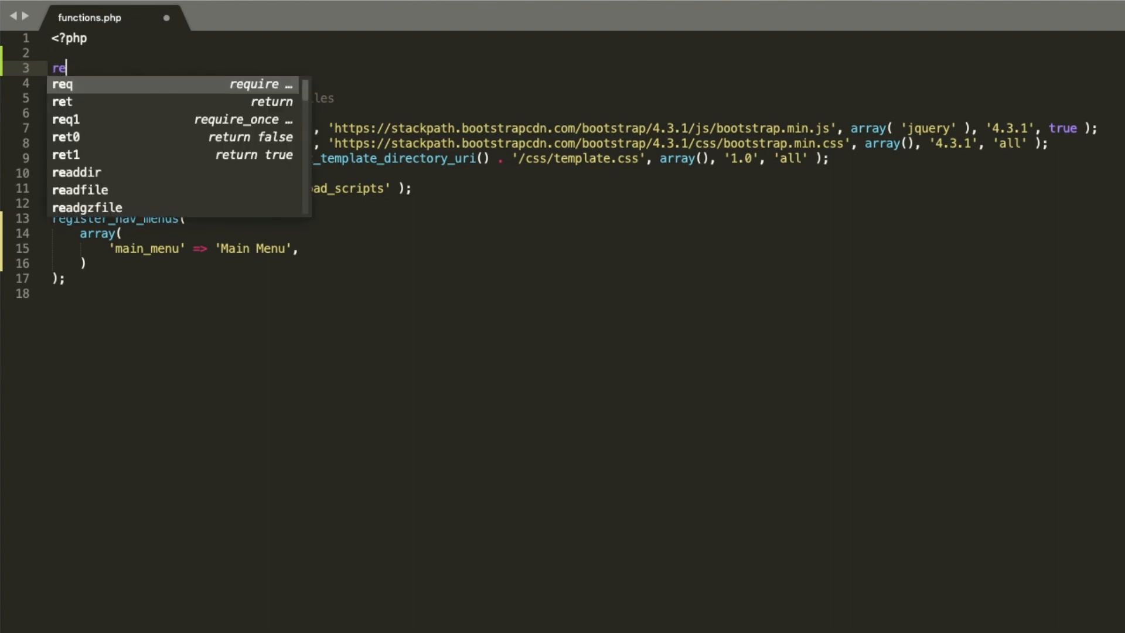
type("quire_on")
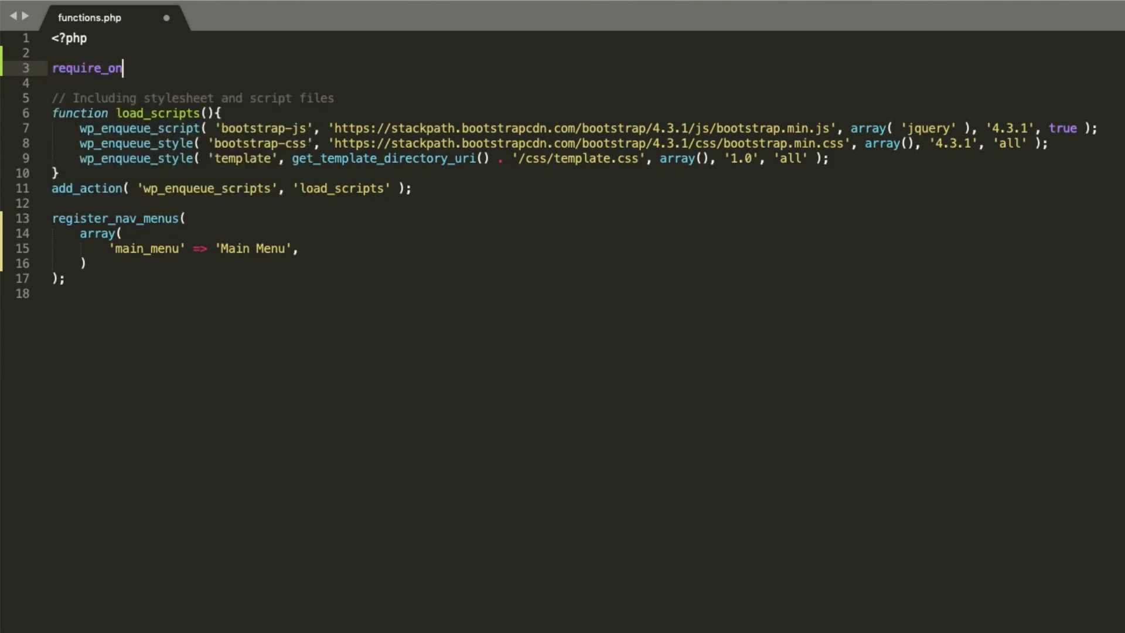
type("ce get")
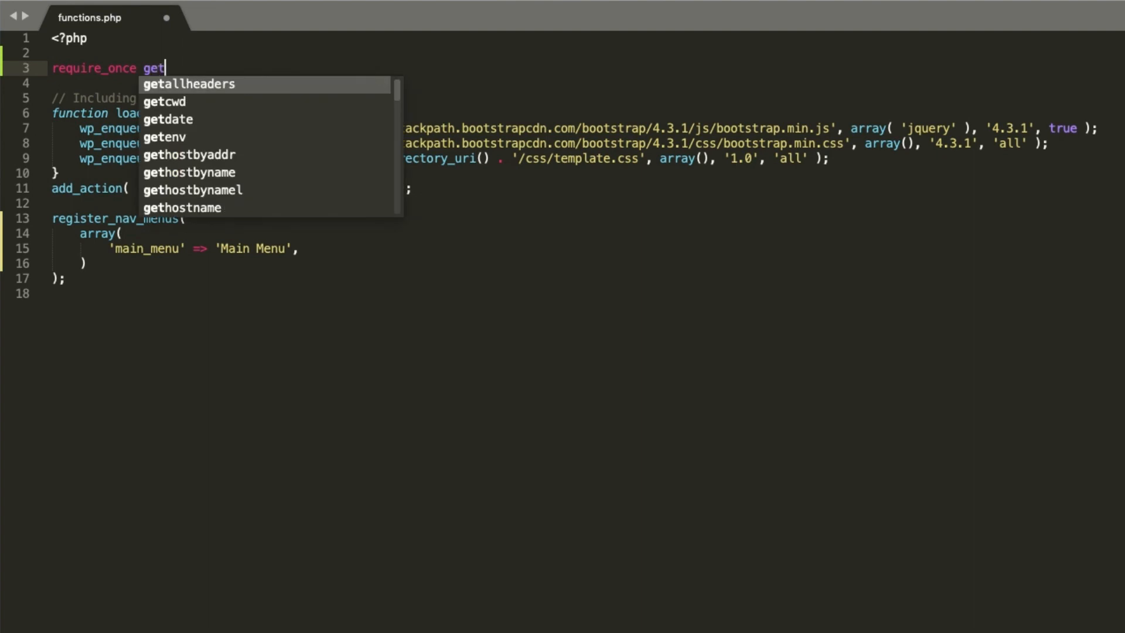
type("_templa")
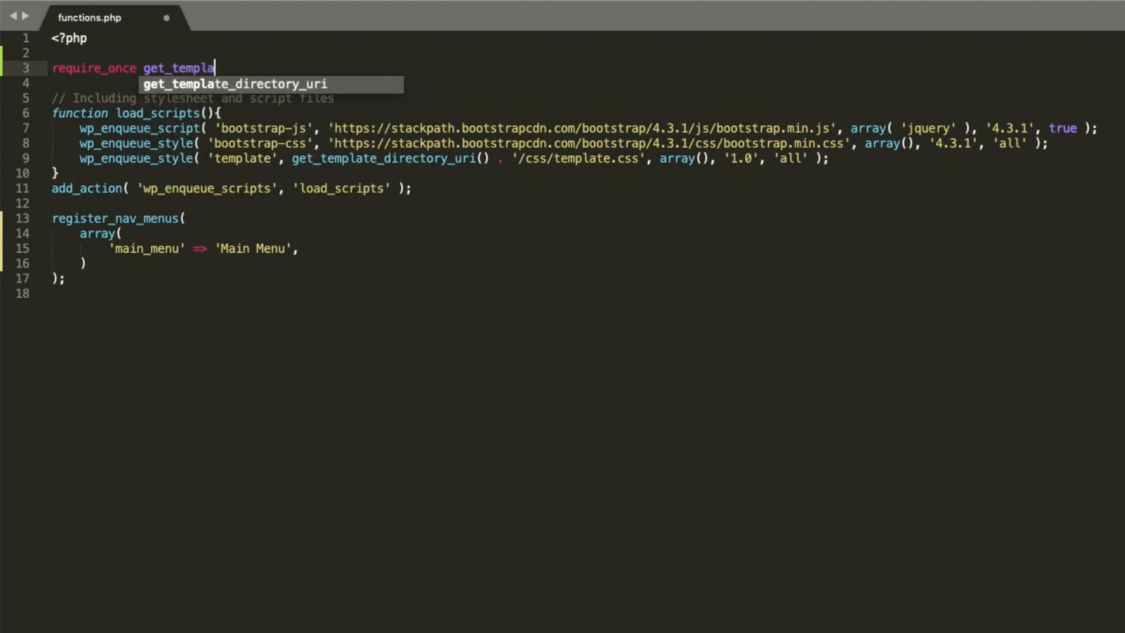
type("te_dir")
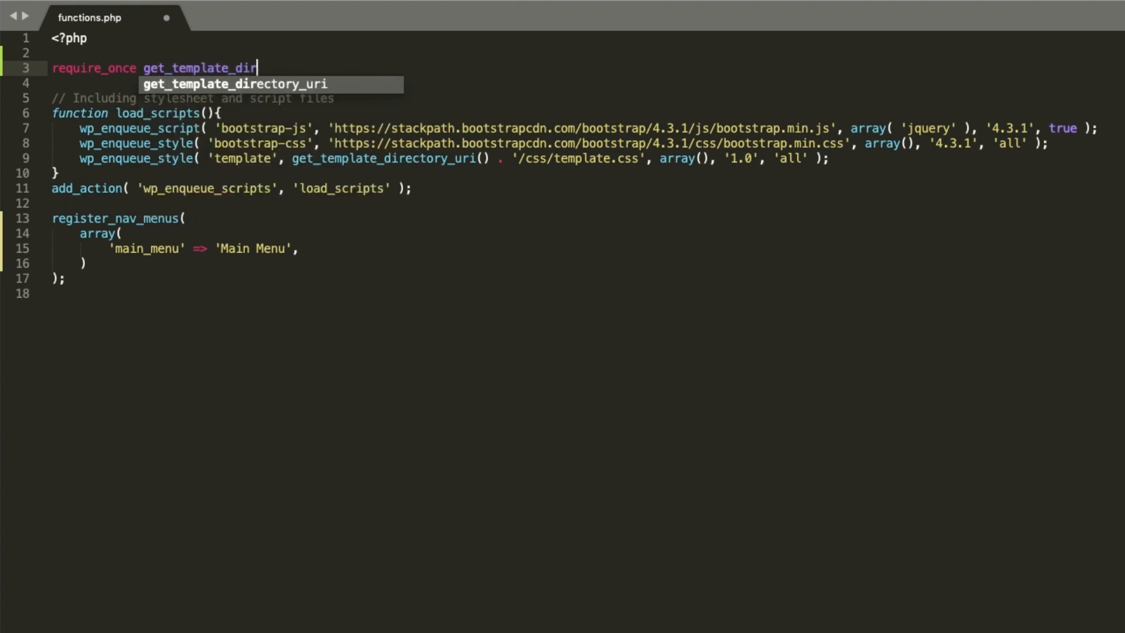
type("ectory")
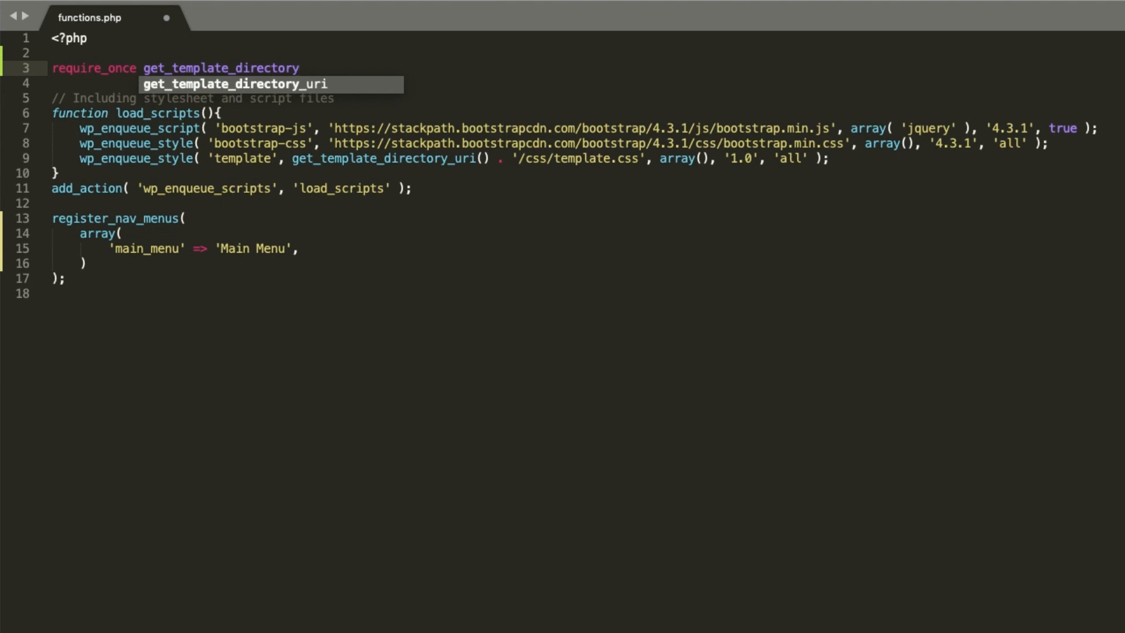
type("()")
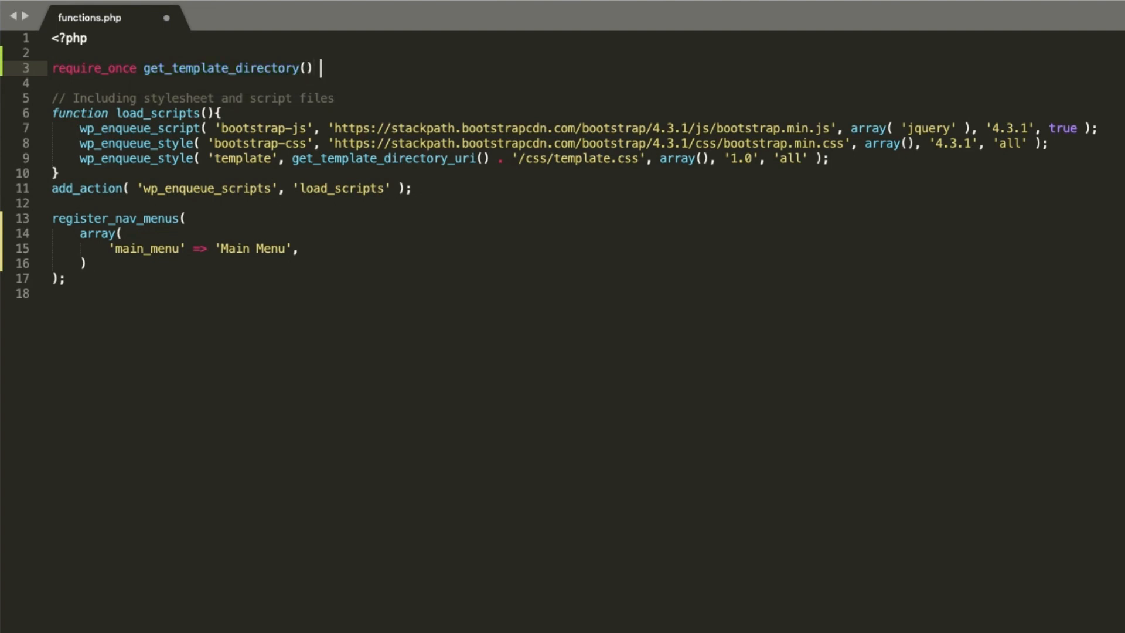
type(".")
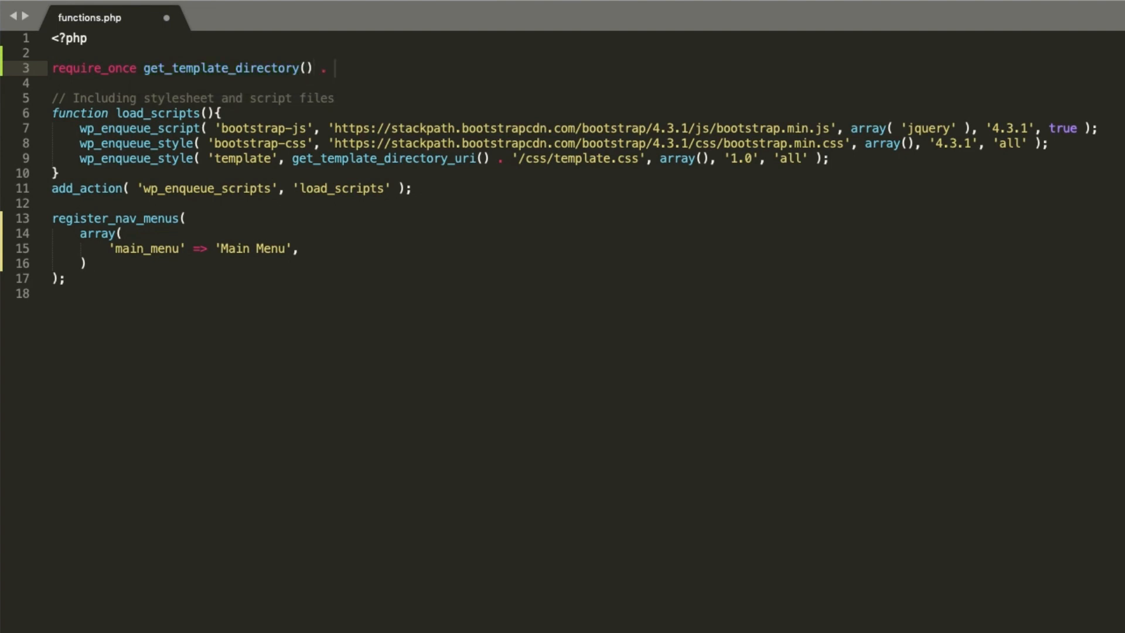
type("';")
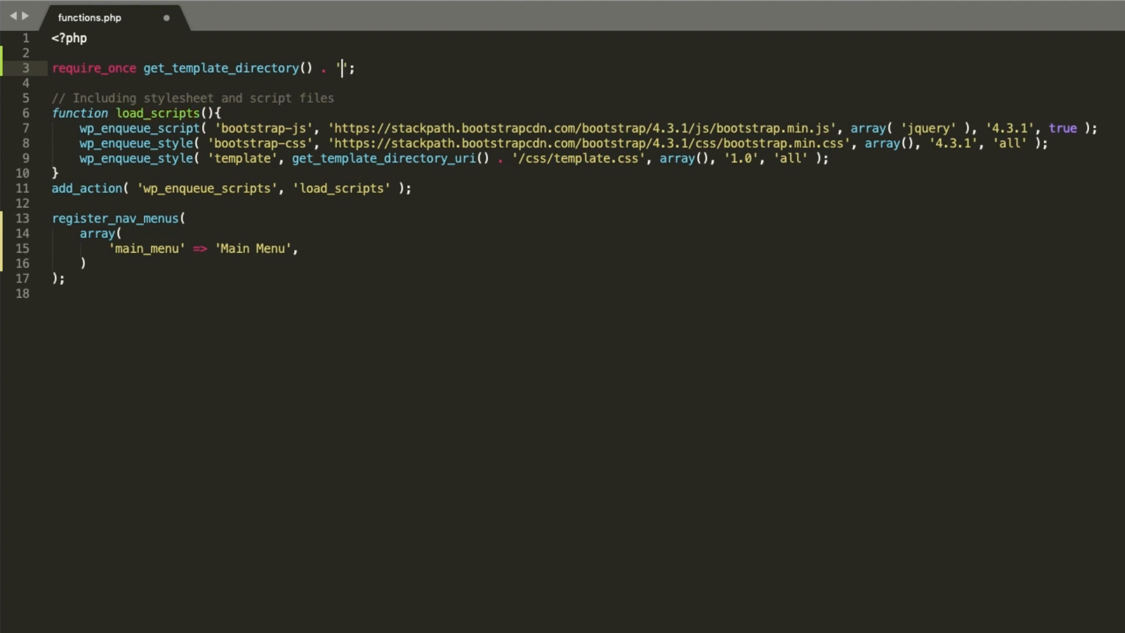
- Fill the path string with /inc/class-wp-bootstrap-navwalker.php
type("/i")
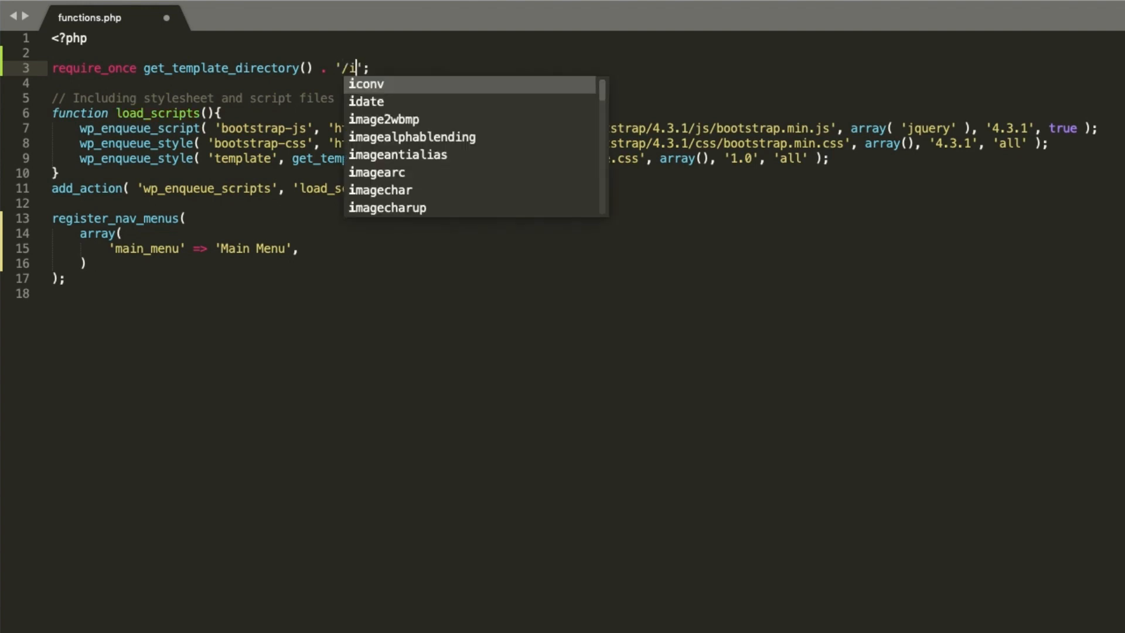
type("nc/class")
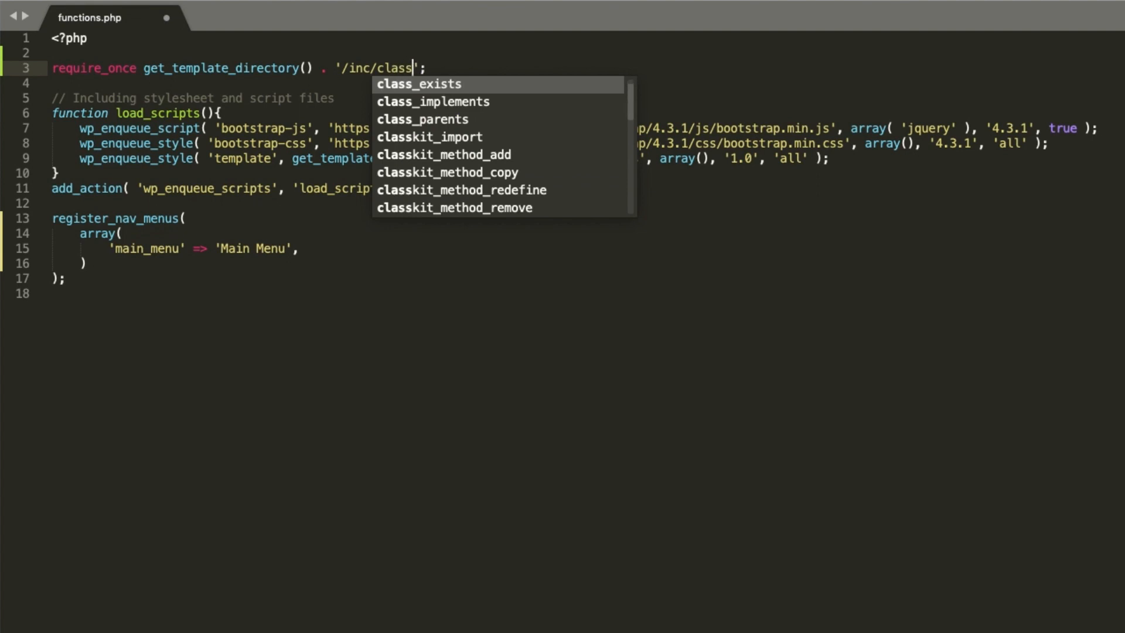
type("-wp-boo")
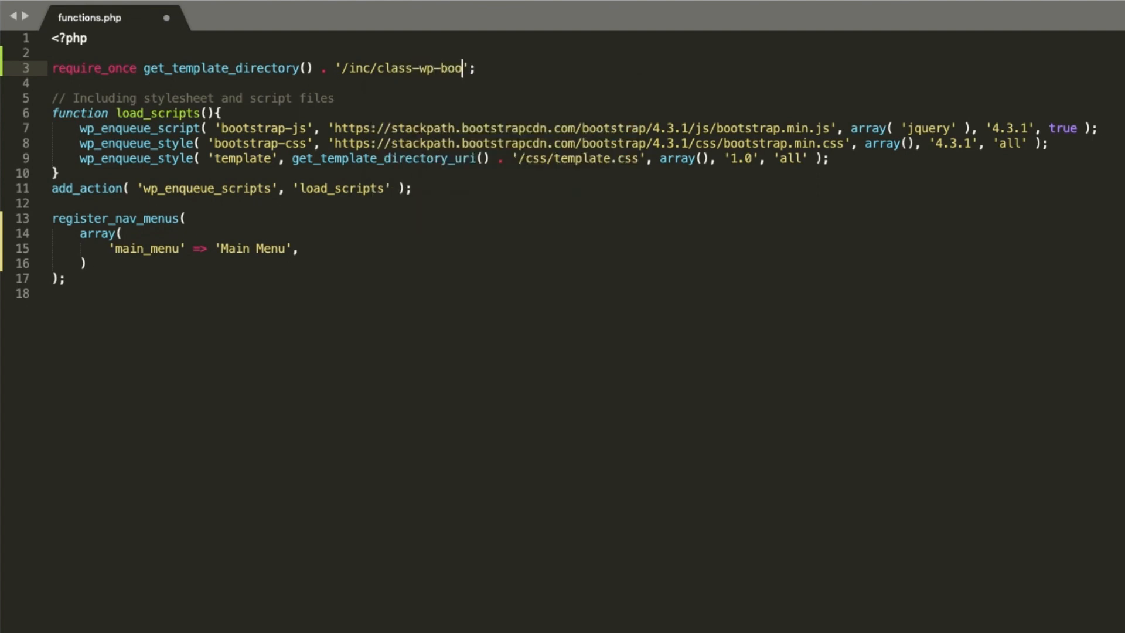
type("tstrap-navw")
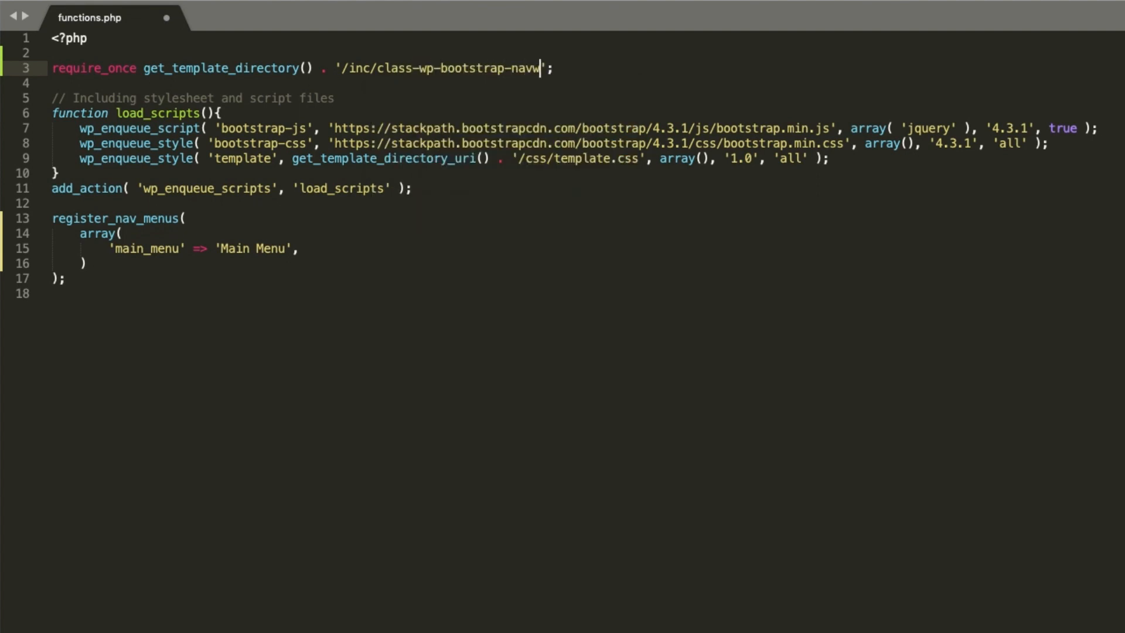
type("alker.php")
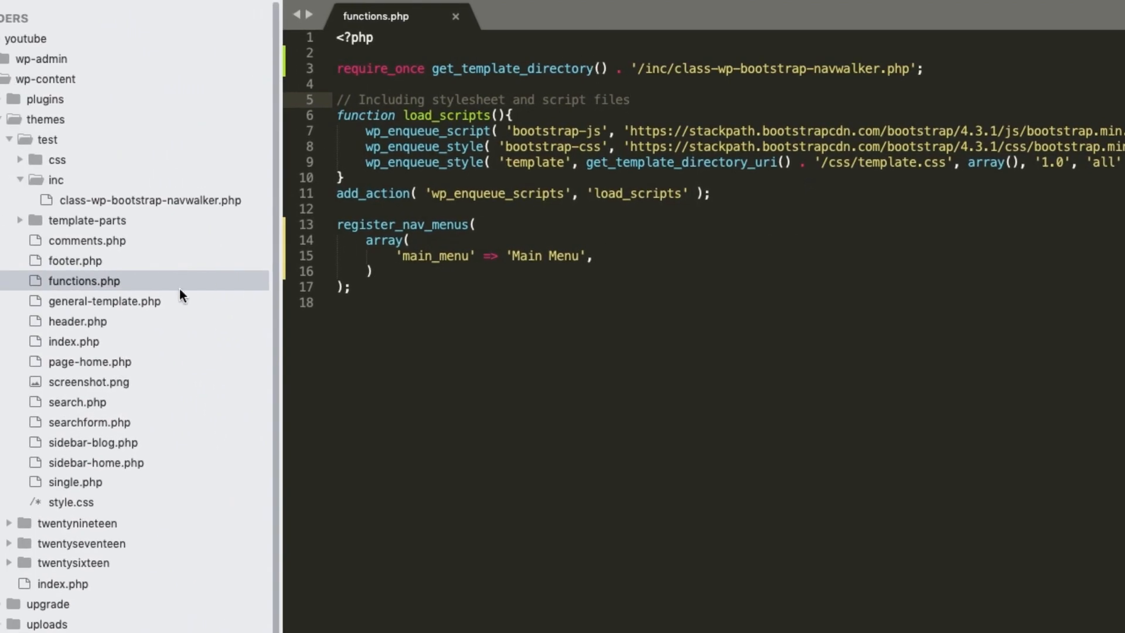
mouse_move(78, 321)
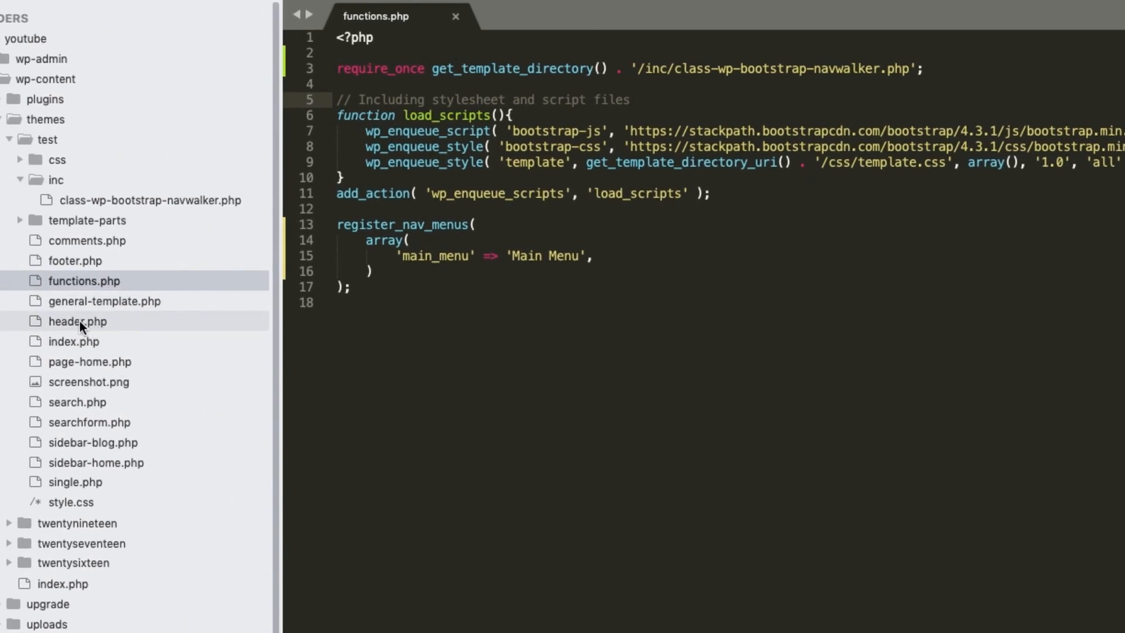
- Open header.php and remove the old wp_nav_menu line inside the main-menu nav
left_click(77, 321)
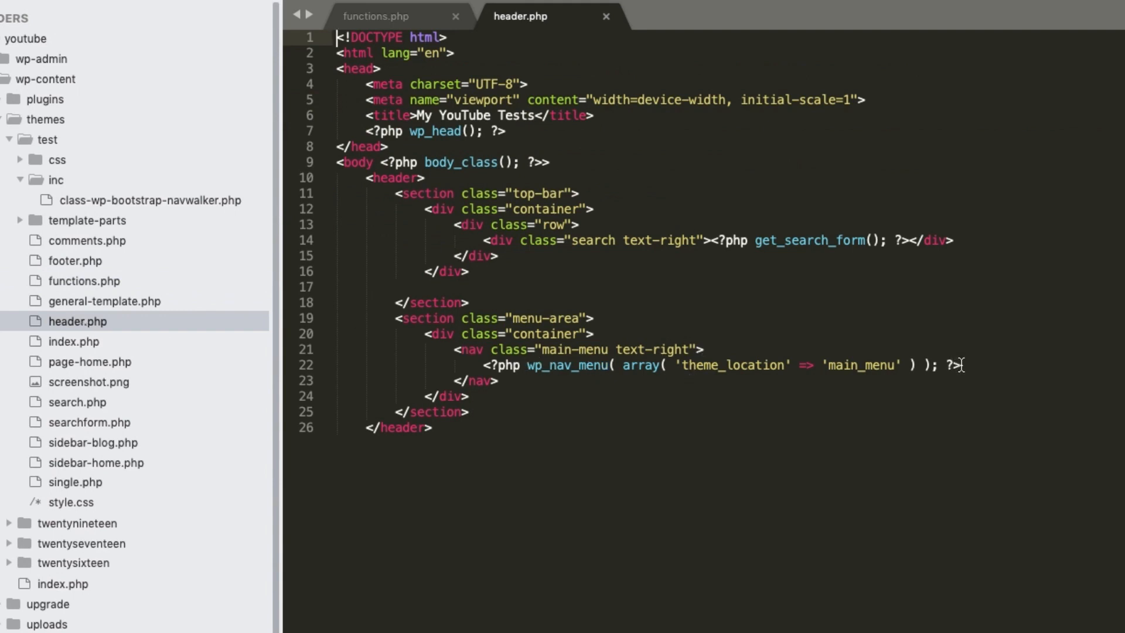
left_click(484, 365)
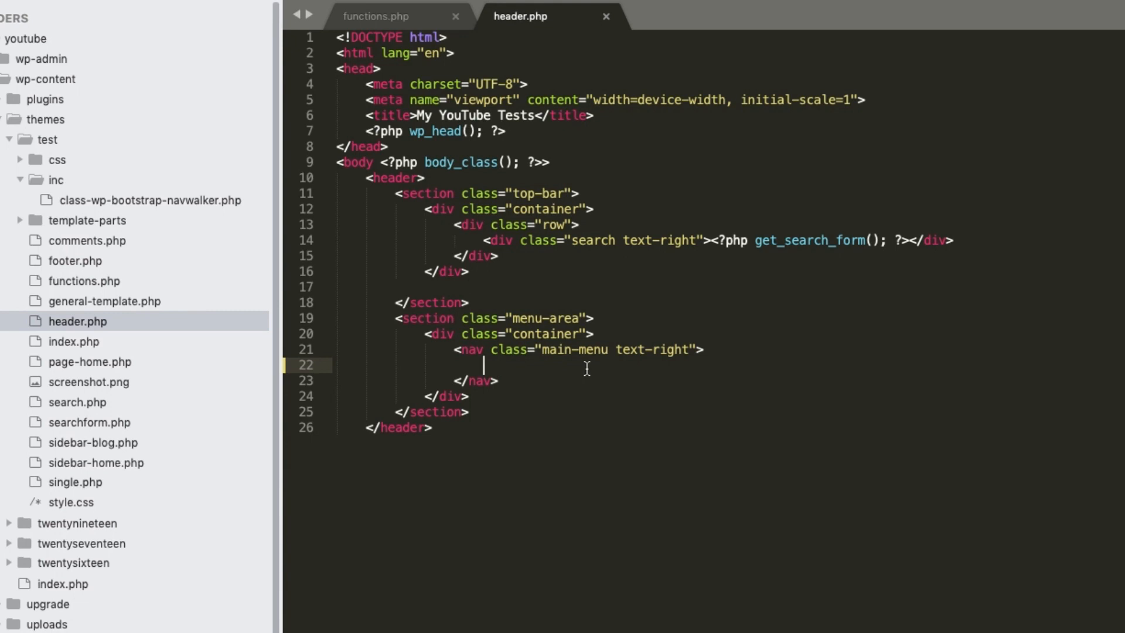
mouse_move(519, 365)
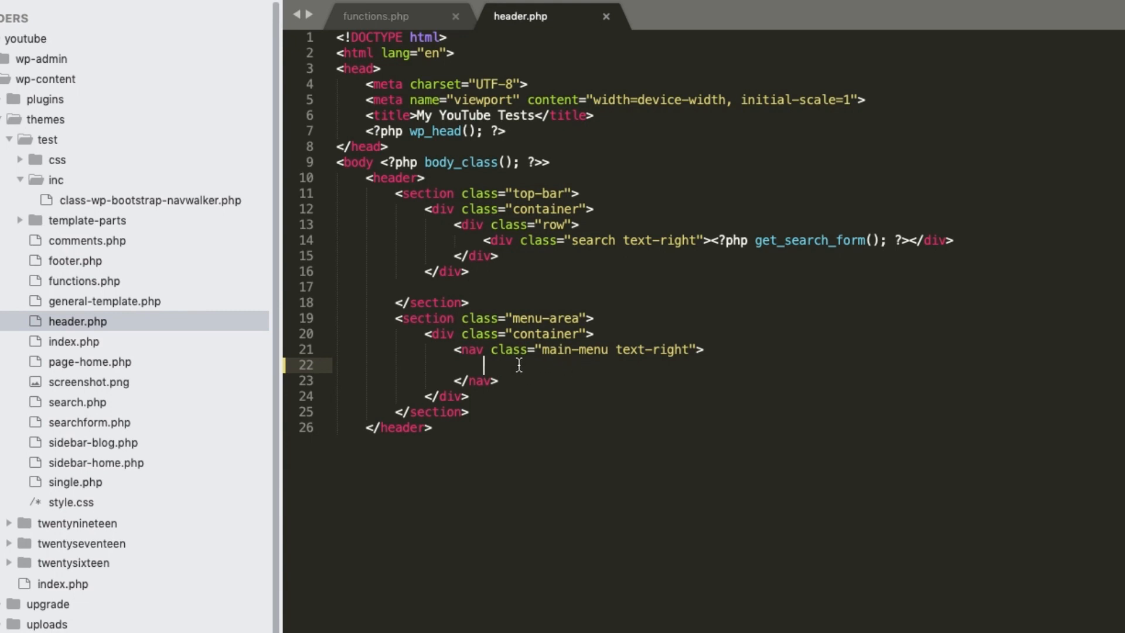
mouse_move(525, 380)
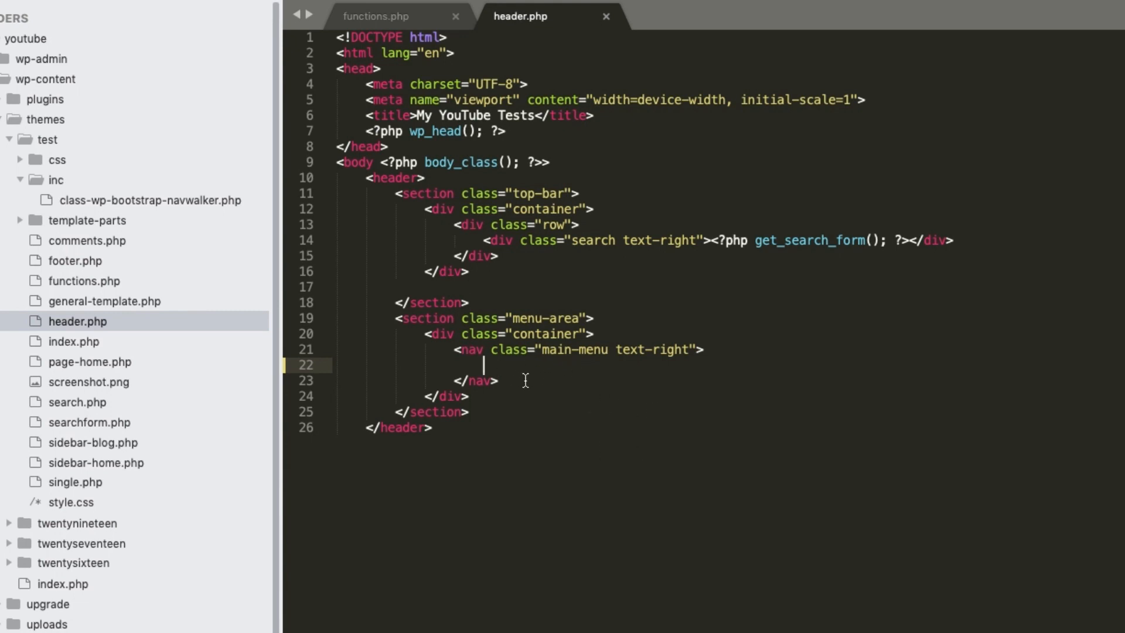
mouse_move(568, 452)
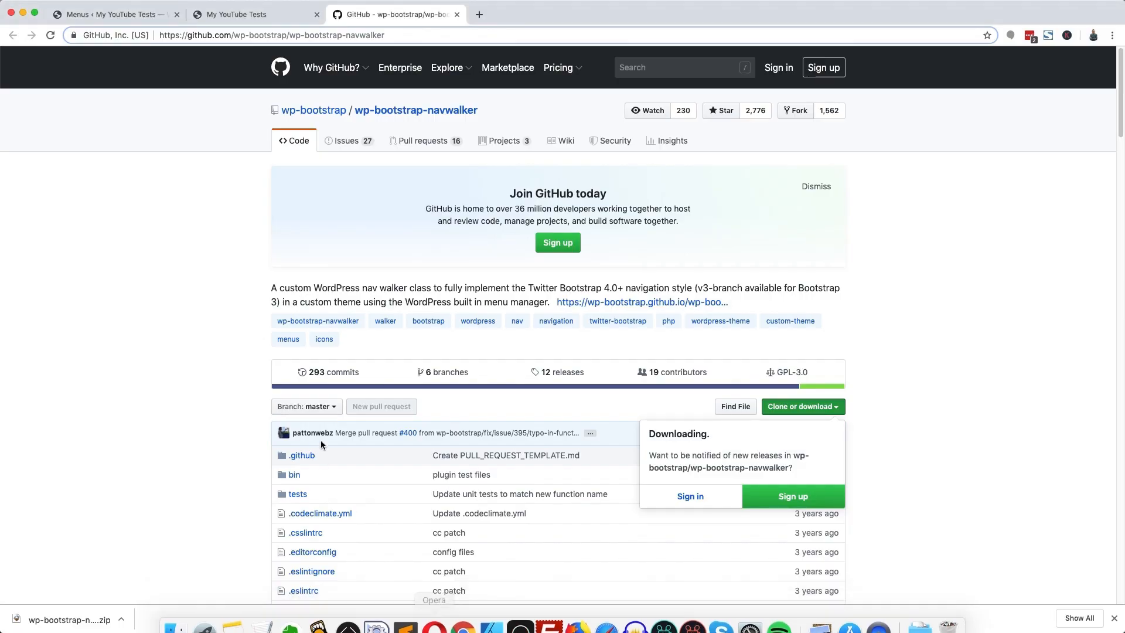
- Copy the wp_nav_menu usage example from the navwalker README's Usage section
scroll("down", 3)
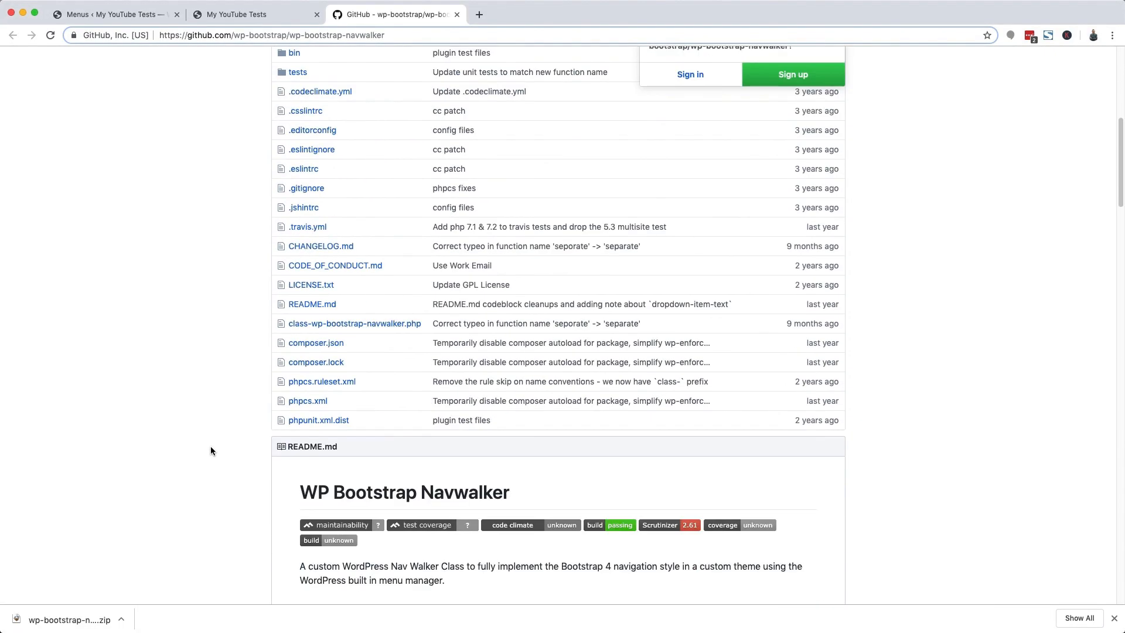
scroll("down", 3)
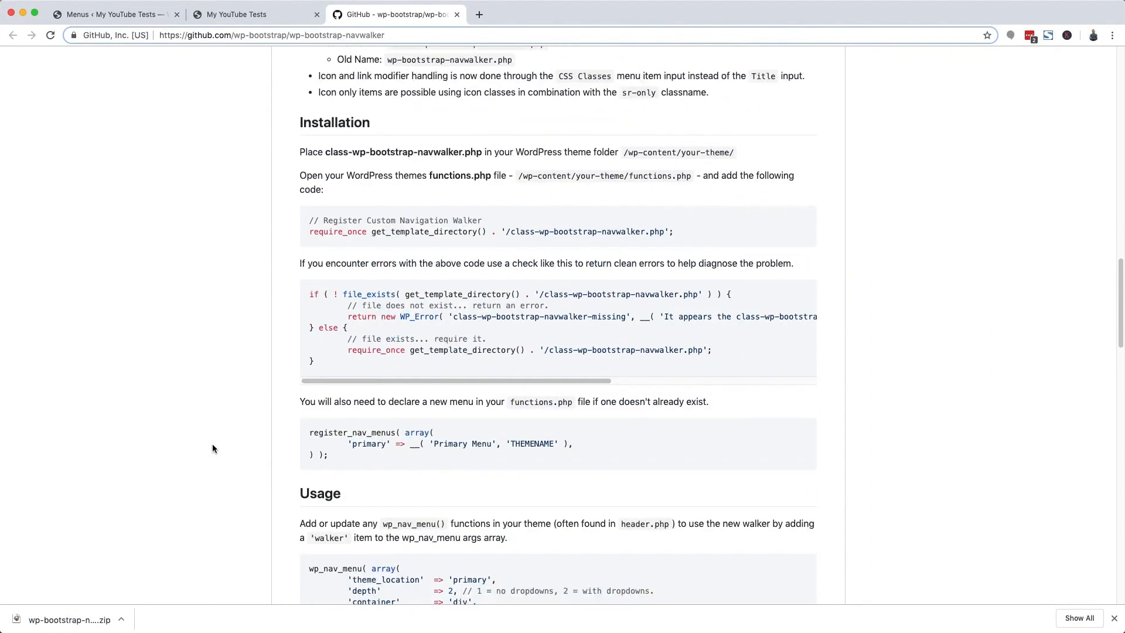
scroll("down", 3)
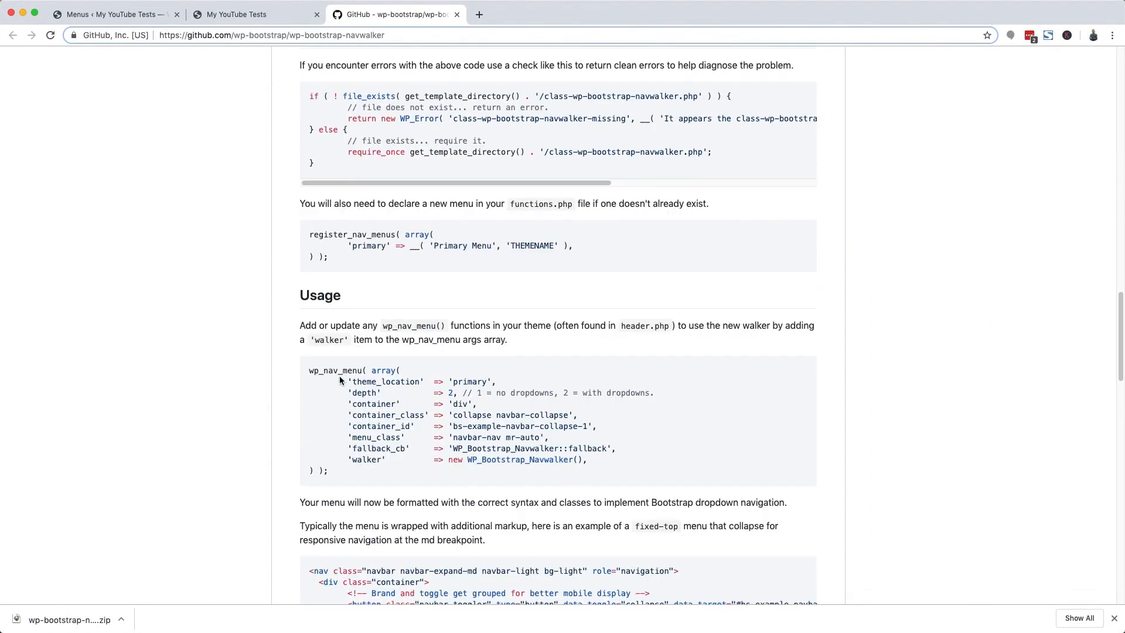
left_click_drag(310, 369, 327, 471)
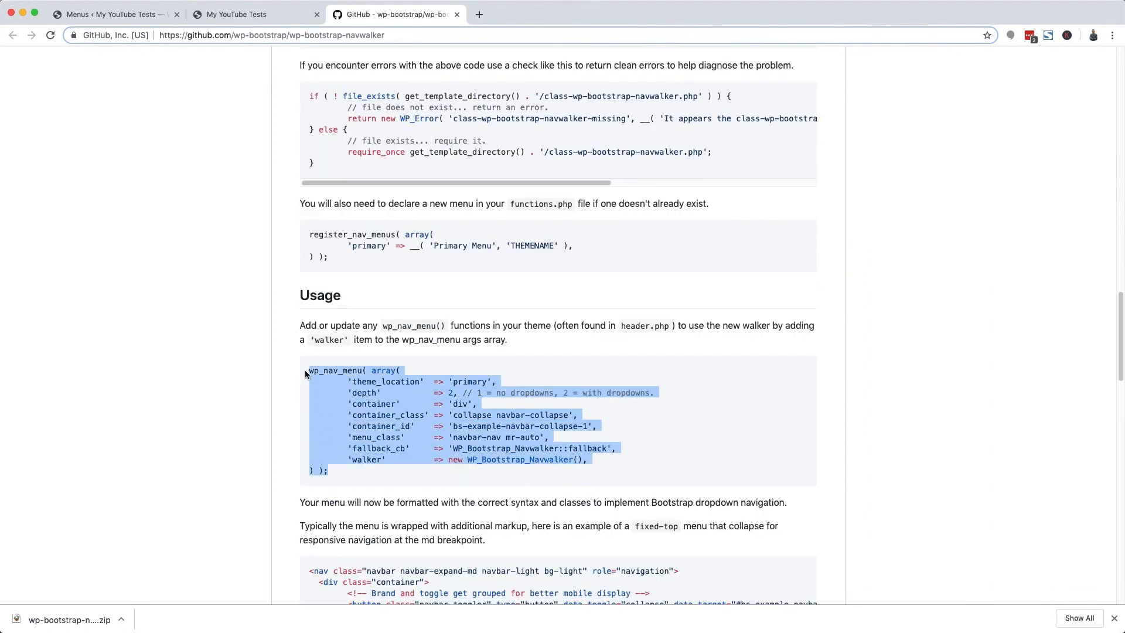
left_click(405, 615)
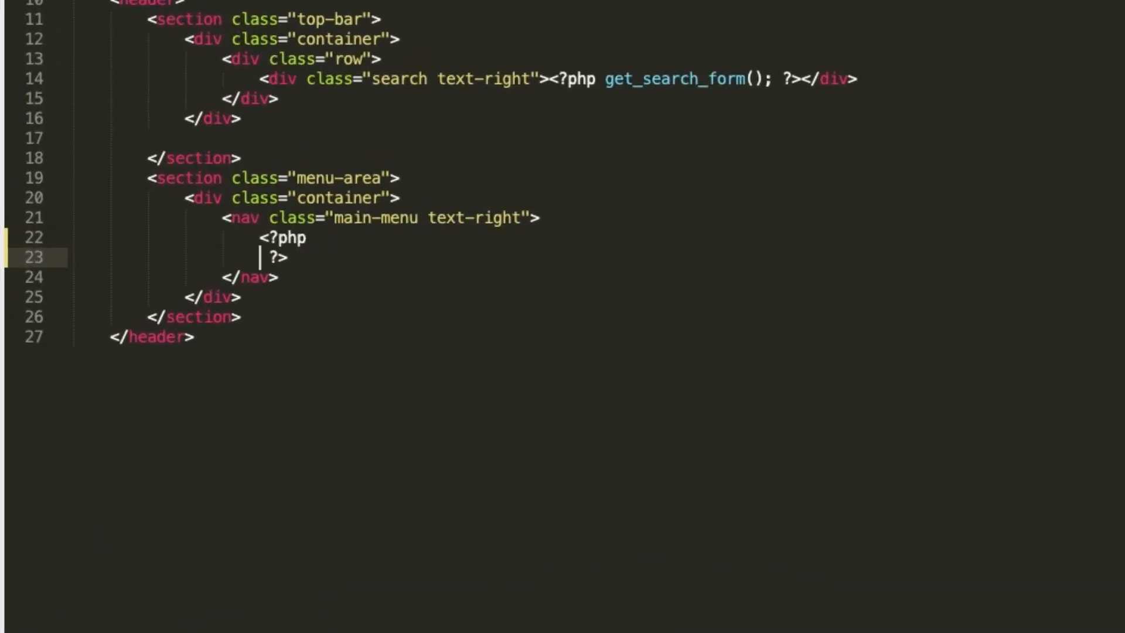
- Insert the navwalker wp_nav_menu( array(...) ) call inside a <?php ?> block in the main-menu nav
type("wp_nav_menu( array(")
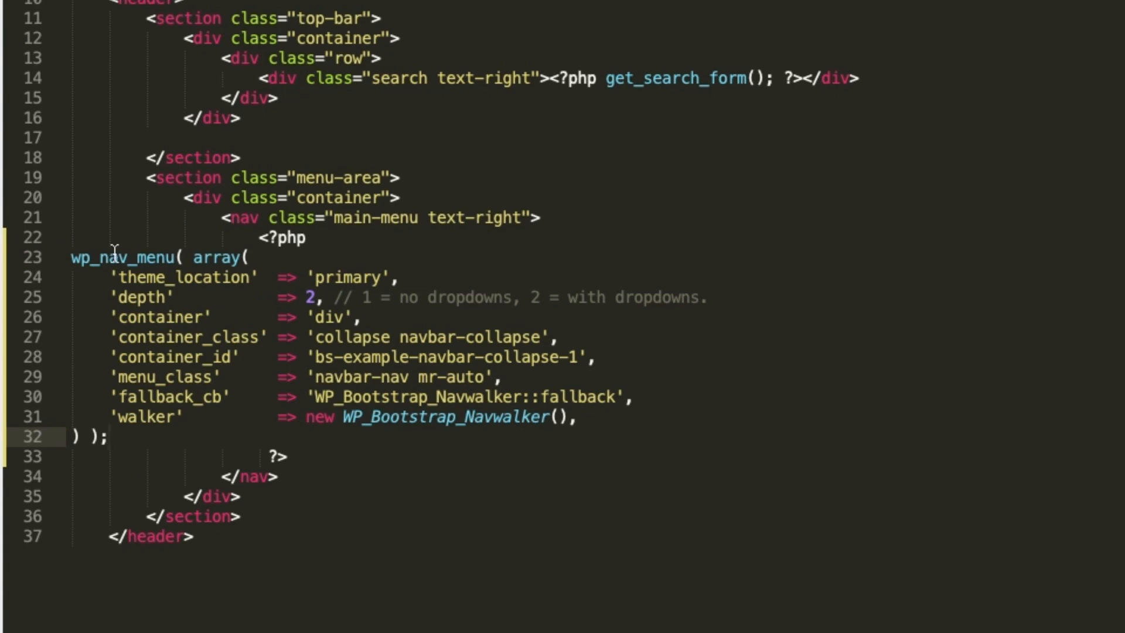
mouse_move(146, 392)
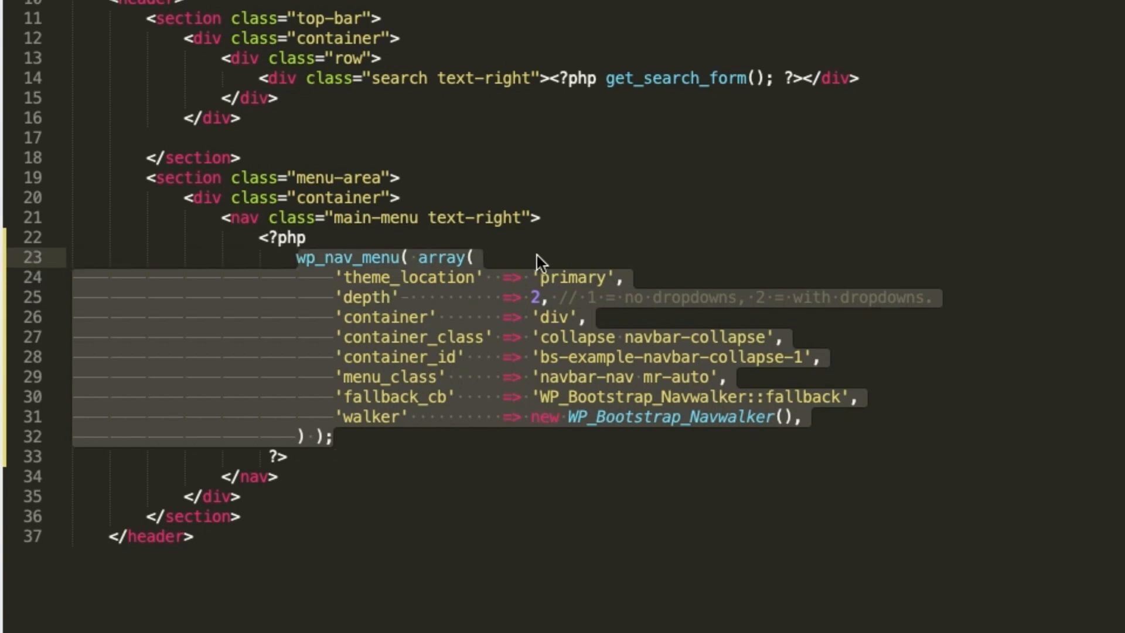
mouse_move(423, 280)
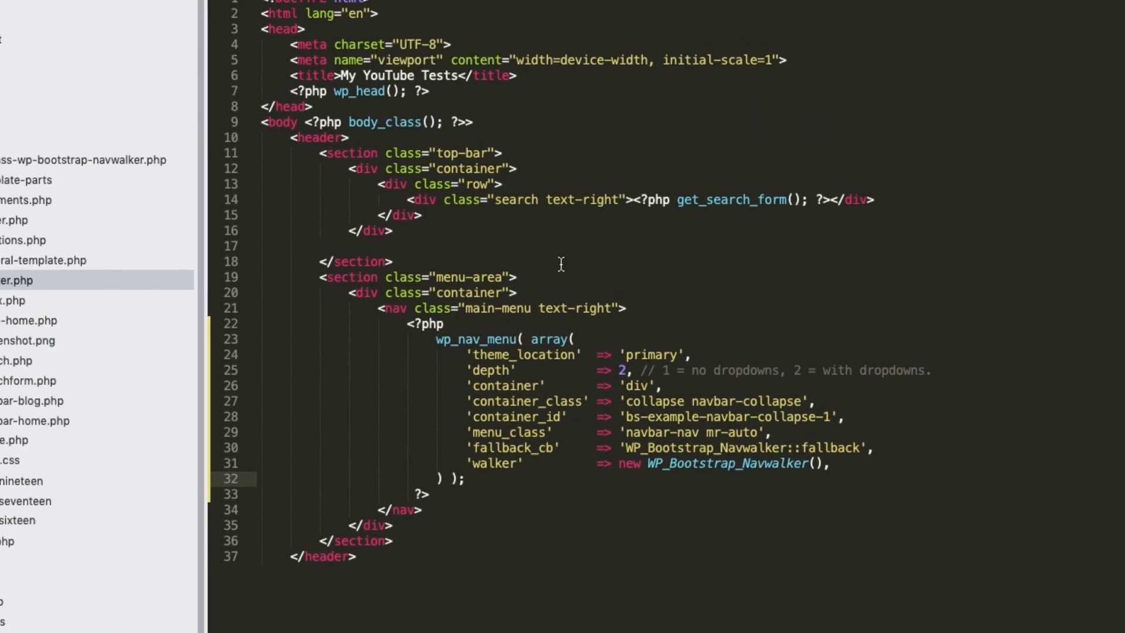
- Review class-wp-bootstrap-navwalker.php in the inc folder, then return to header.php
left_click(129, 189)
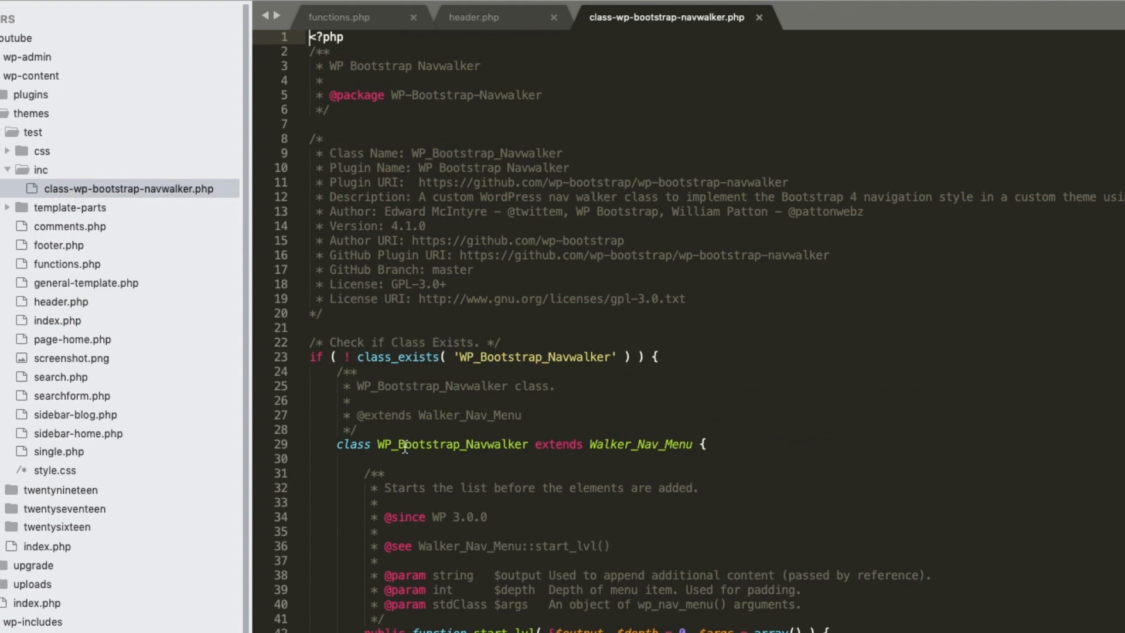
mouse_move(562, 445)
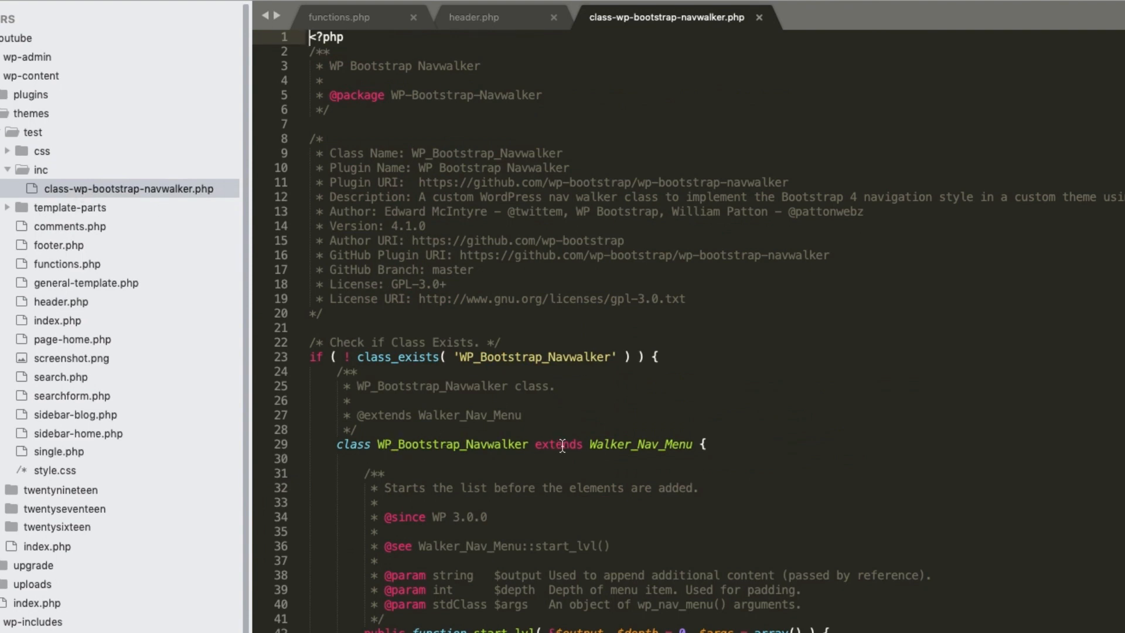
mouse_move(590, 444)
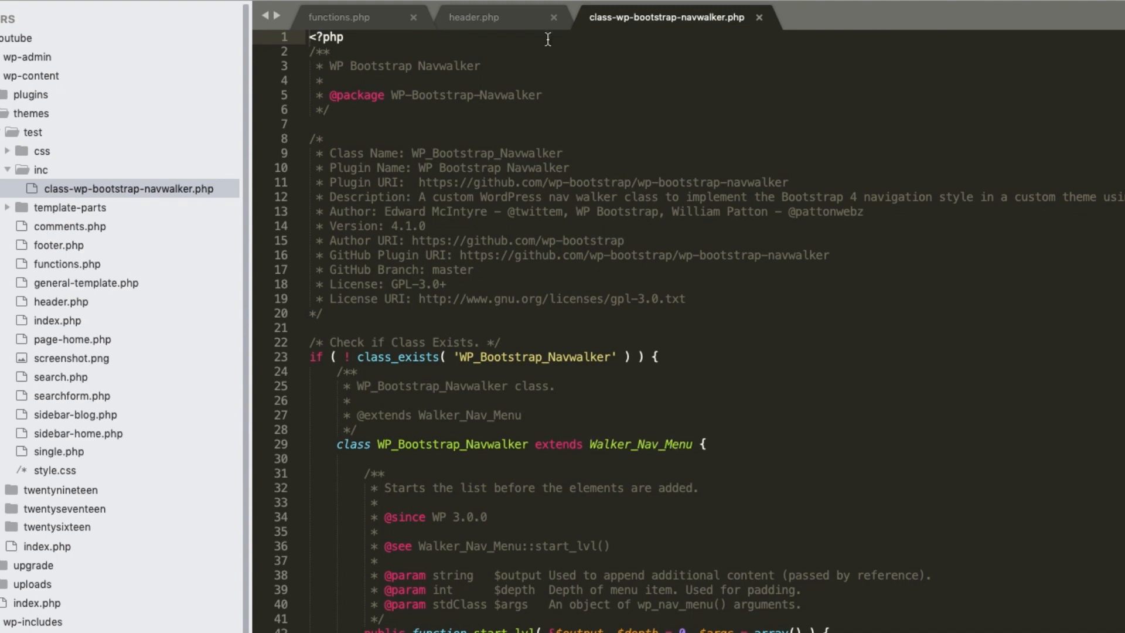
left_click(472, 16)
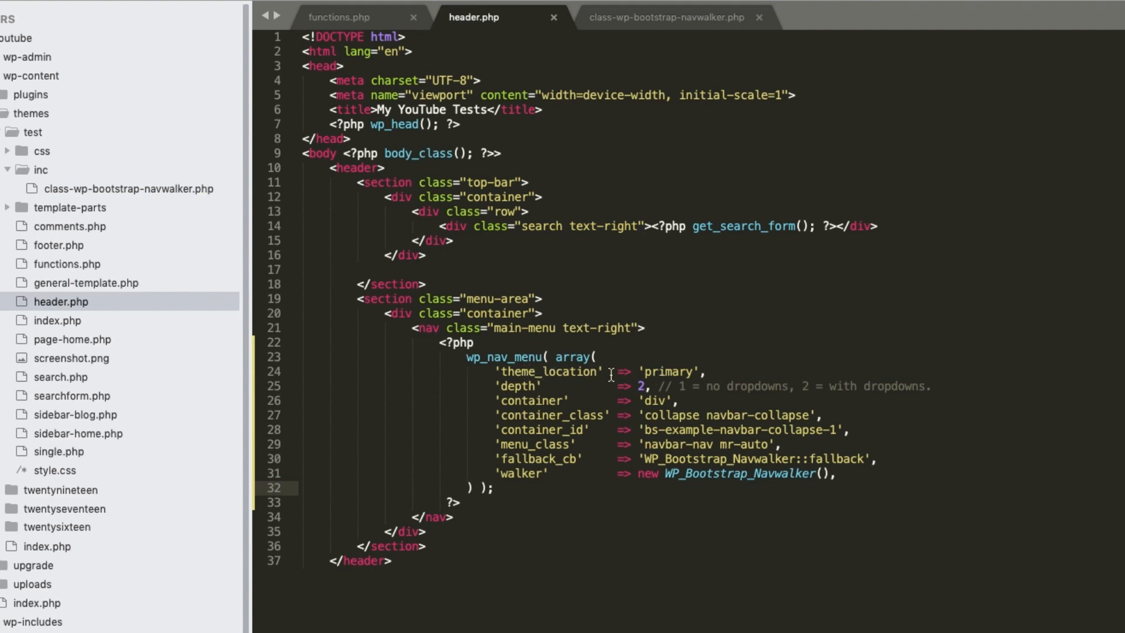
- Select 'primary' in header.php and copy main_menu from functions.php to replace it
double_click(669, 371)
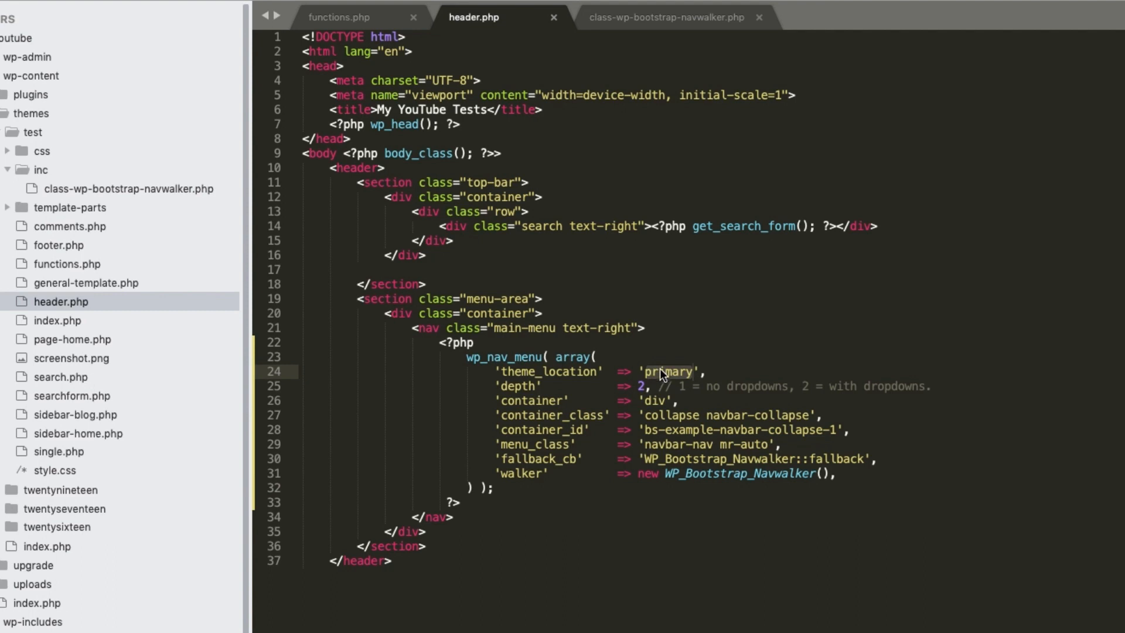
mouse_move(391, 14)
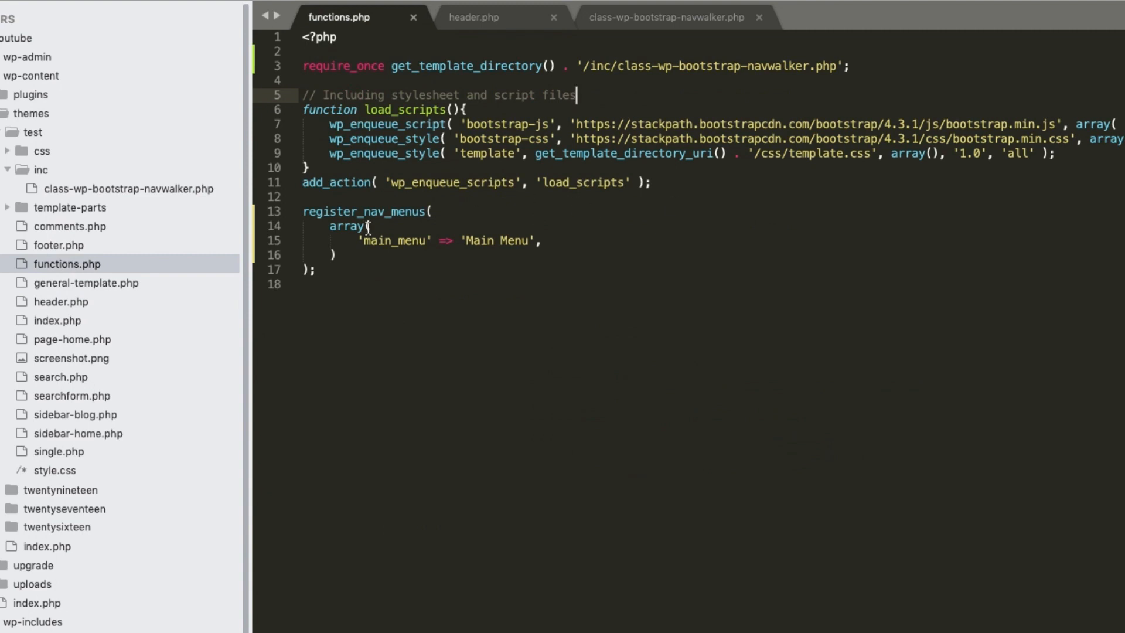
double_click(395, 240)
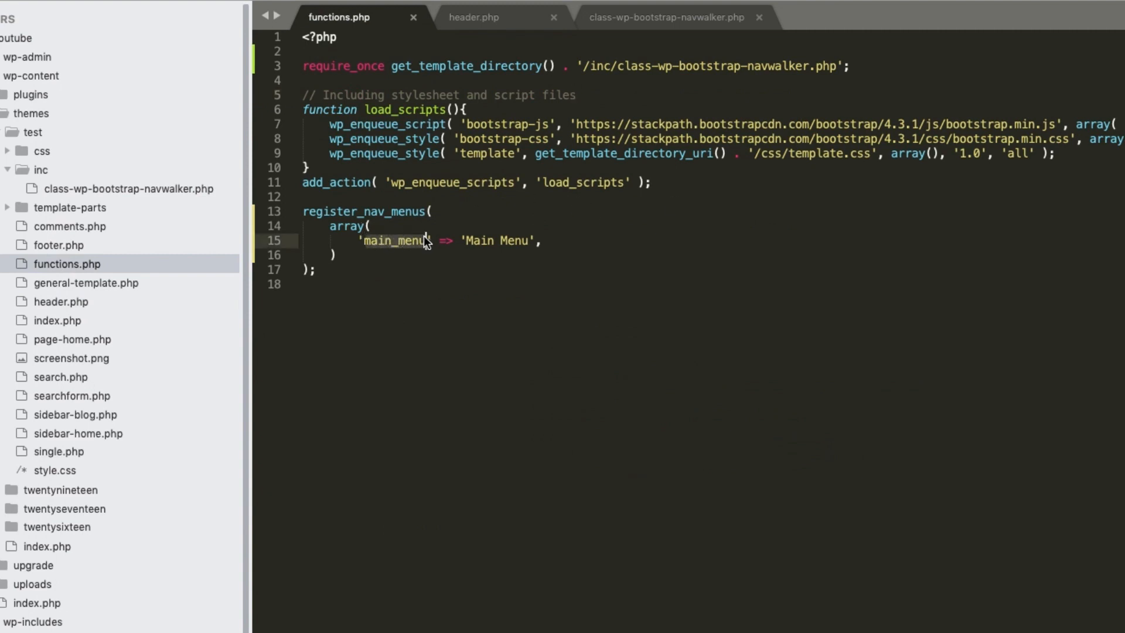
left_click(474, 16)
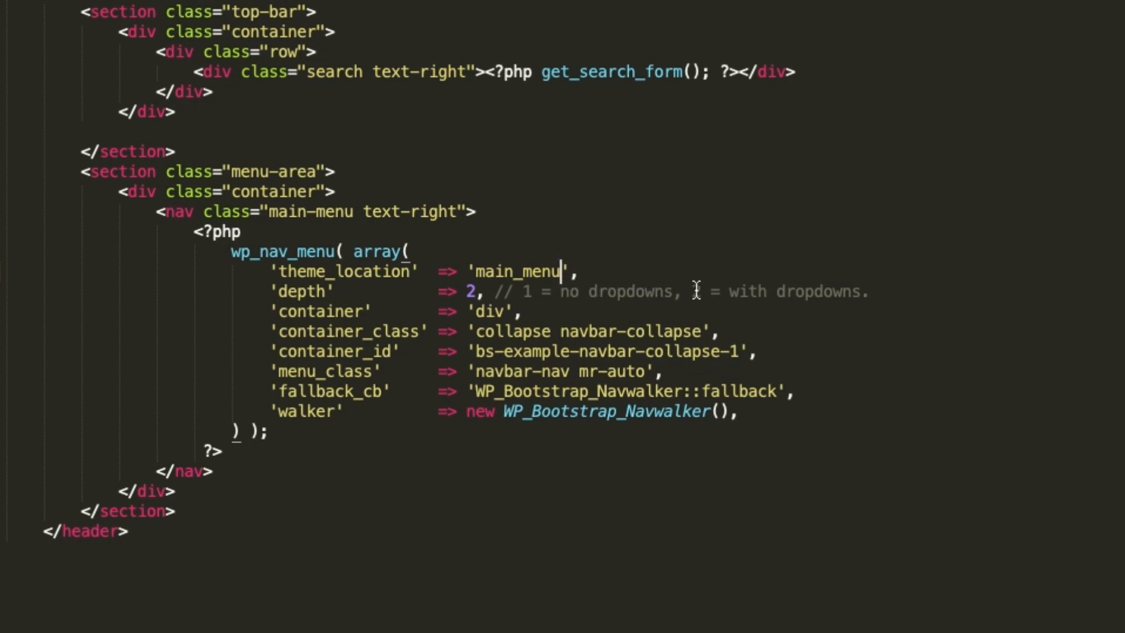
mouse_move(736, 295)
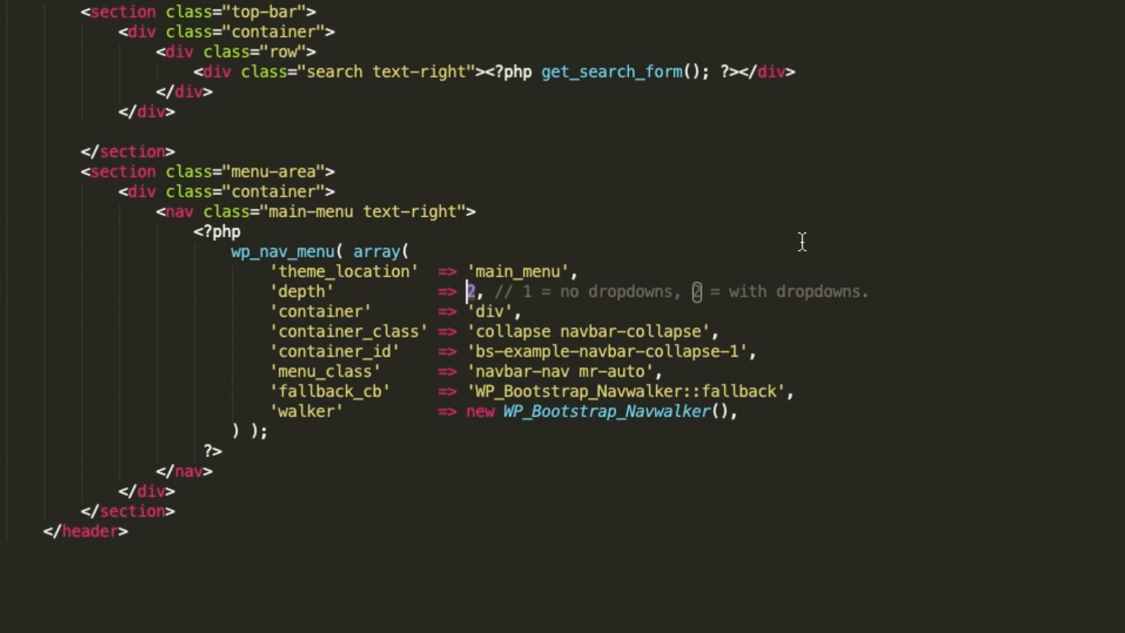
- Change the wp_nav_menu 'depth' argument from 6 to 2 for one dropdown level
type("6")
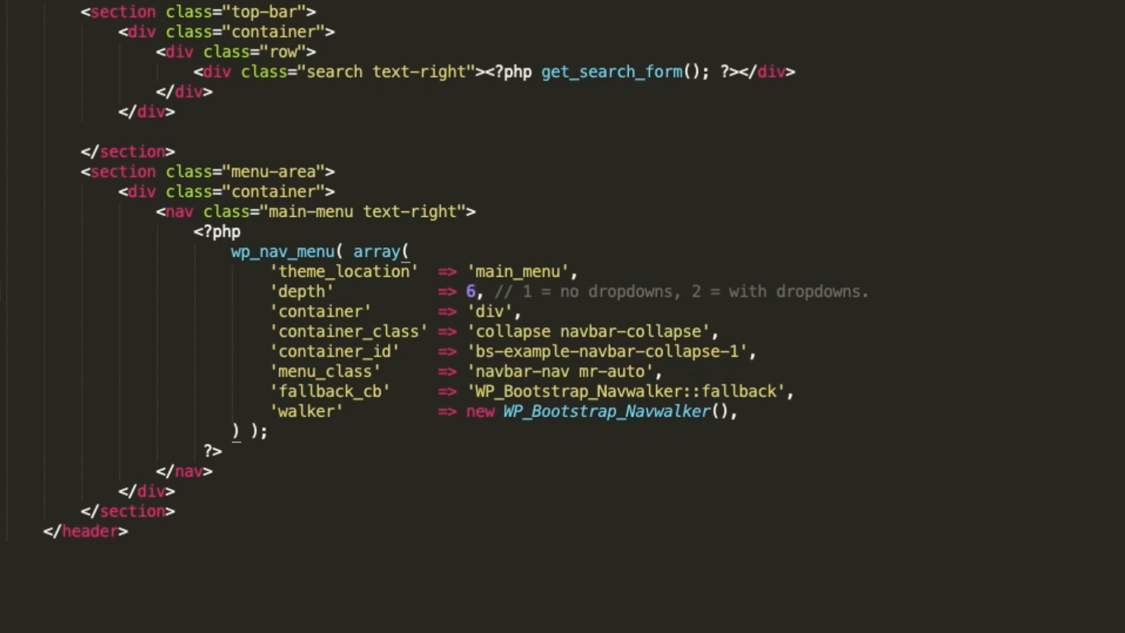
type("2")
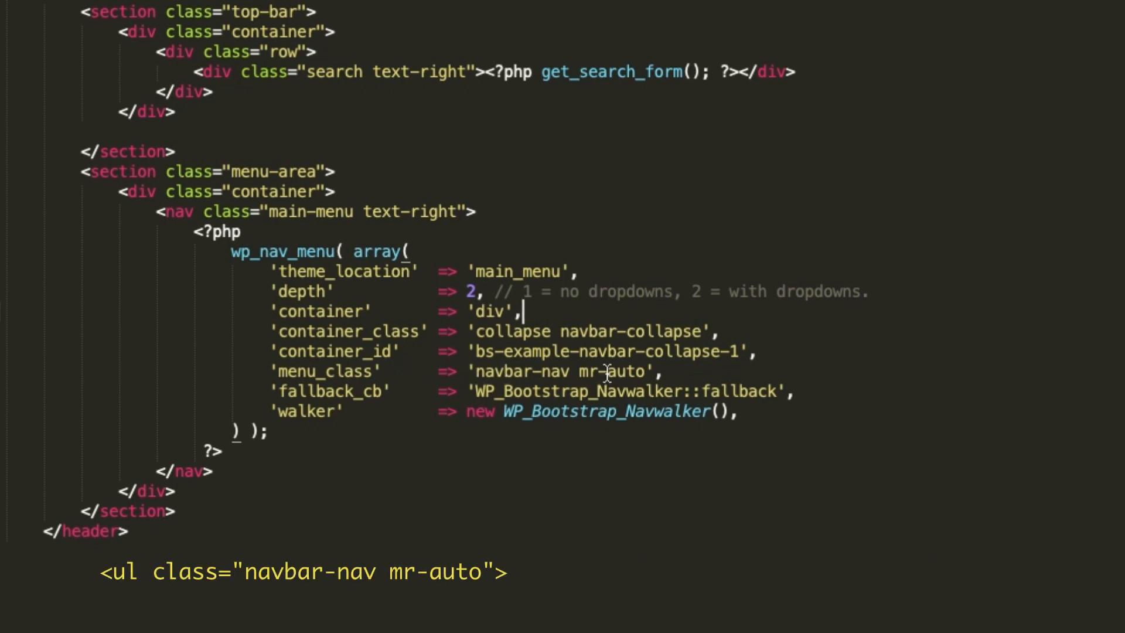
mouse_move(606, 371)
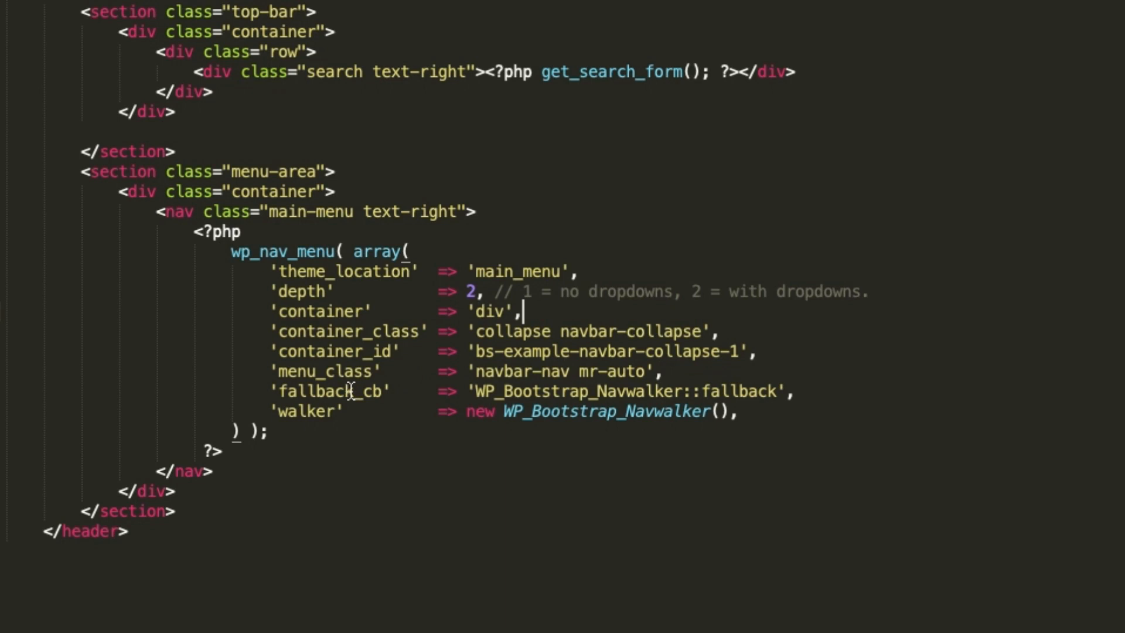
mouse_move(491, 398)
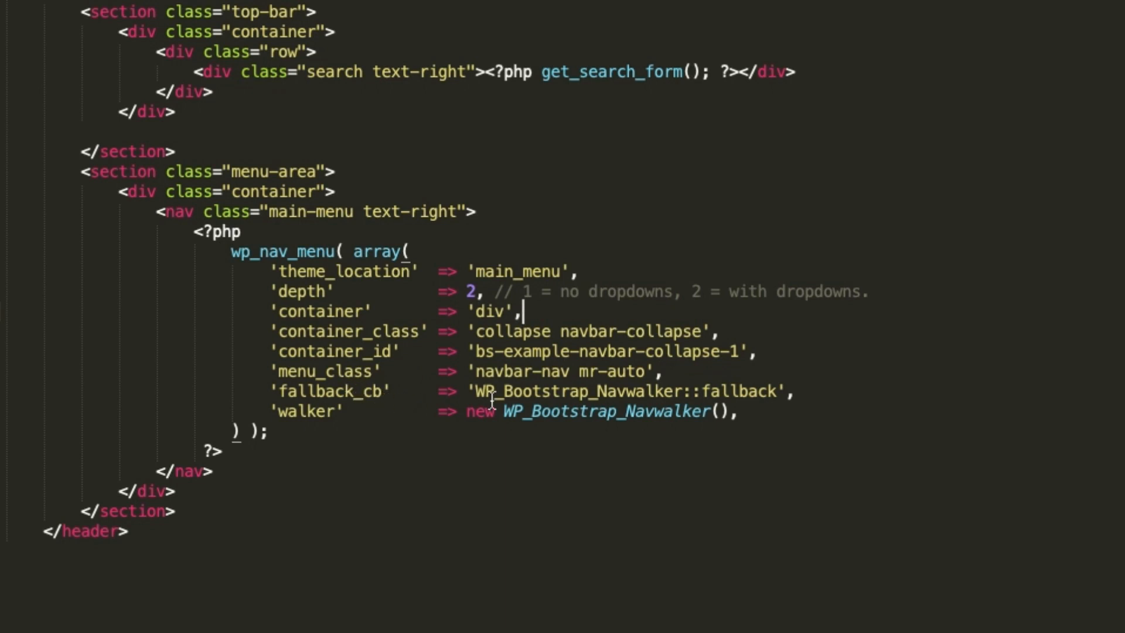
mouse_move(764, 393)
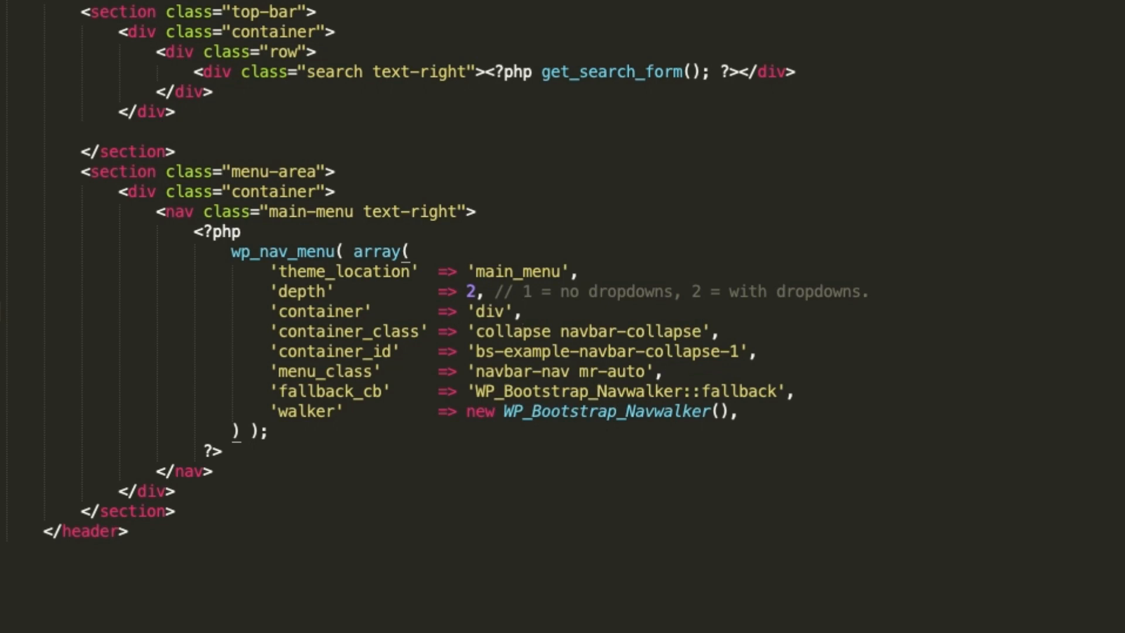
left_click(522, 311)
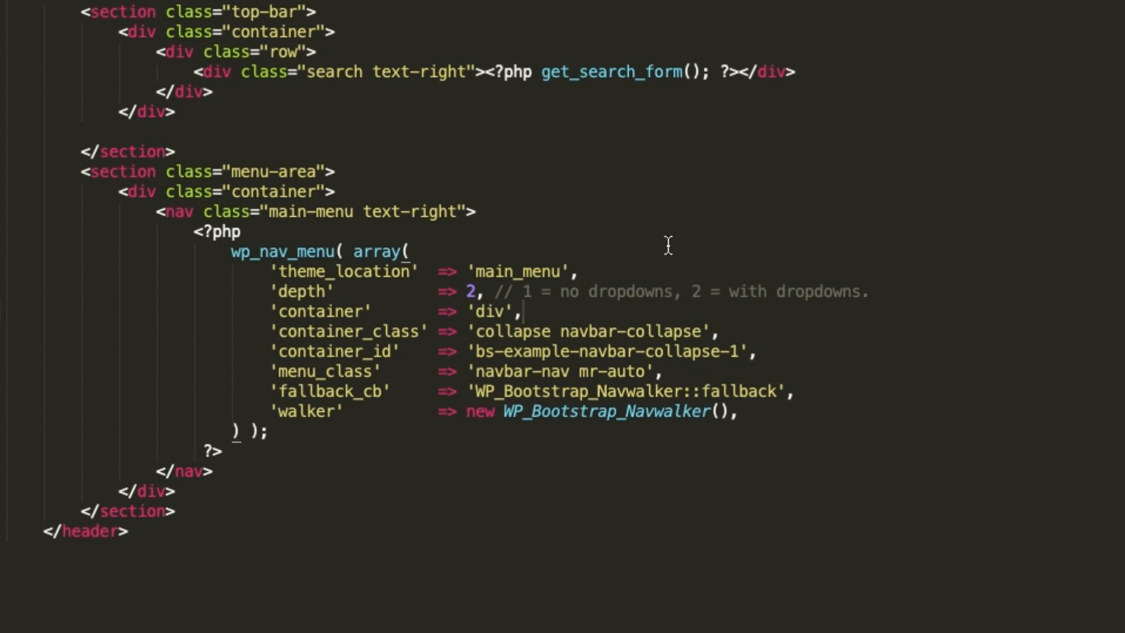
mouse_move(490, 380)
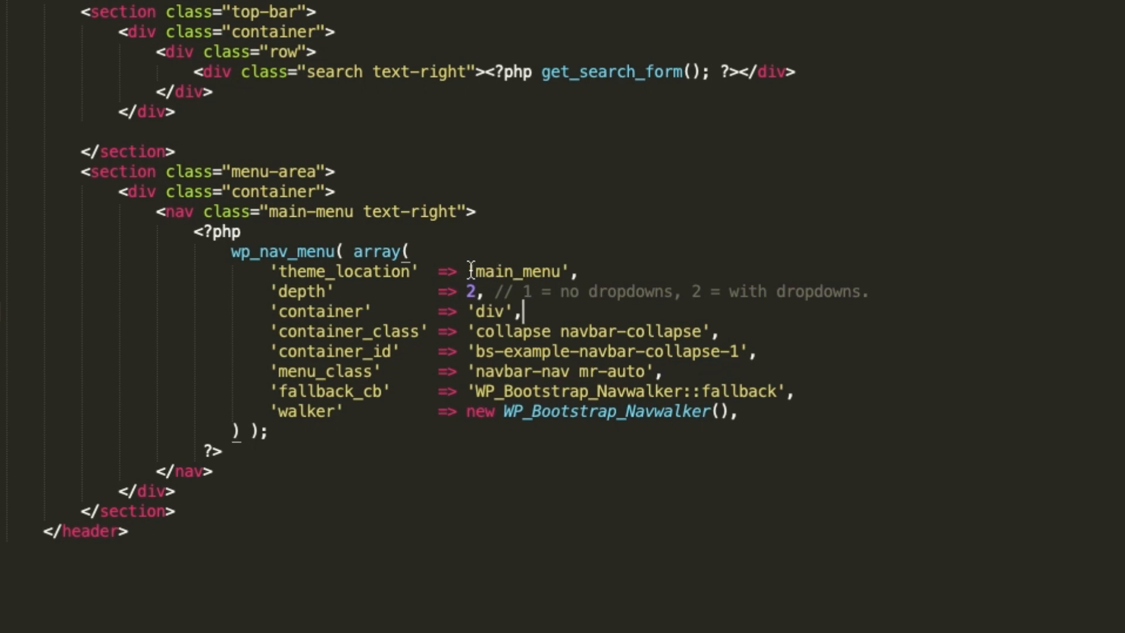
mouse_move(523, 271)
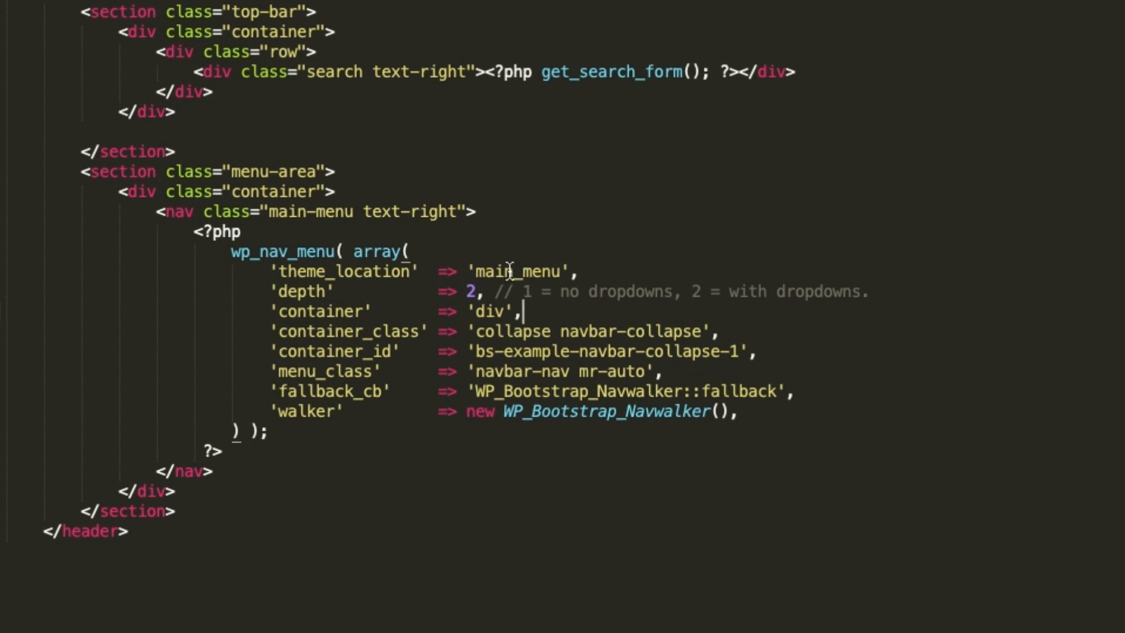
- Undo test edits to main_menu and restore the WP_Bootstrap_Navwalker::fallback value, then view the site
type("ssssss")
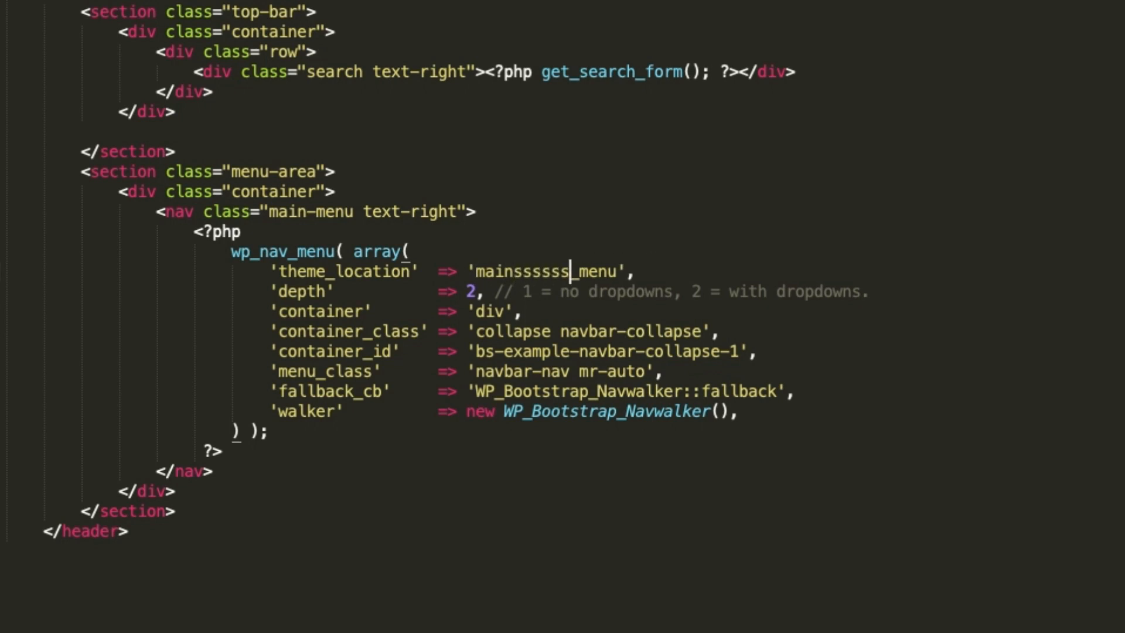
key("Backspace")
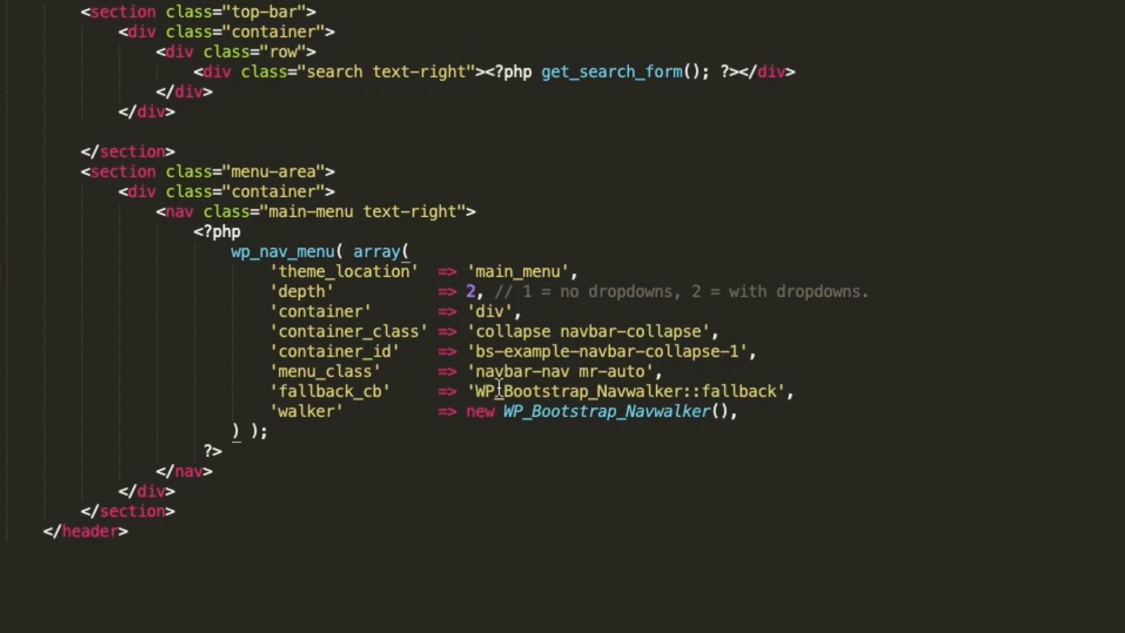
left_click_drag(473, 392, 775, 391)
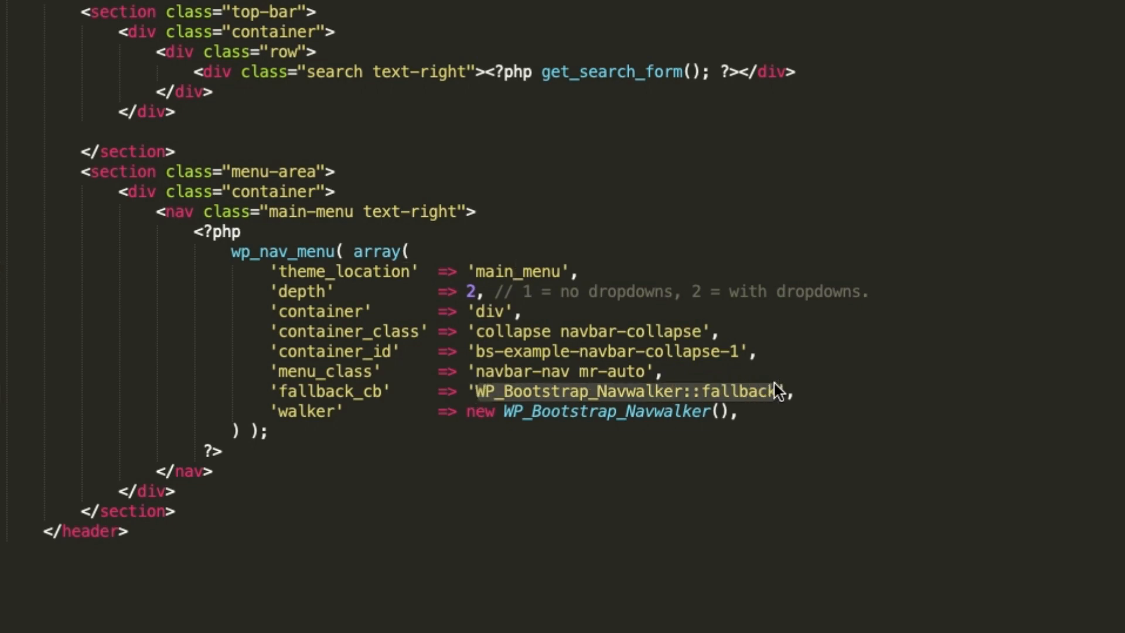
type("wp_page_")
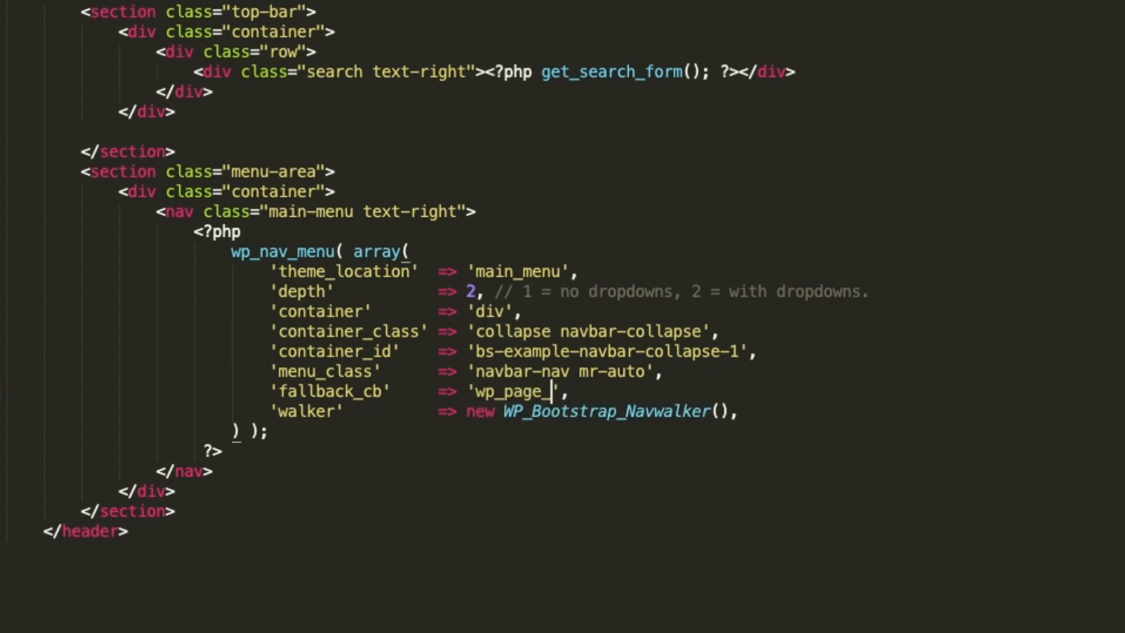
type("menu")
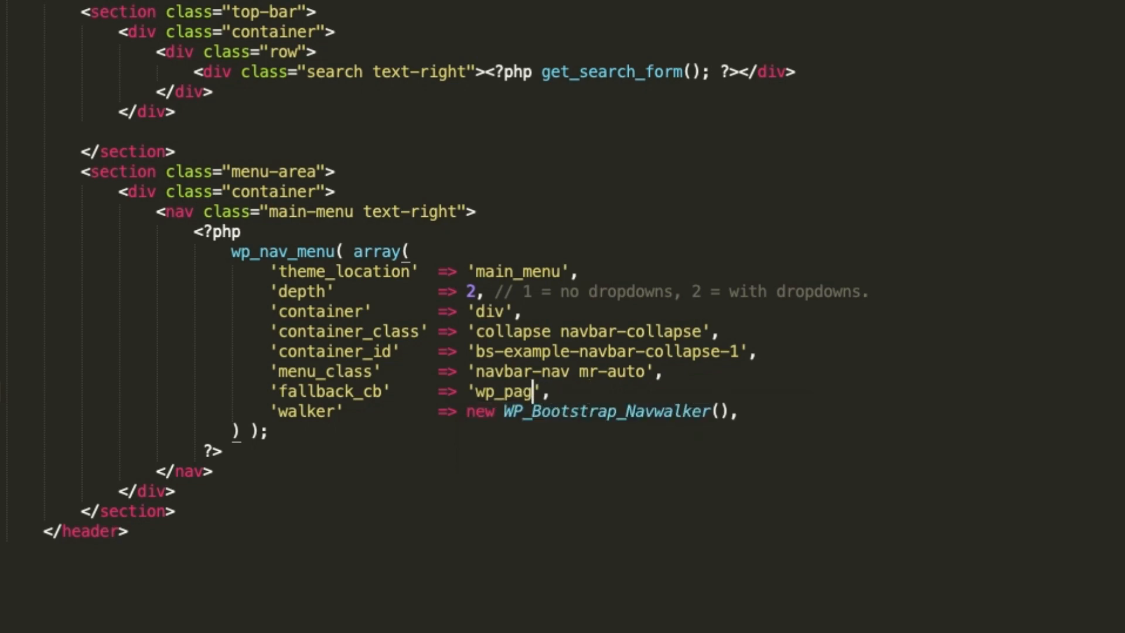
type("WP_Bootstrap_Navwalker::fallback")
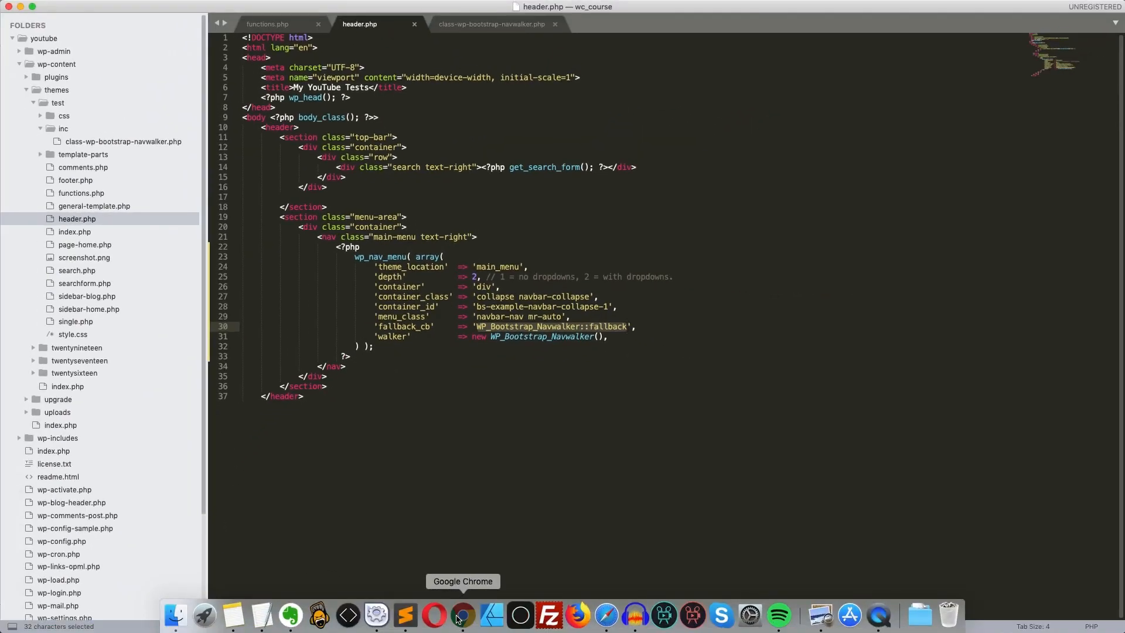
left_click(462, 615)
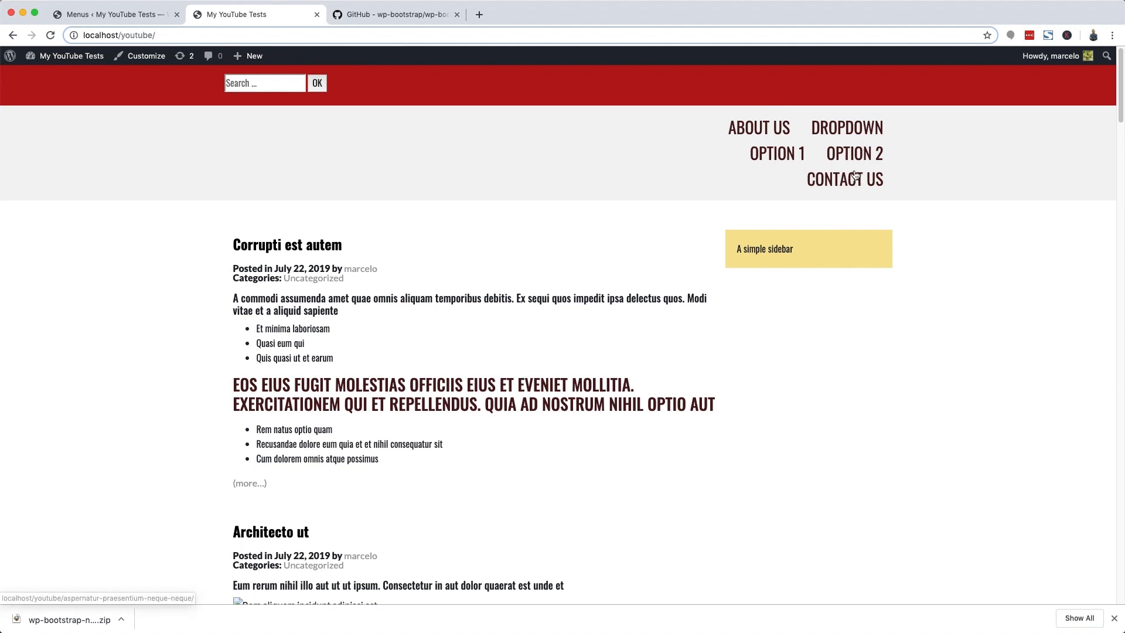
mouse_move(777, 154)
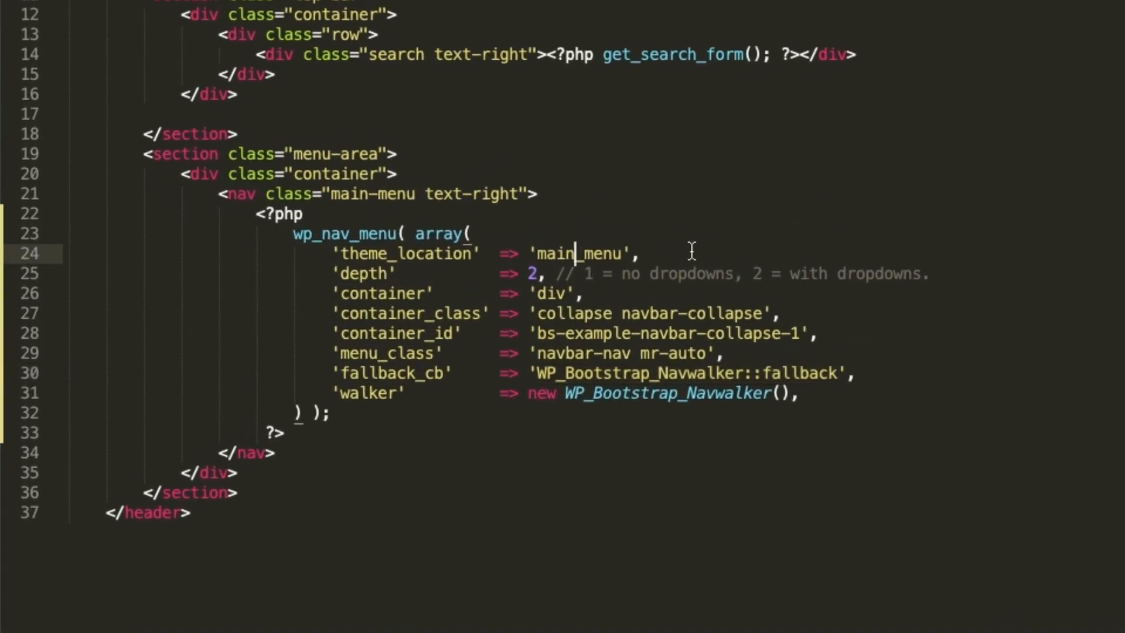
- Remove the stray test letters so theme_location reads 'main_menu' again
type("xx")
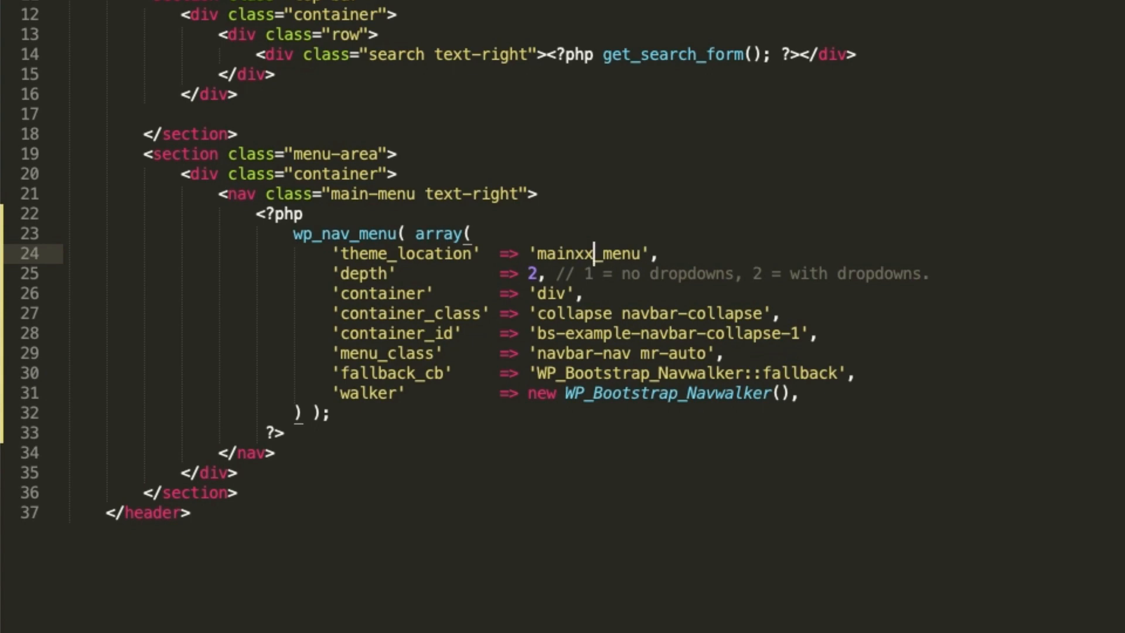
key("Backspace")
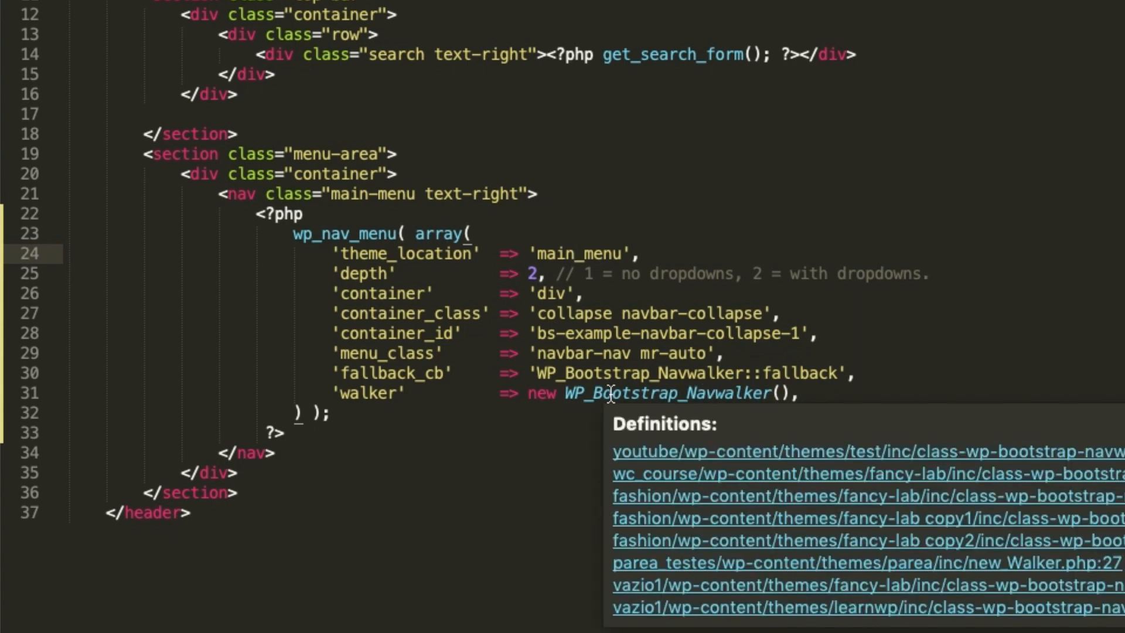
mouse_move(811, 398)
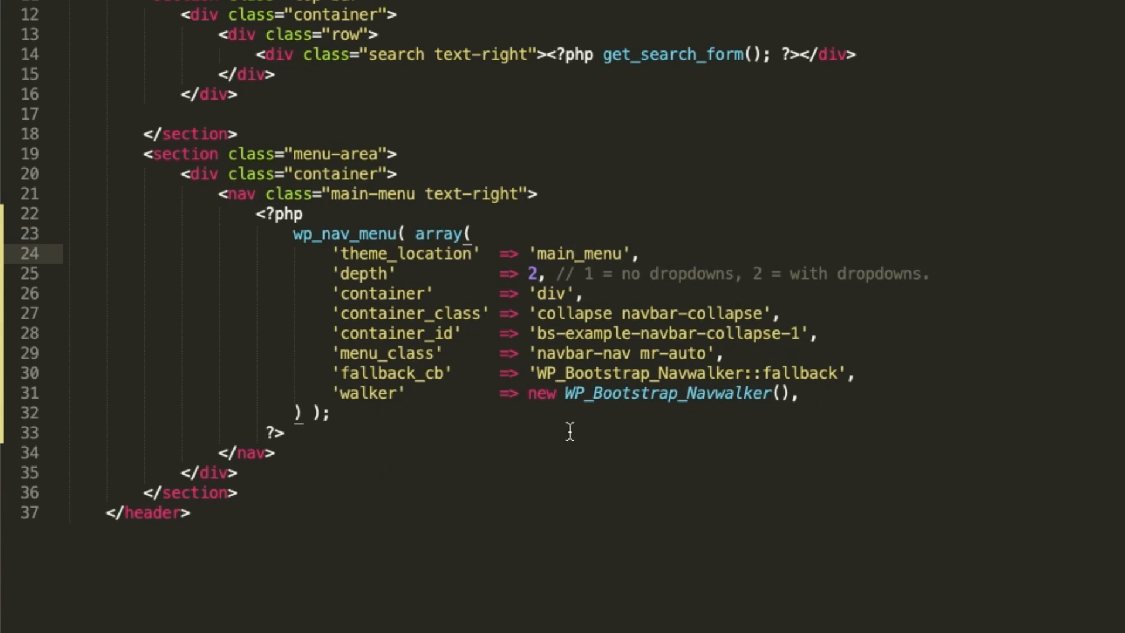
mouse_move(523, 394)
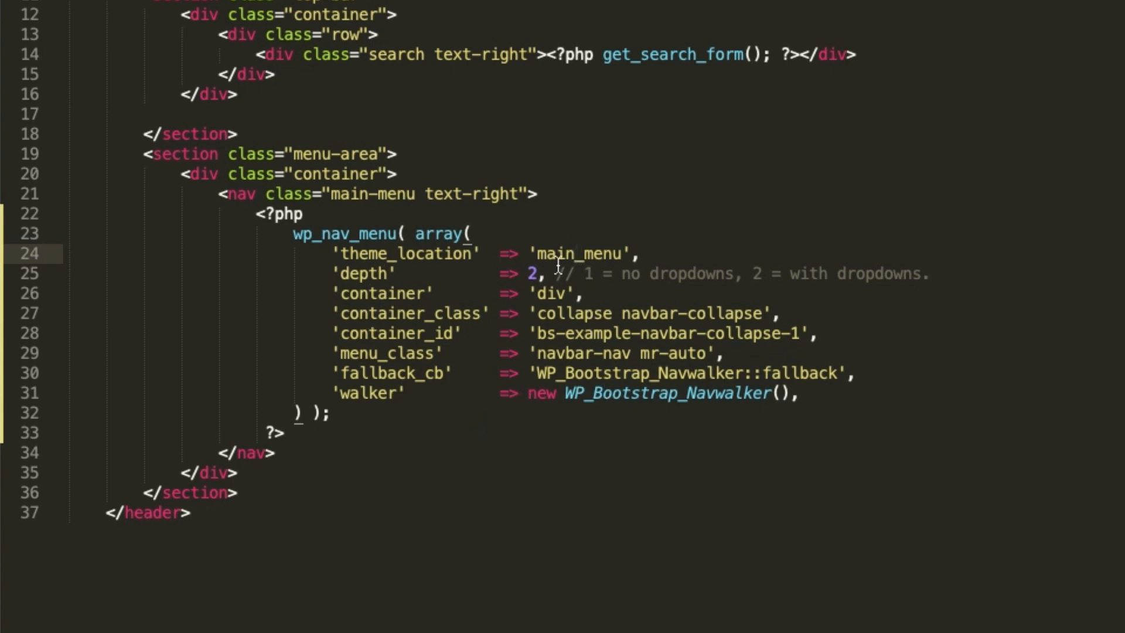
mouse_move(660, 223)
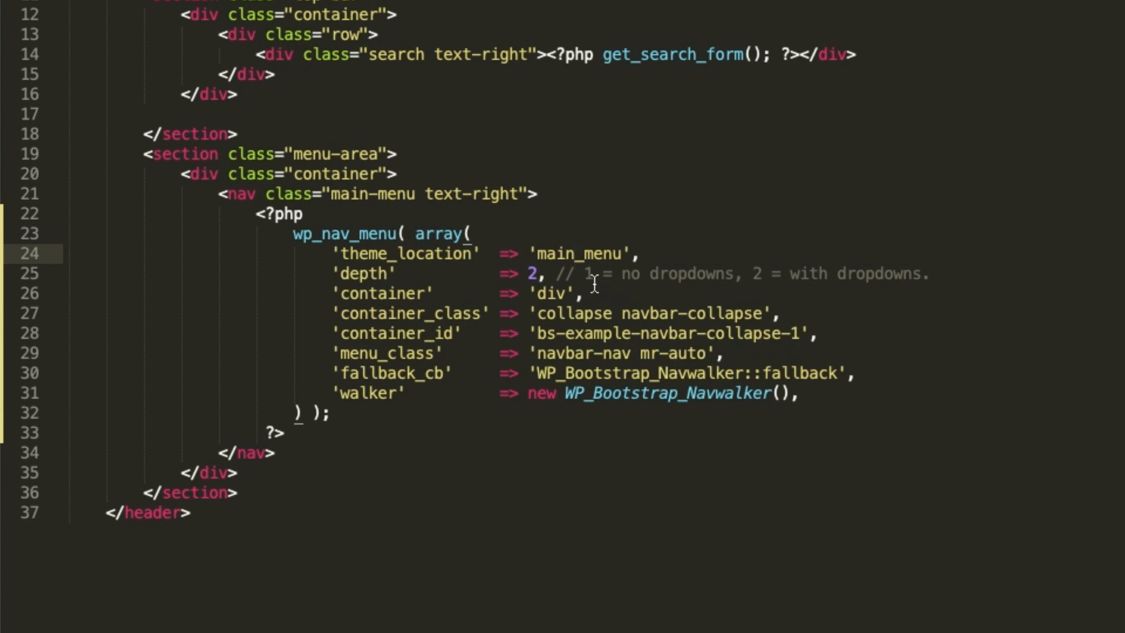
mouse_move(587, 257)
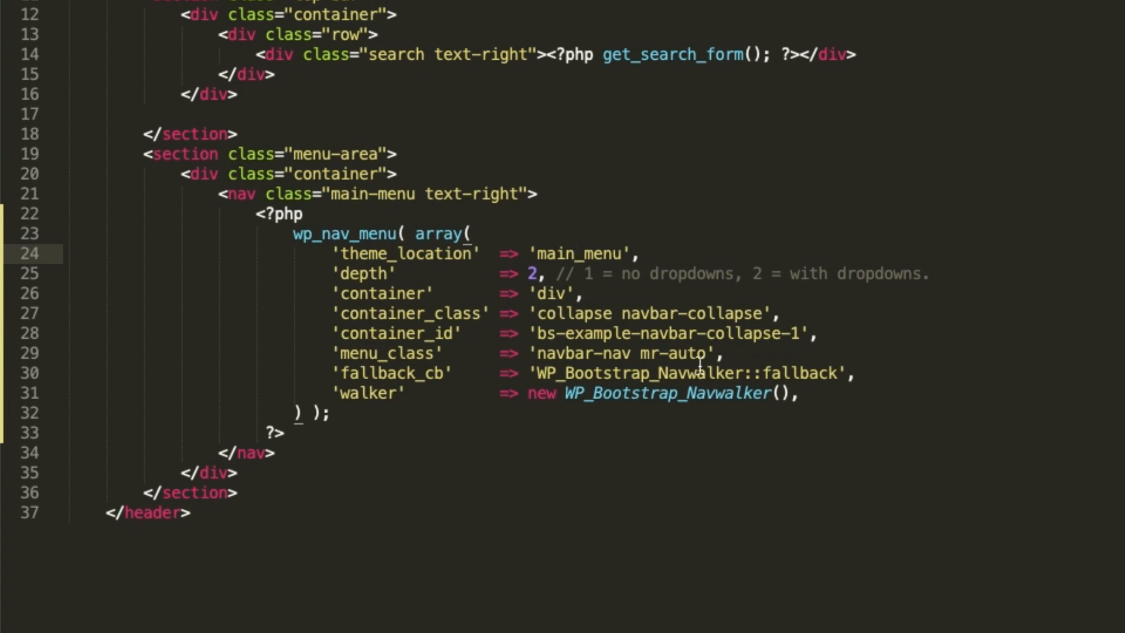
mouse_move(624, 323)
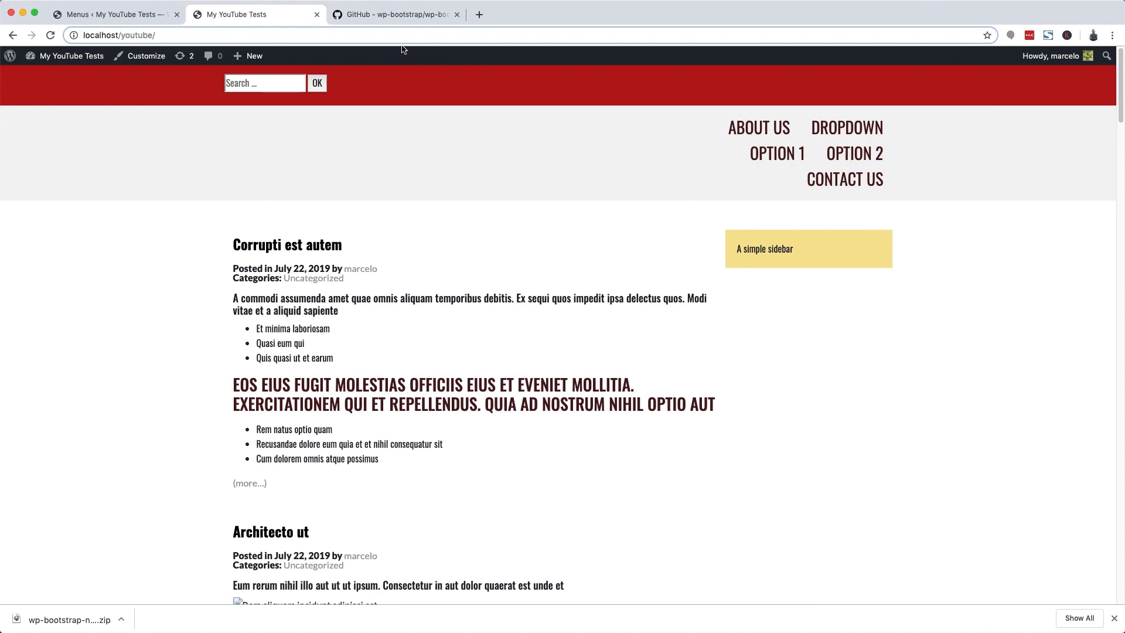
- Select the fixed-top navbar wrapper example code in the Navwalker GitHub readme
left_click(393, 14)
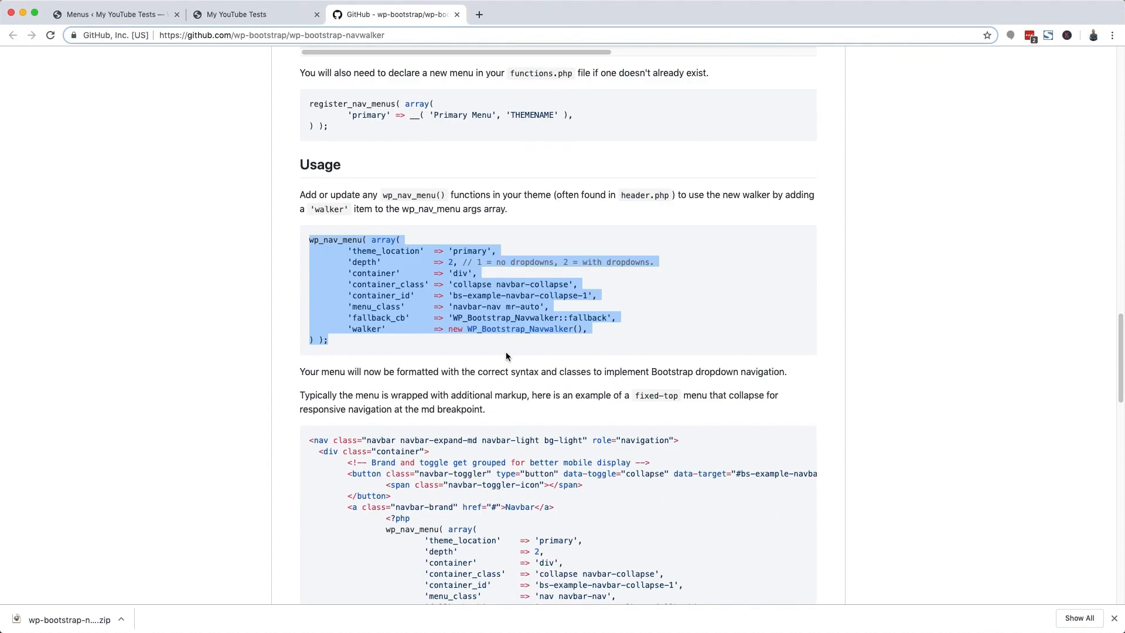
scroll("down", 3)
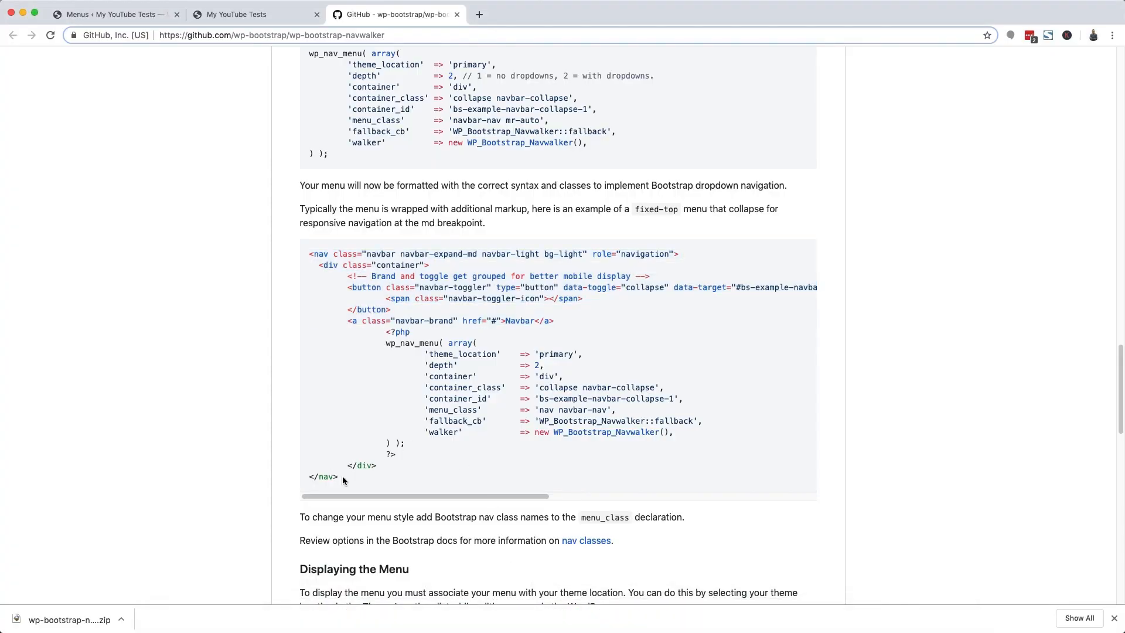
left_click_drag(345, 481, 307, 476)
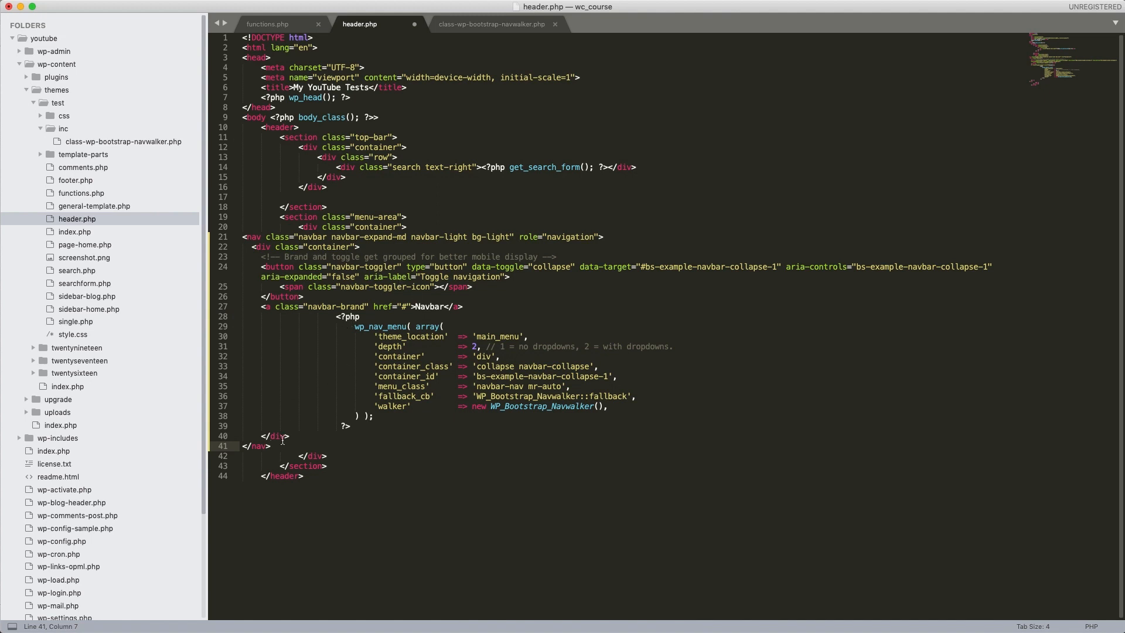
- Select the pasted navbar markup lines to reindent them inside the menu-area container
left_click_drag(244, 436, 352, 446)
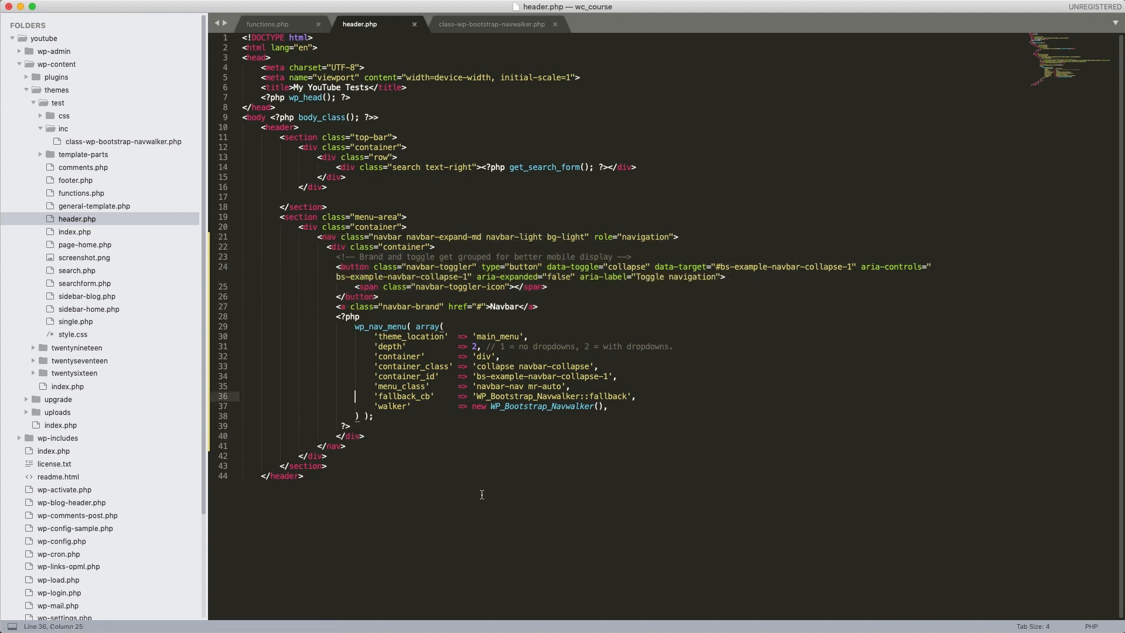
mouse_move(463, 616)
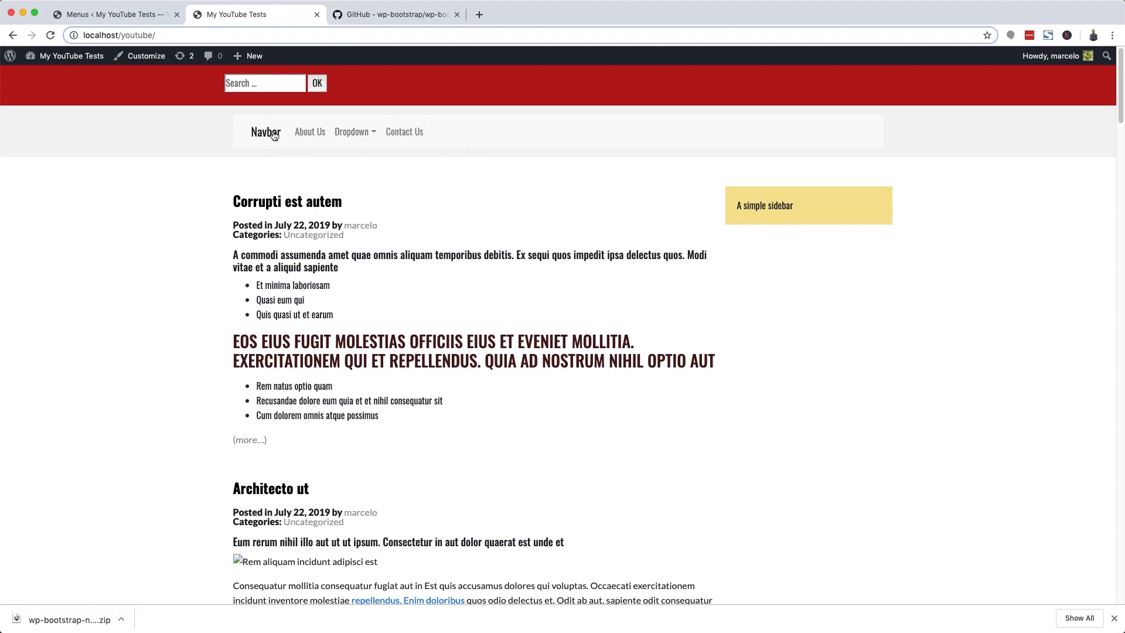
mouse_move(371, 150)
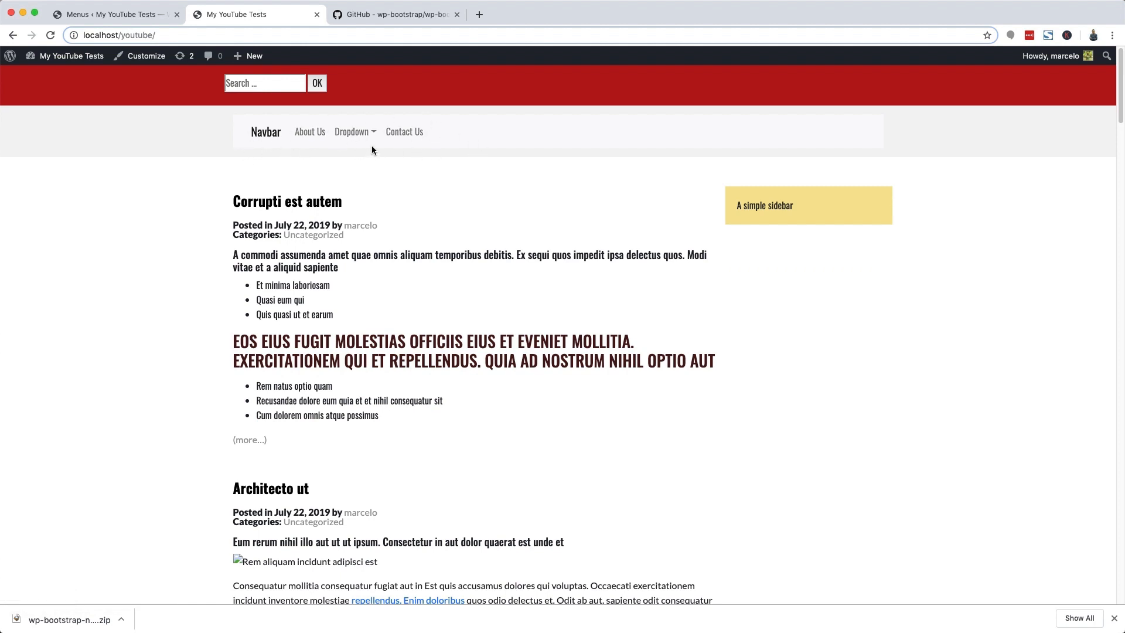
mouse_move(352, 131)
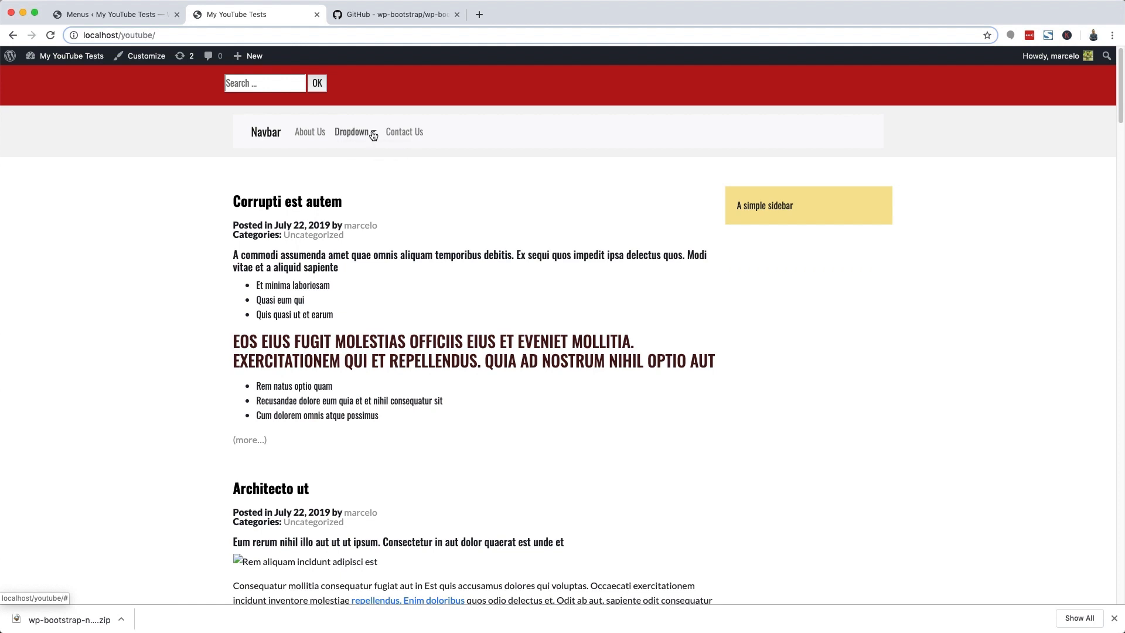
- Test the Dropdown item in the rendered Bootstrap navbar on the local site
left_click(351, 131)
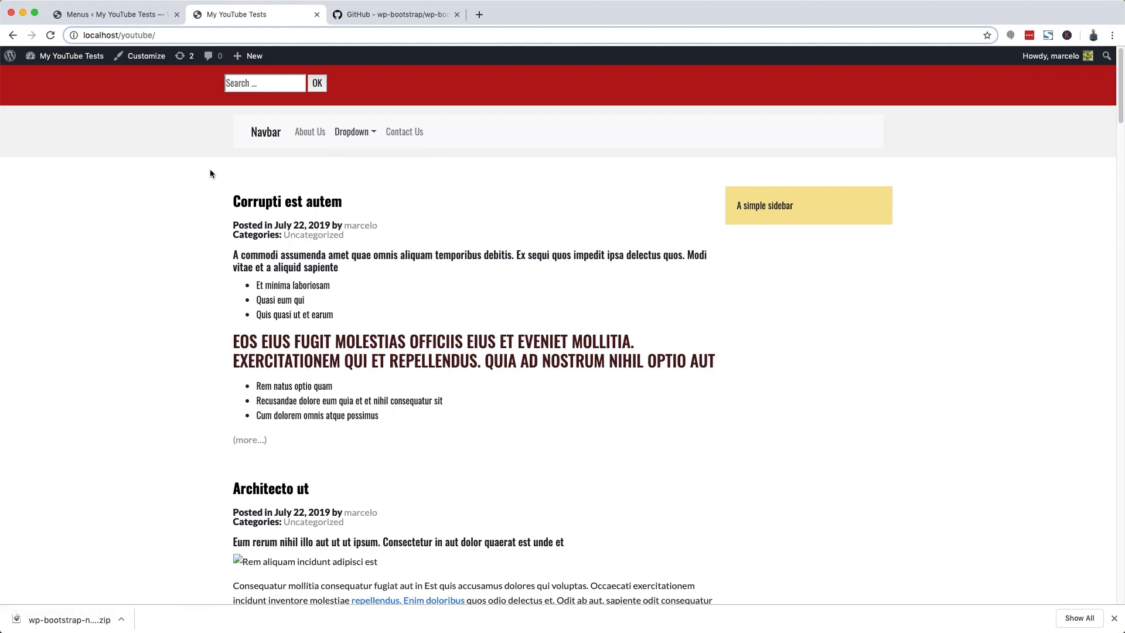
mouse_move(260, 330)
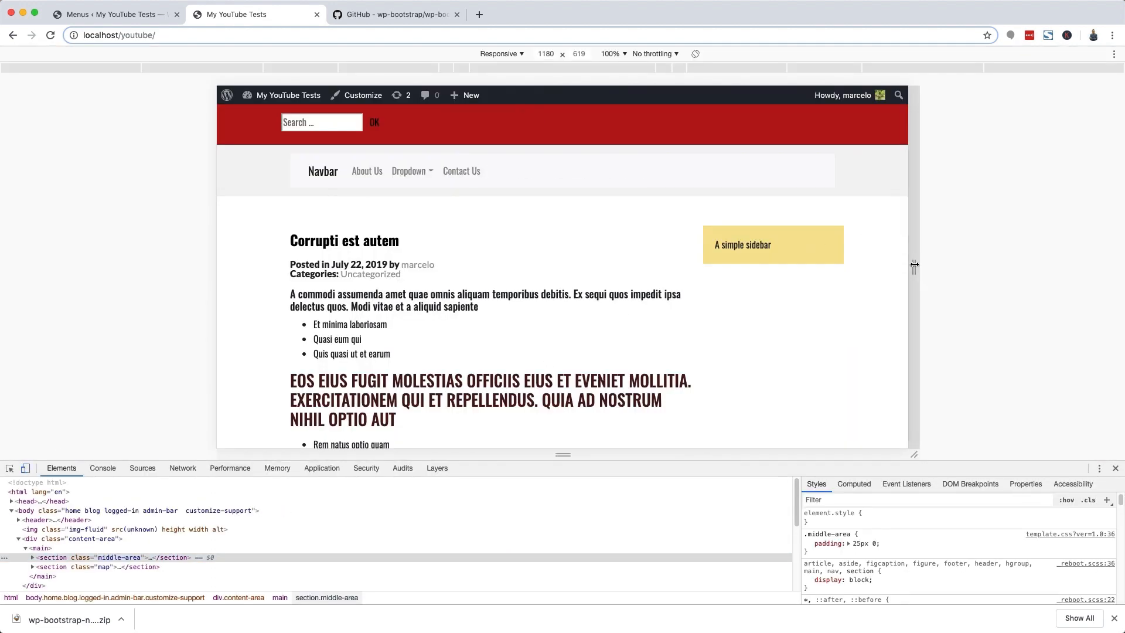
- Narrow the responsive preview to about 576px mobile width
left_click_drag(914, 267, 738, 268)
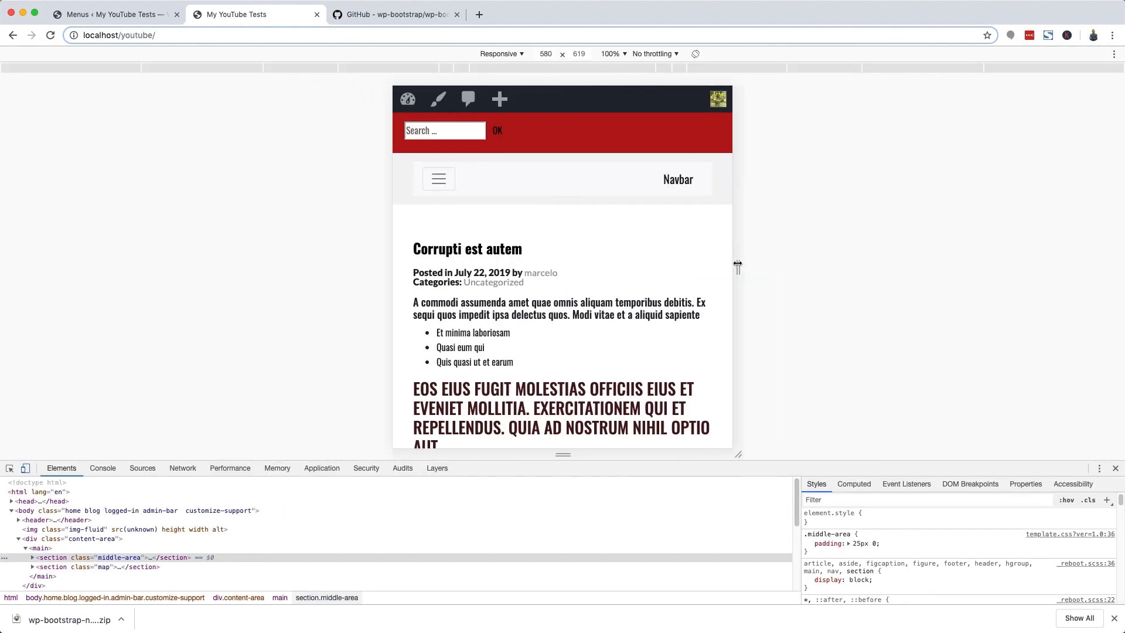
left_click_drag(739, 267, 736, 268)
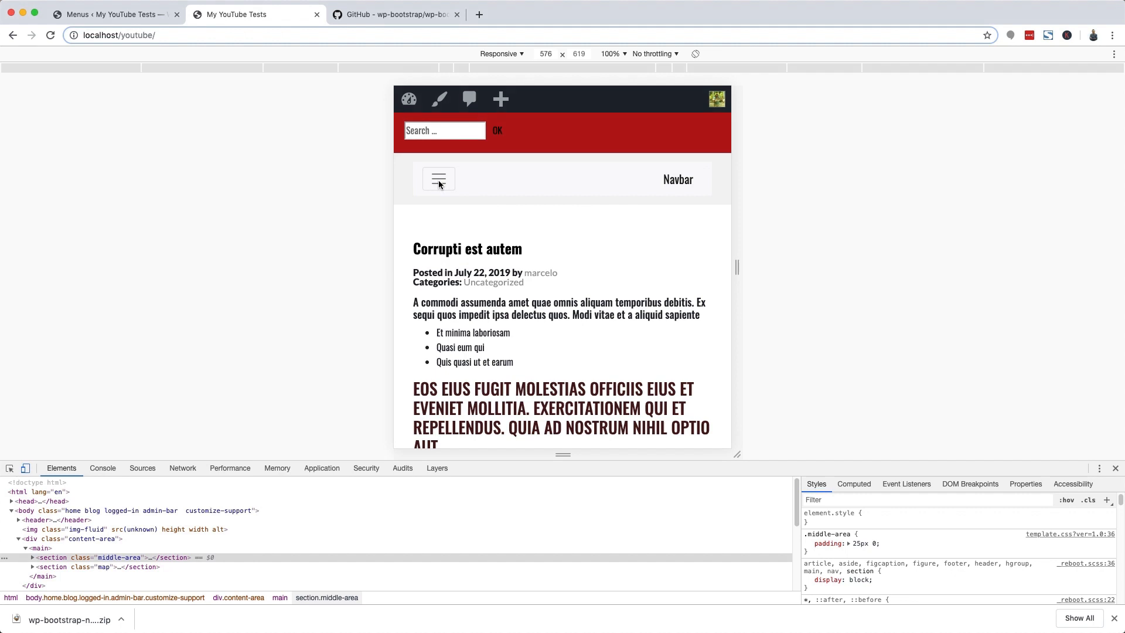
- Expand and collapse the hamburger navigation menu, then return to the editor
left_click(437, 179)
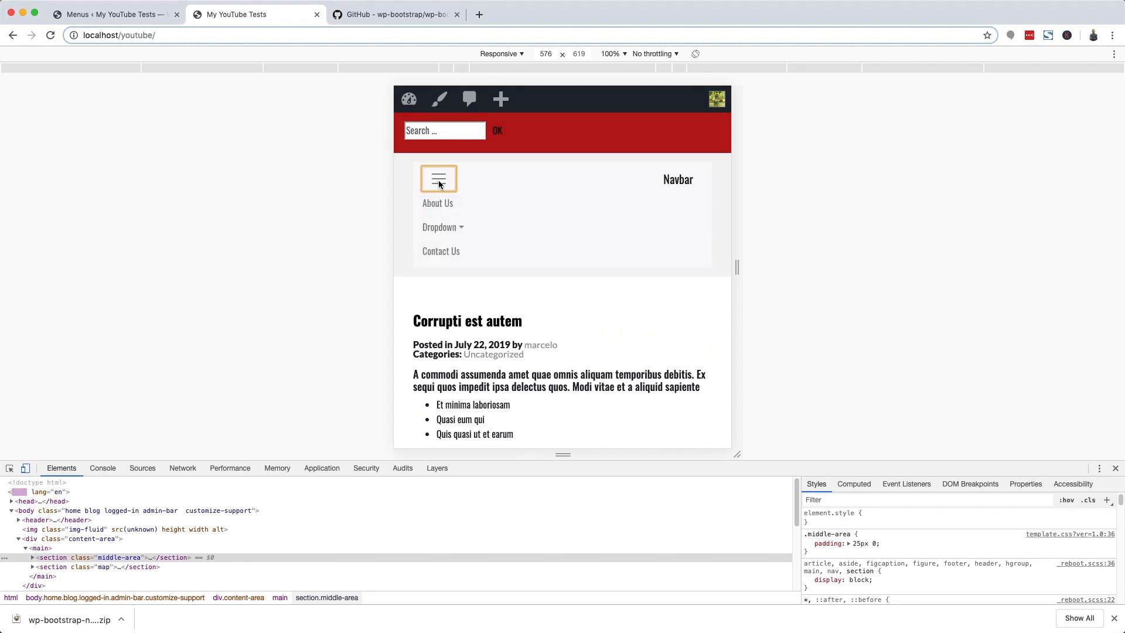
left_click(440, 226)
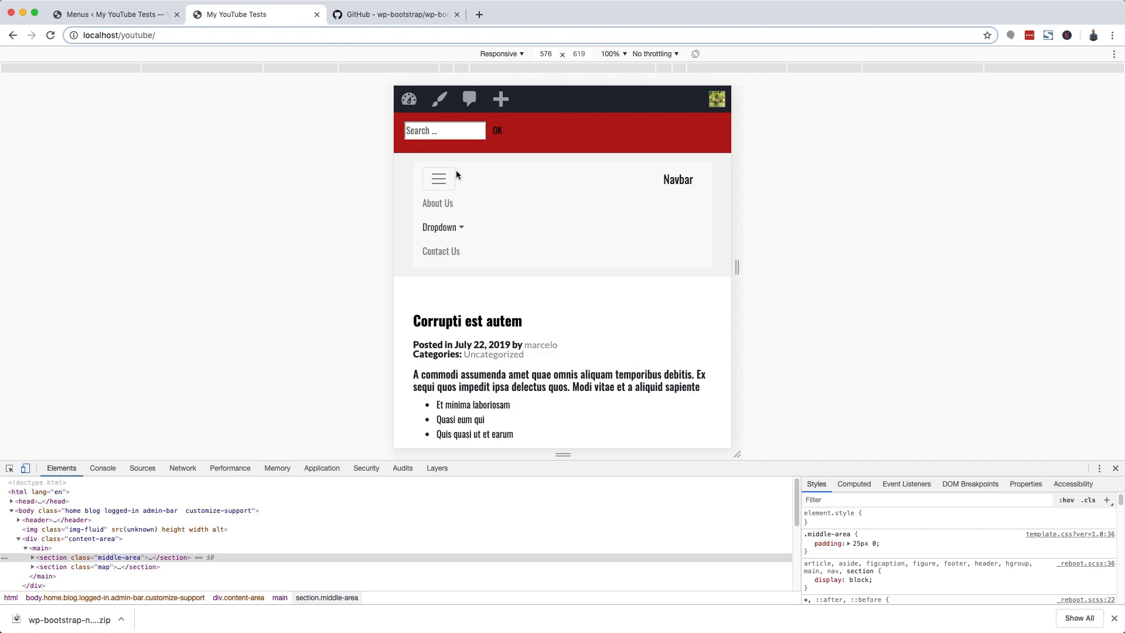
left_click(438, 178)
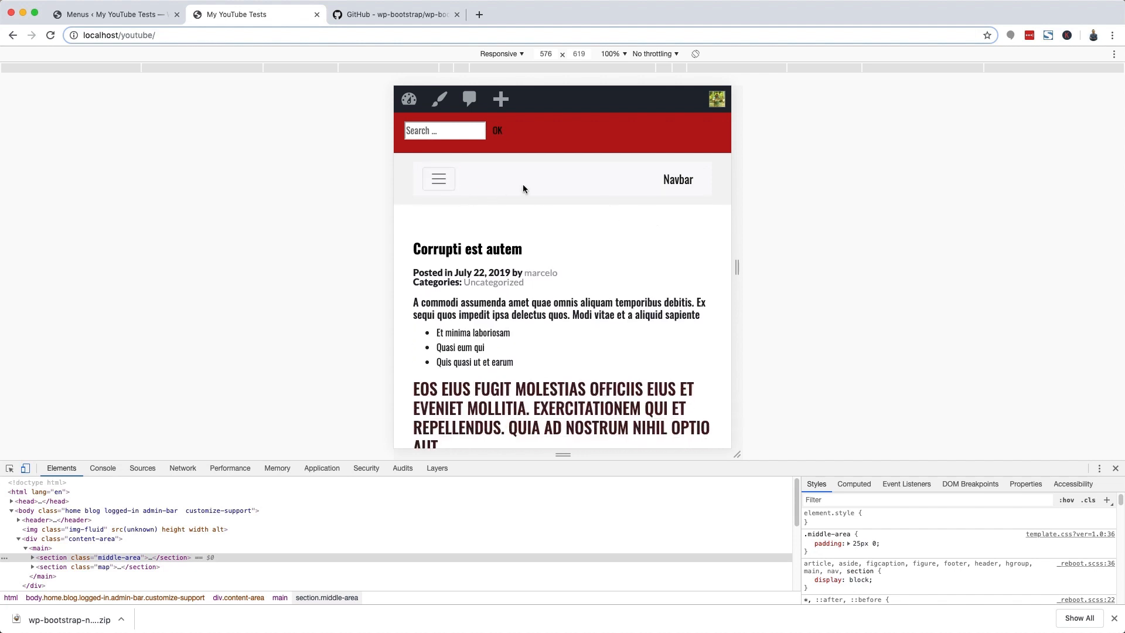
mouse_move(463, 180)
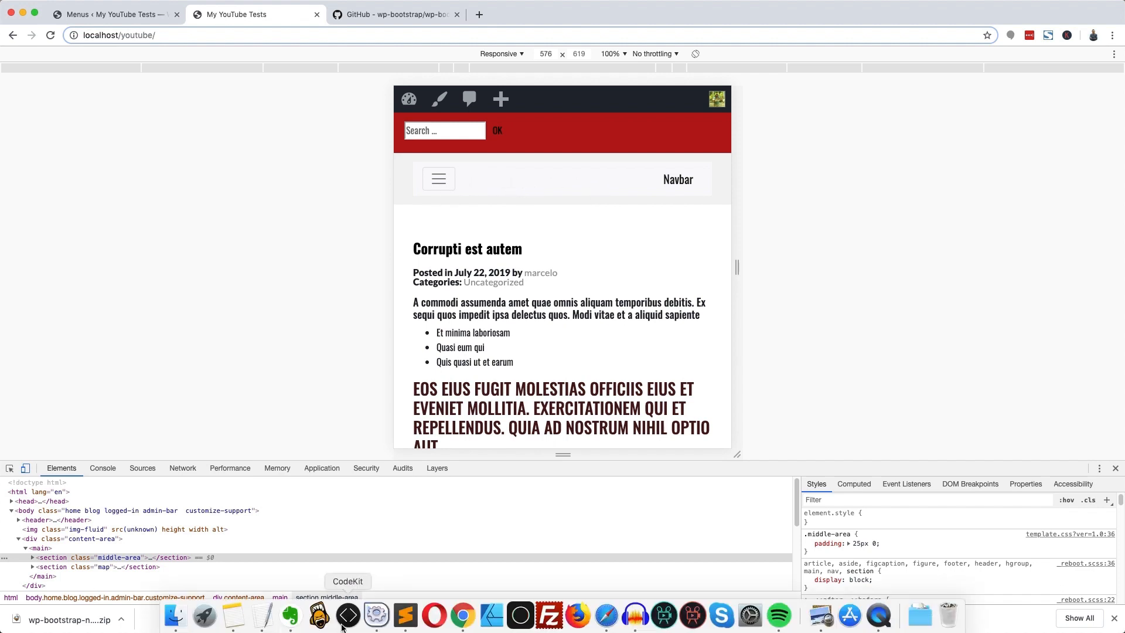
left_click(347, 615)
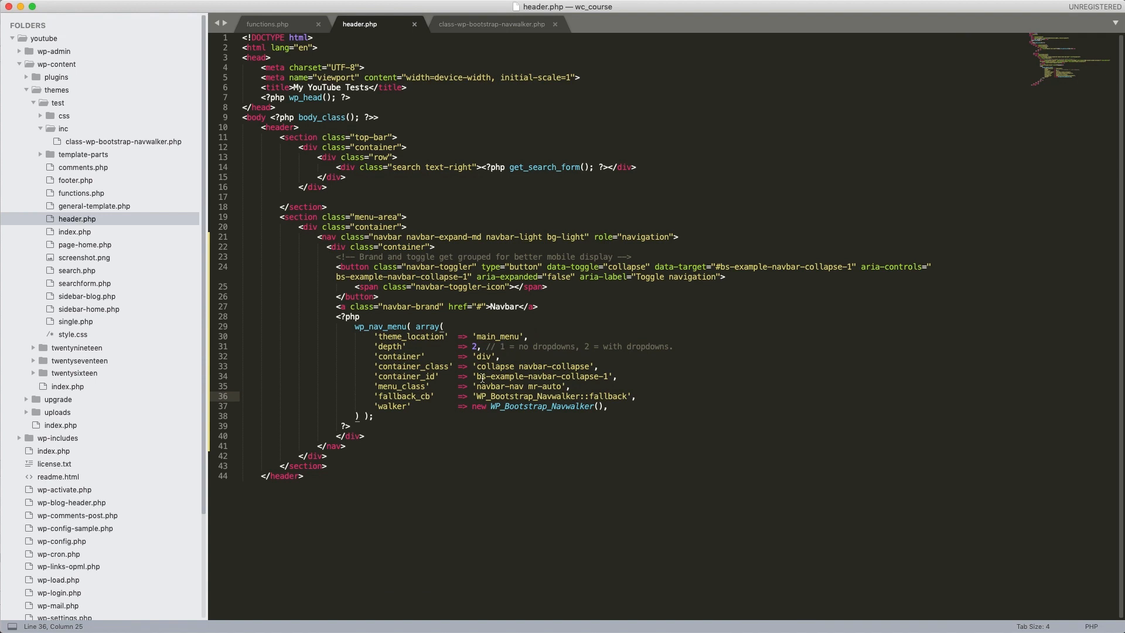
- Edit menu_class to 'navbar-nav ml-auto' so the links align right
left_click(534, 386)
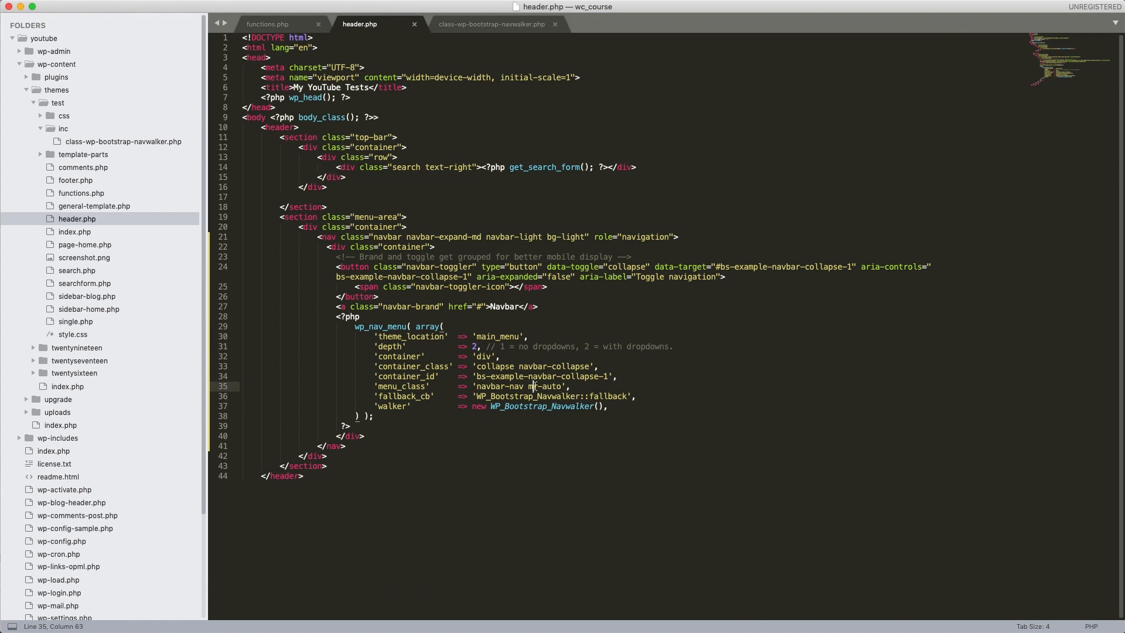
type("m")
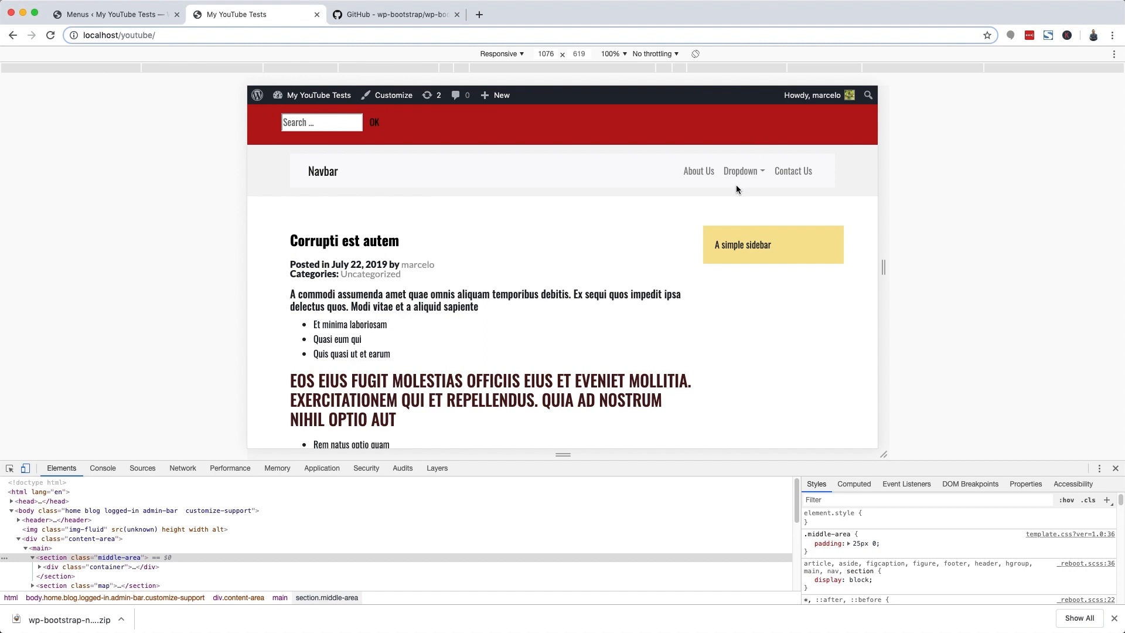
mouse_move(709, 175)
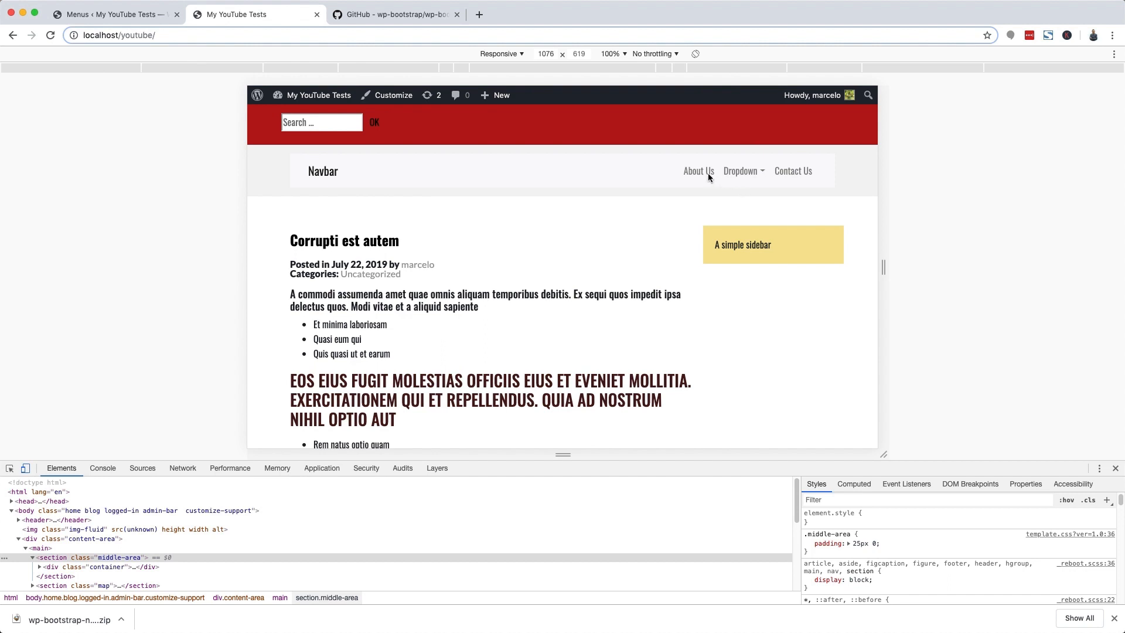
mouse_move(394, 184)
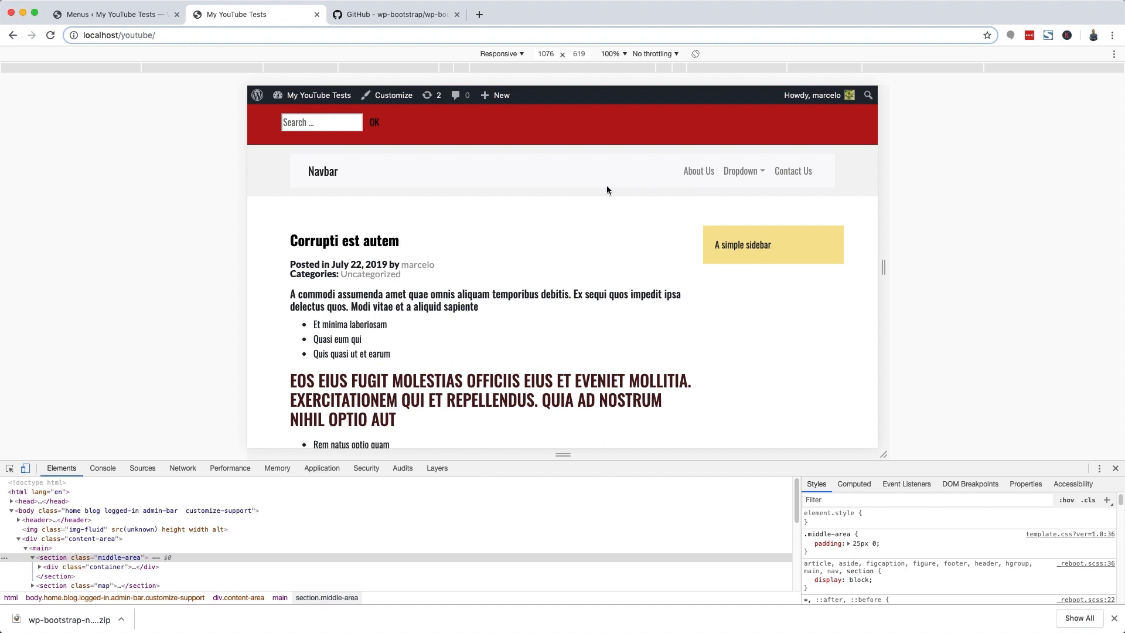
mouse_move(404, 252)
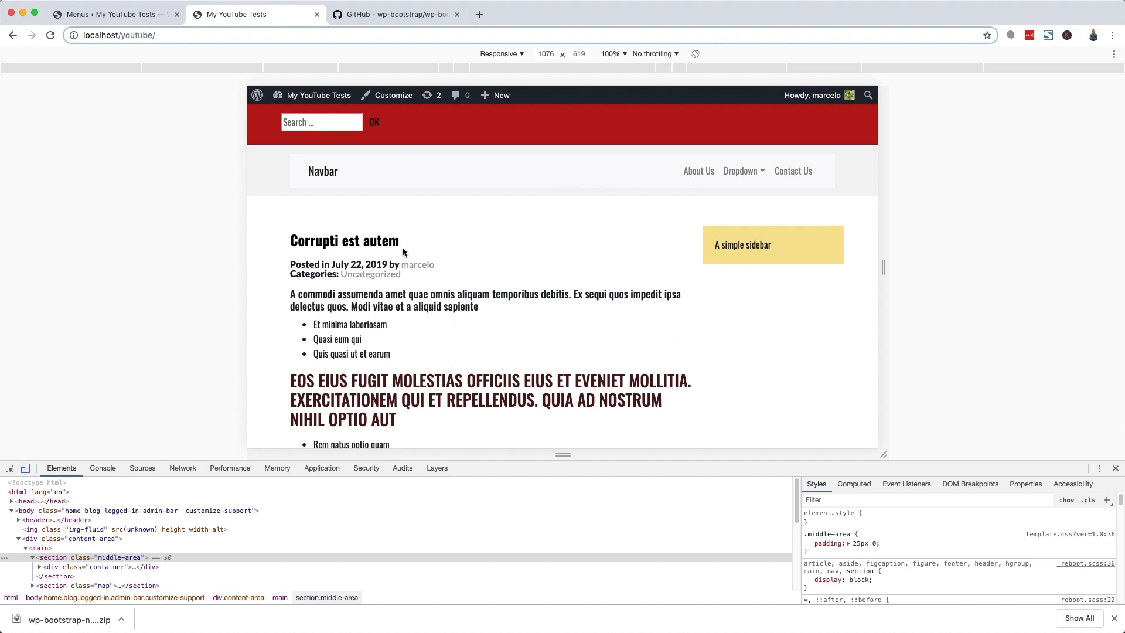
mouse_move(684, 176)
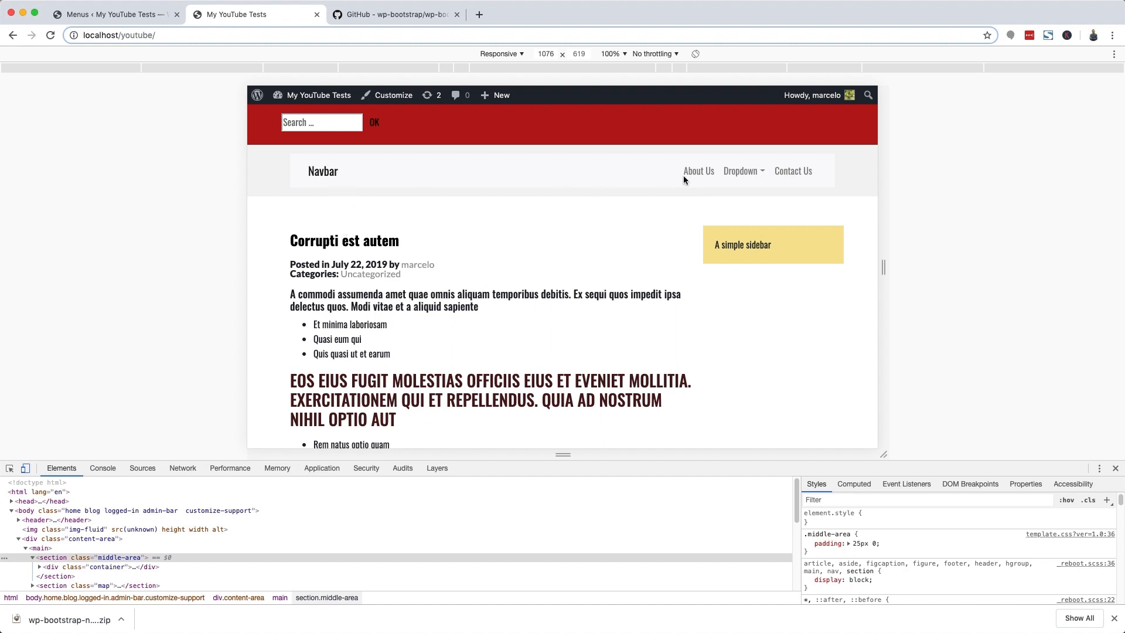
mouse_move(334, 182)
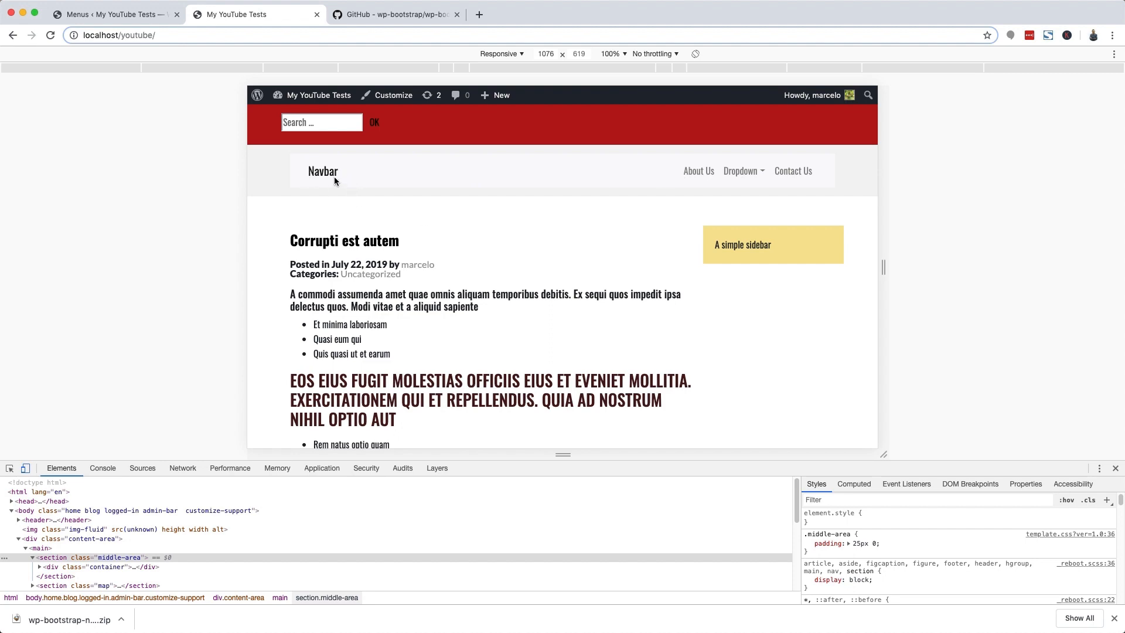
left_click(404, 616)
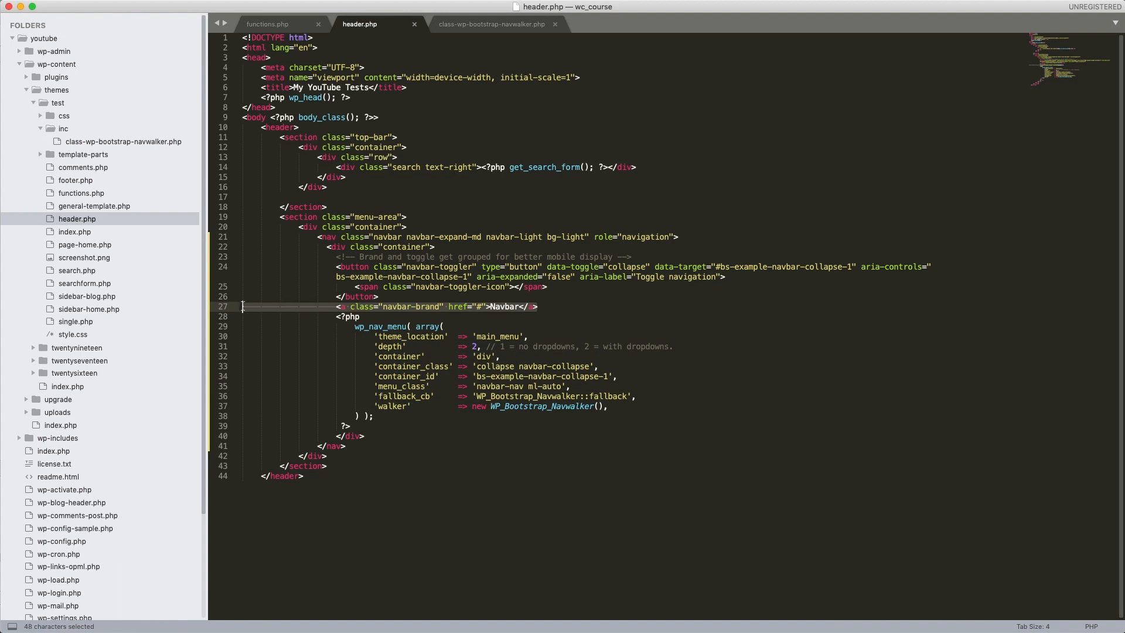
mouse_move(422, 315)
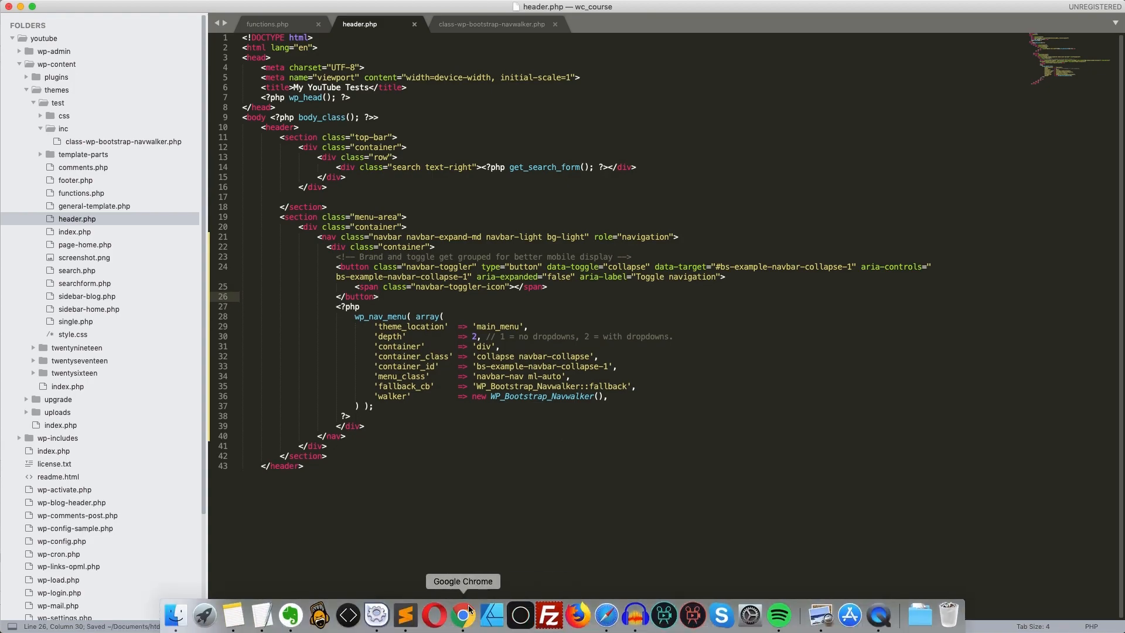
- Check the header without the Navbar brand link in Chrome at phone width
left_click(463, 615)
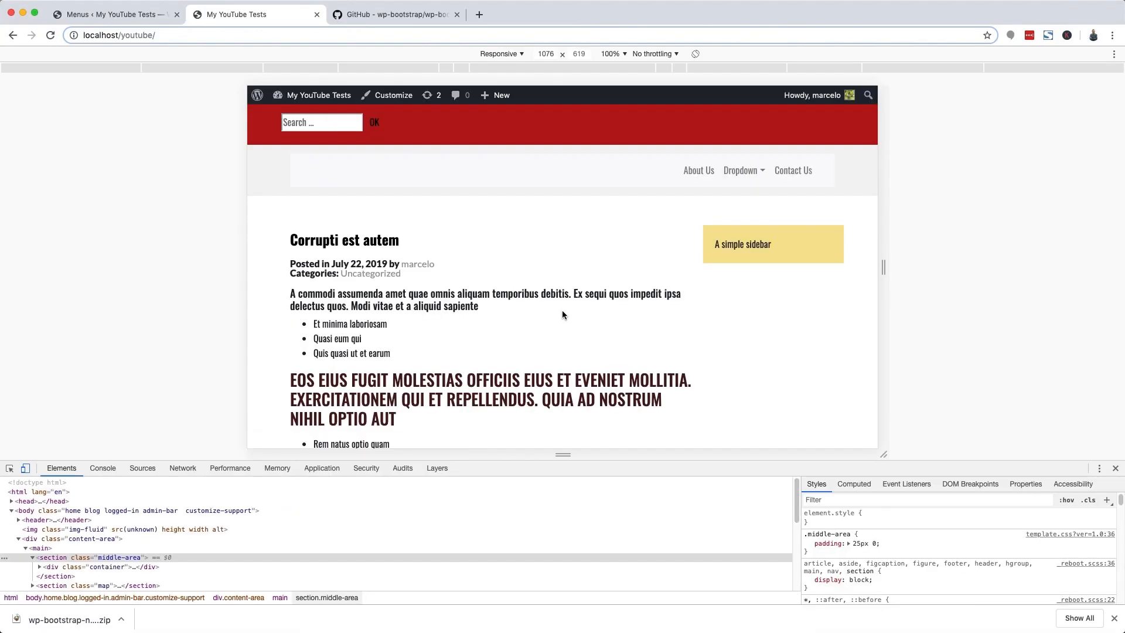
mouse_move(849, 236)
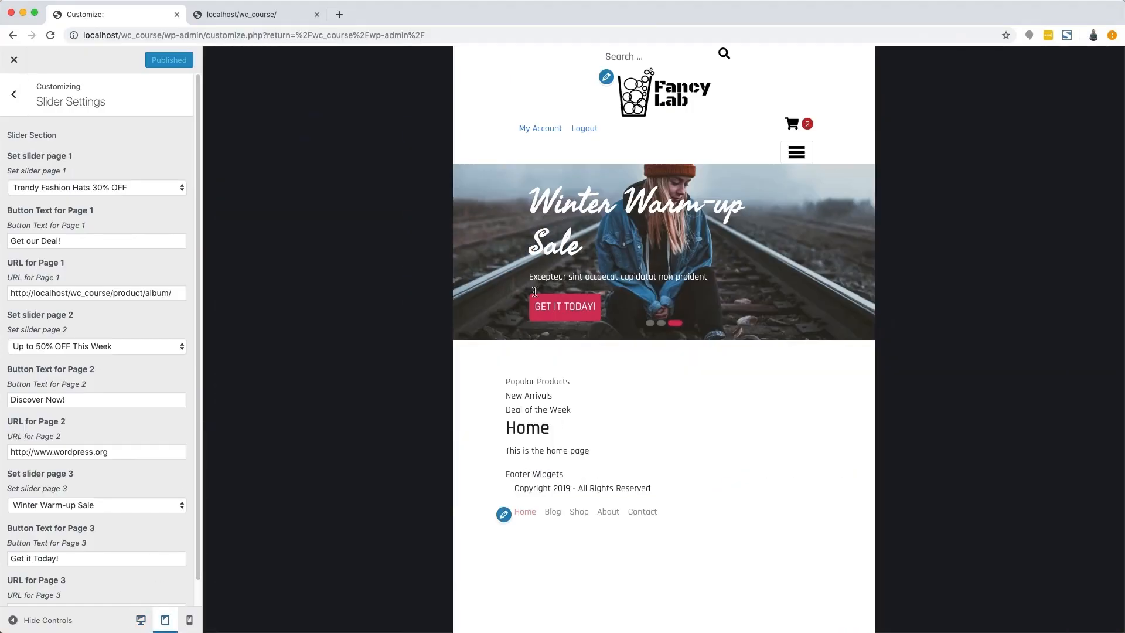
left_click(189, 619)
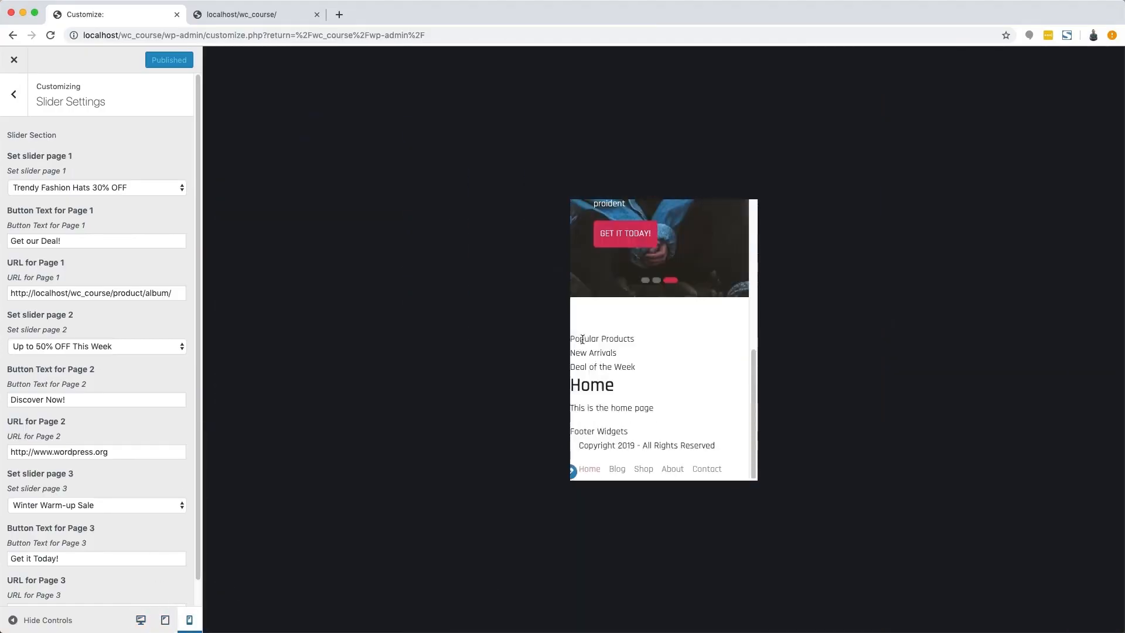